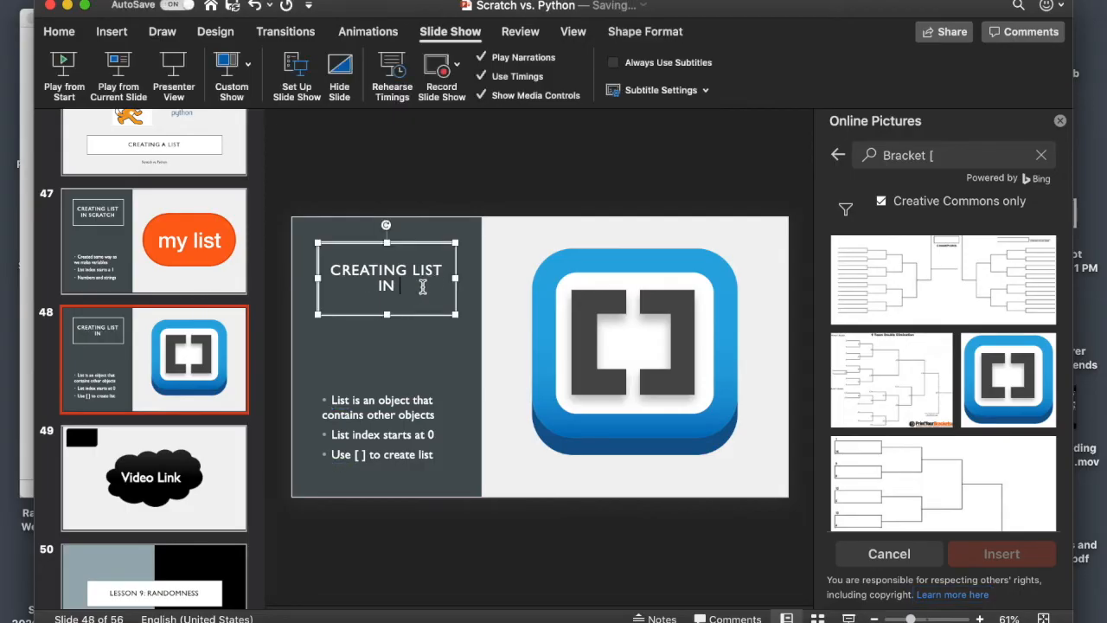
- Finish the slide title with the word PYTHON
type("PYTHON")
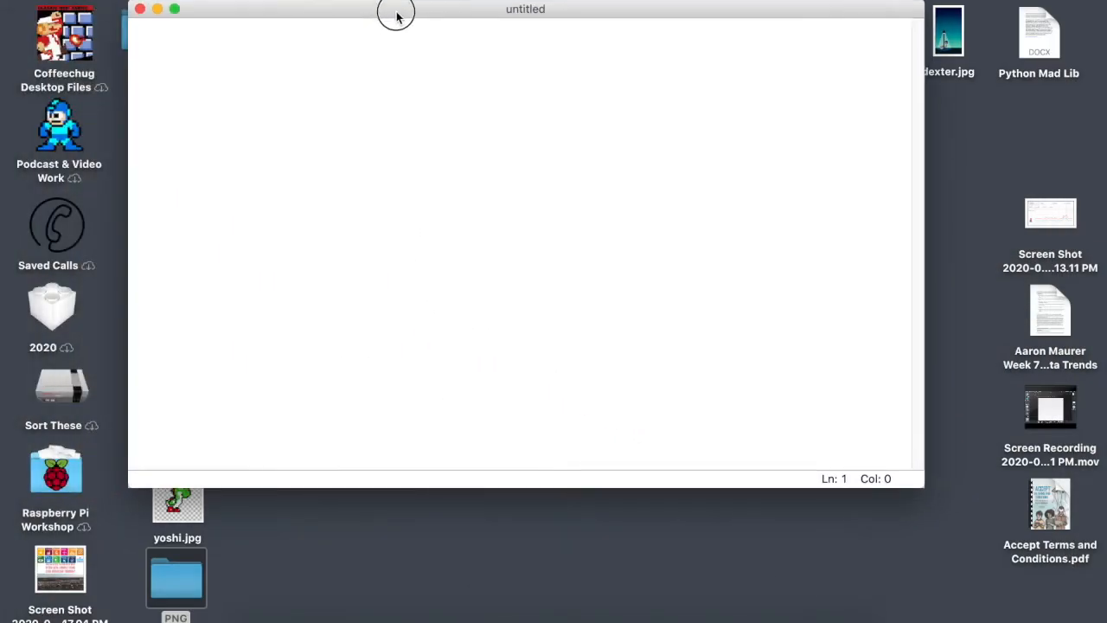
- Position the new editor window and start saving the empty file
left_click_drag(396, 14, 423, 45)
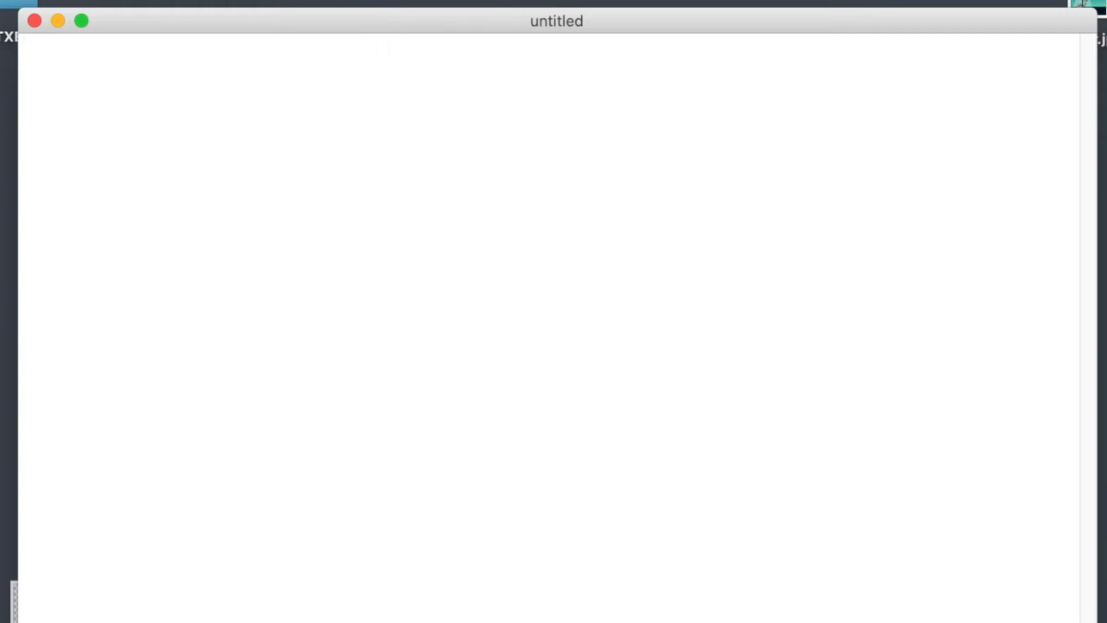
left_click(17, 7)
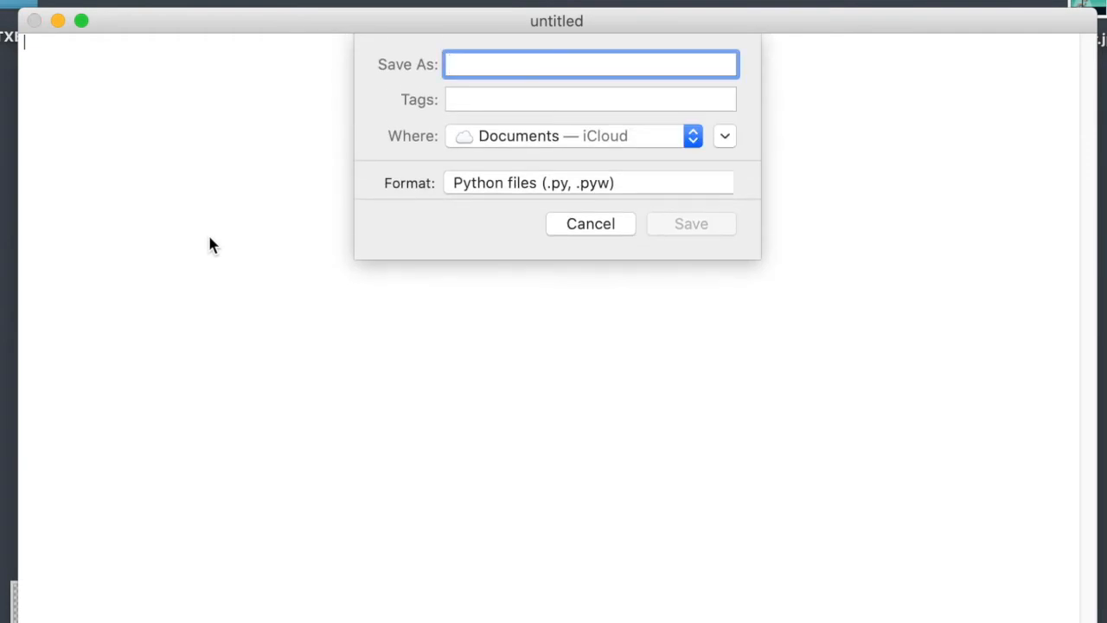
- Save the file as Lesson8_Deck_of_Cards_Random in the Documents folder
type("DEc")
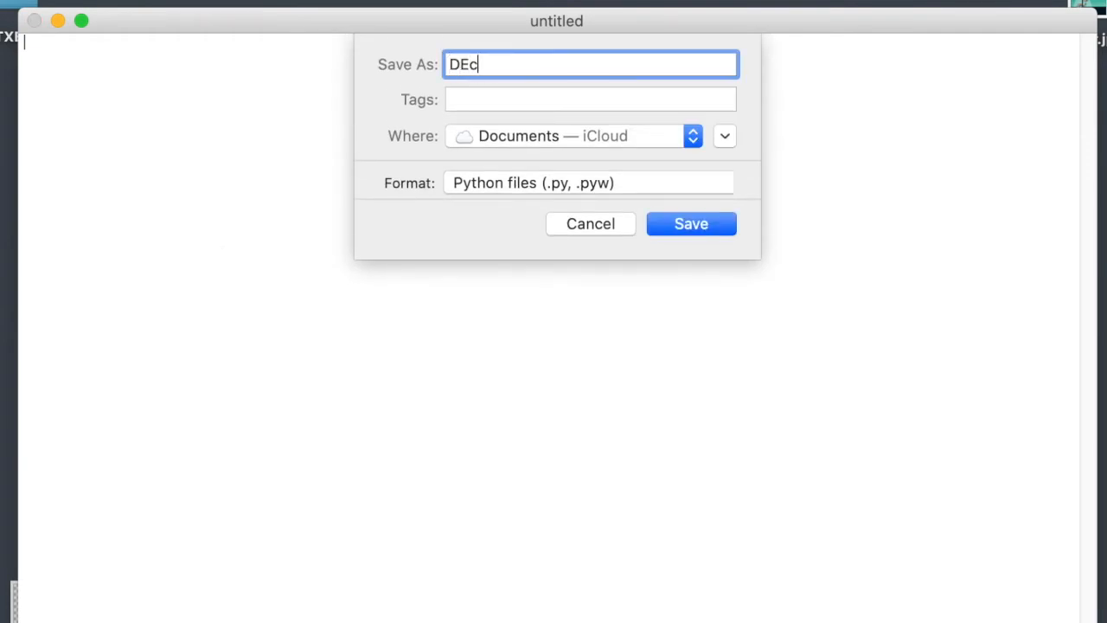
type("Lessonp")
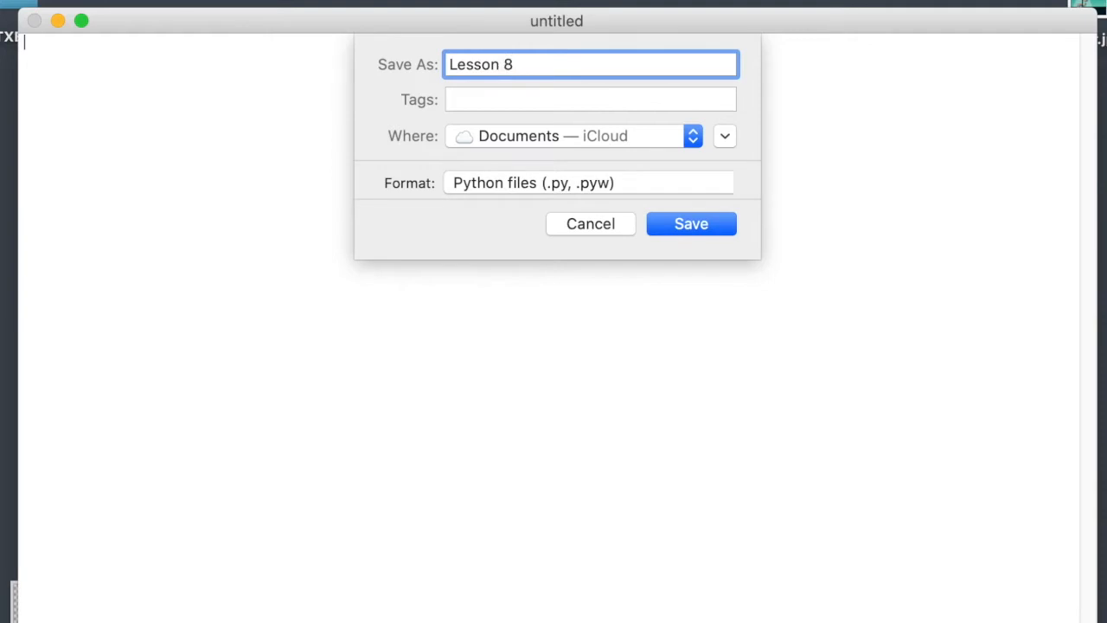
key("Backspace")
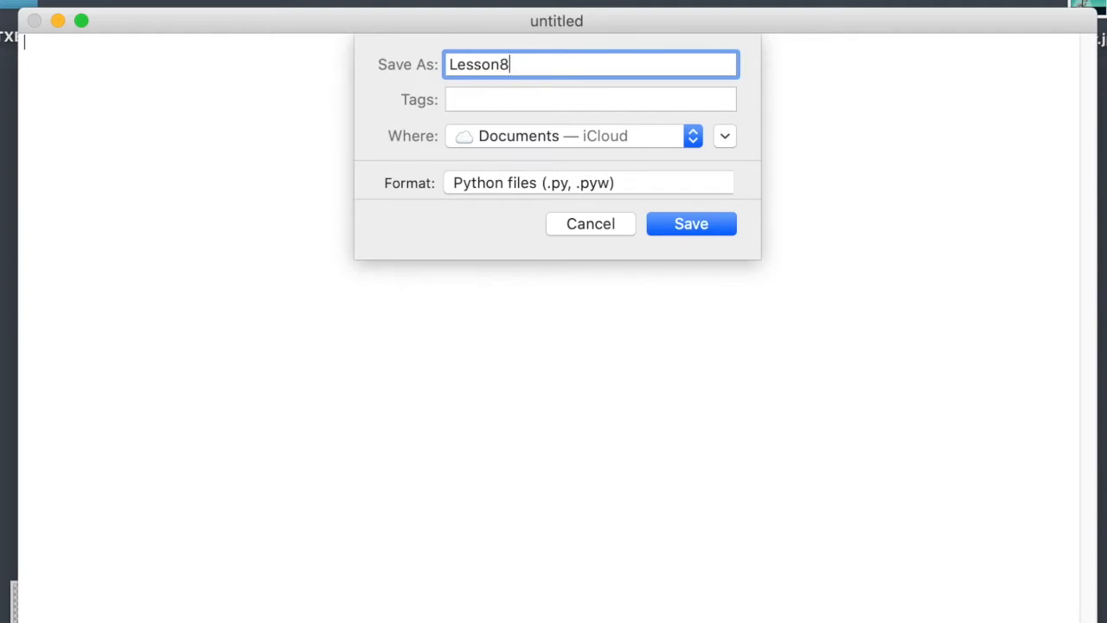
type("_Deck")
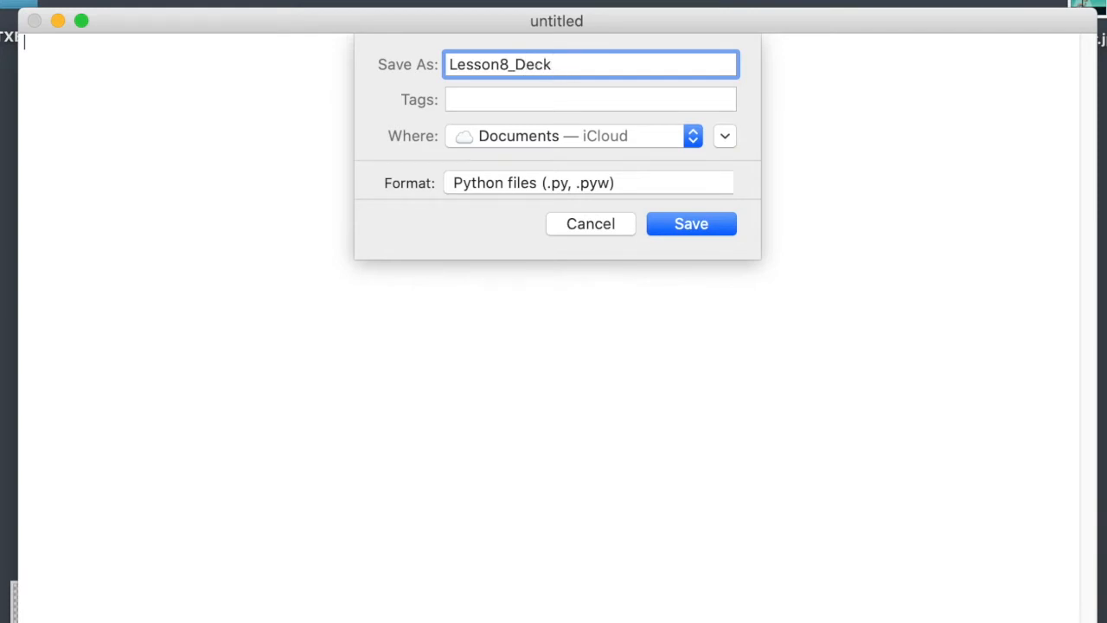
type("_of_")
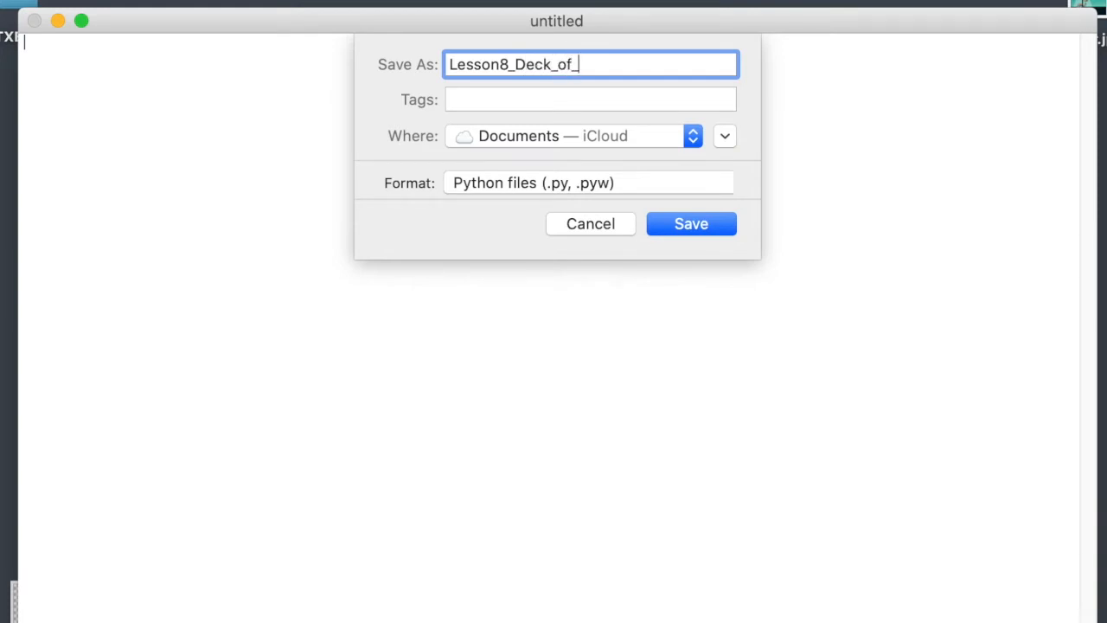
type("C")
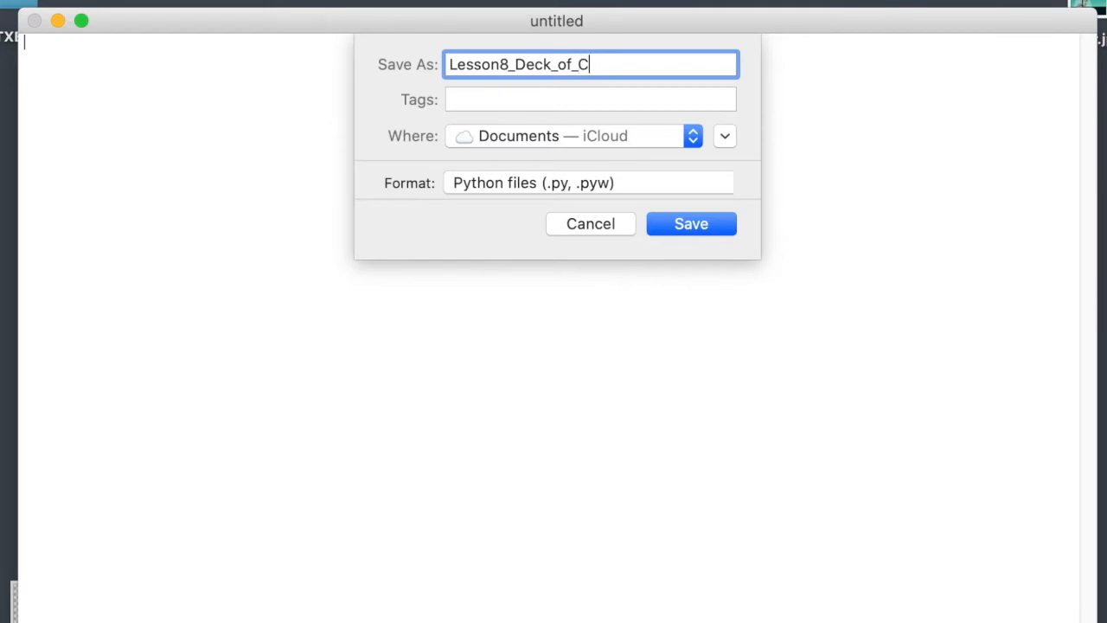
type("ards")
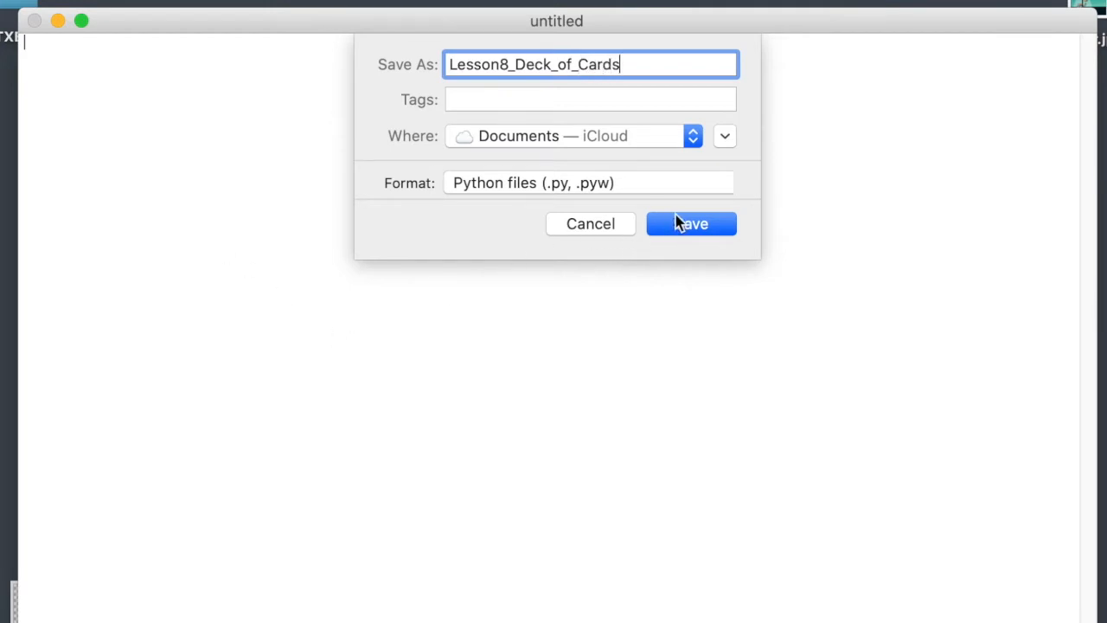
type("_Random")
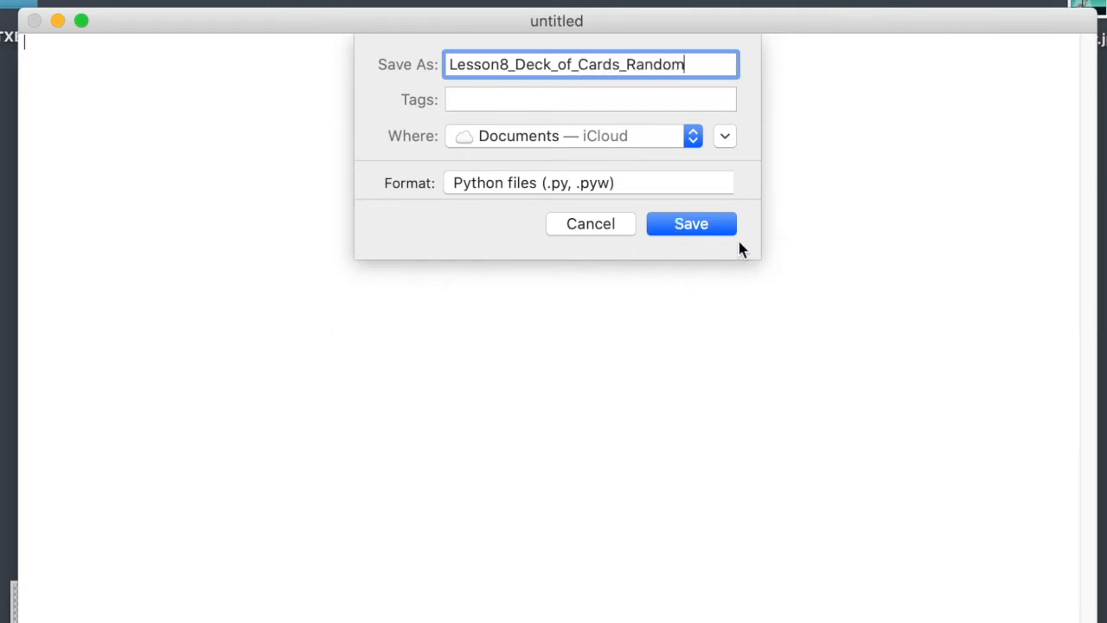
left_click(692, 224)
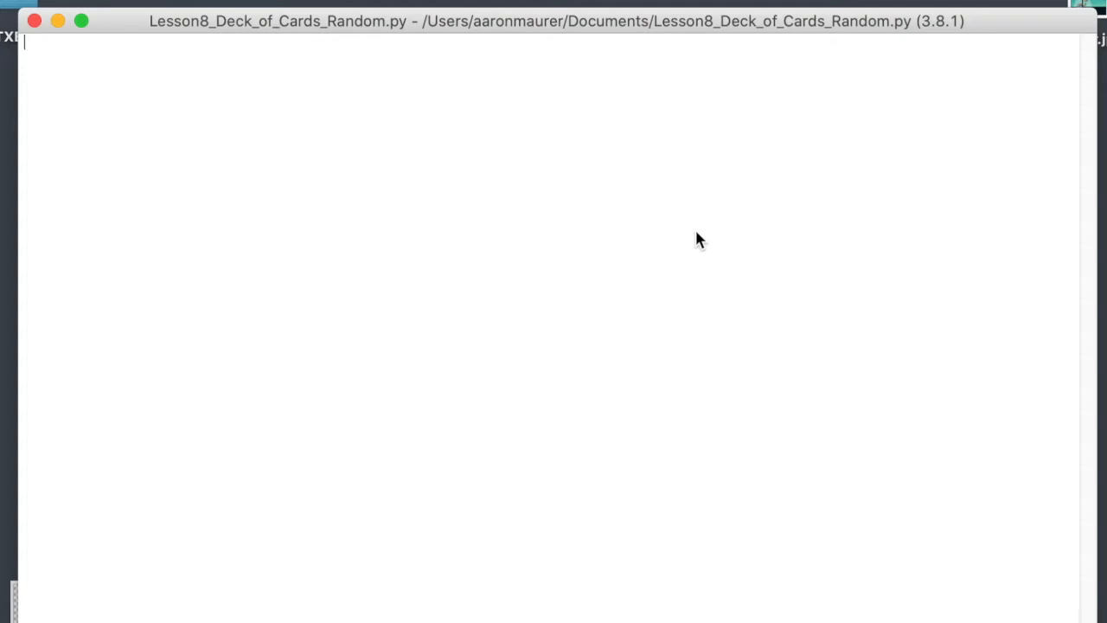
- Write import random as the first line and leave a blank line after it
type("im")
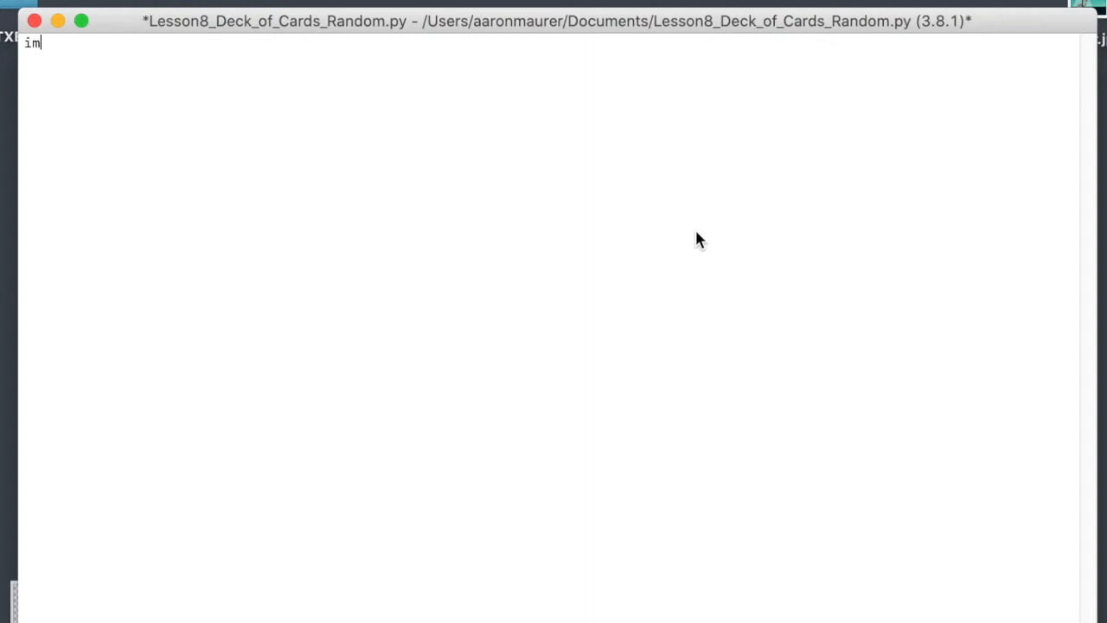
type("port")
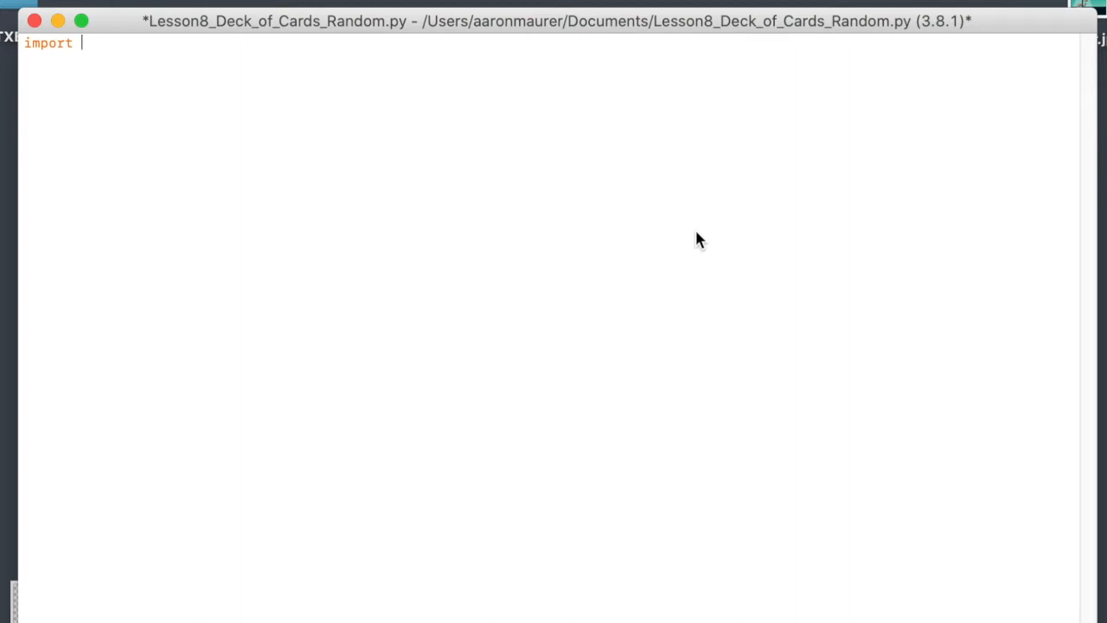
type("random")
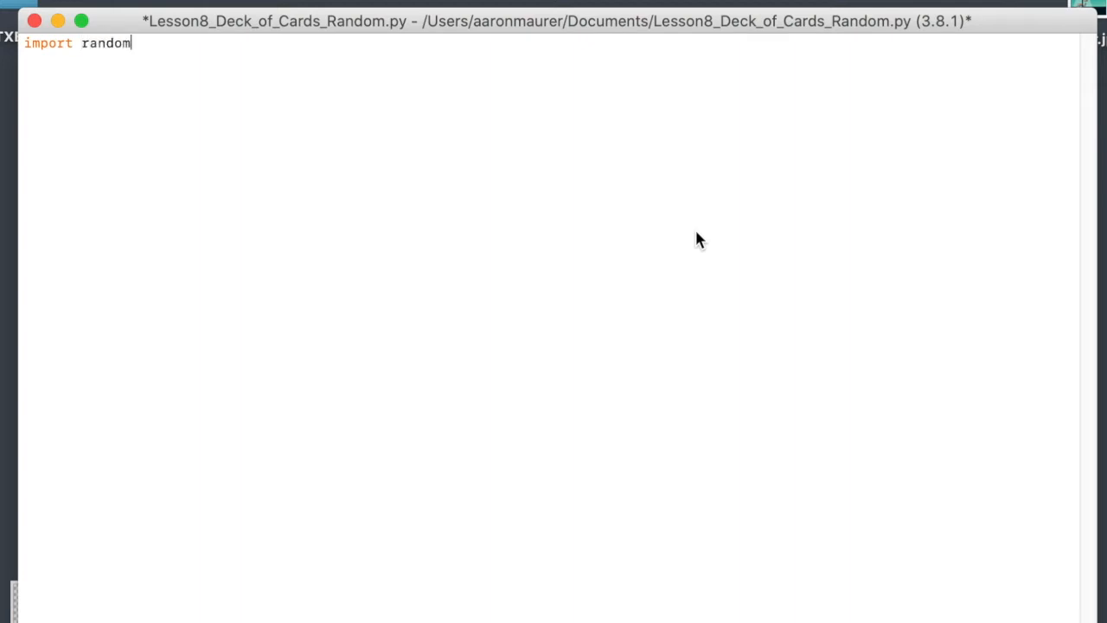
key("Return")
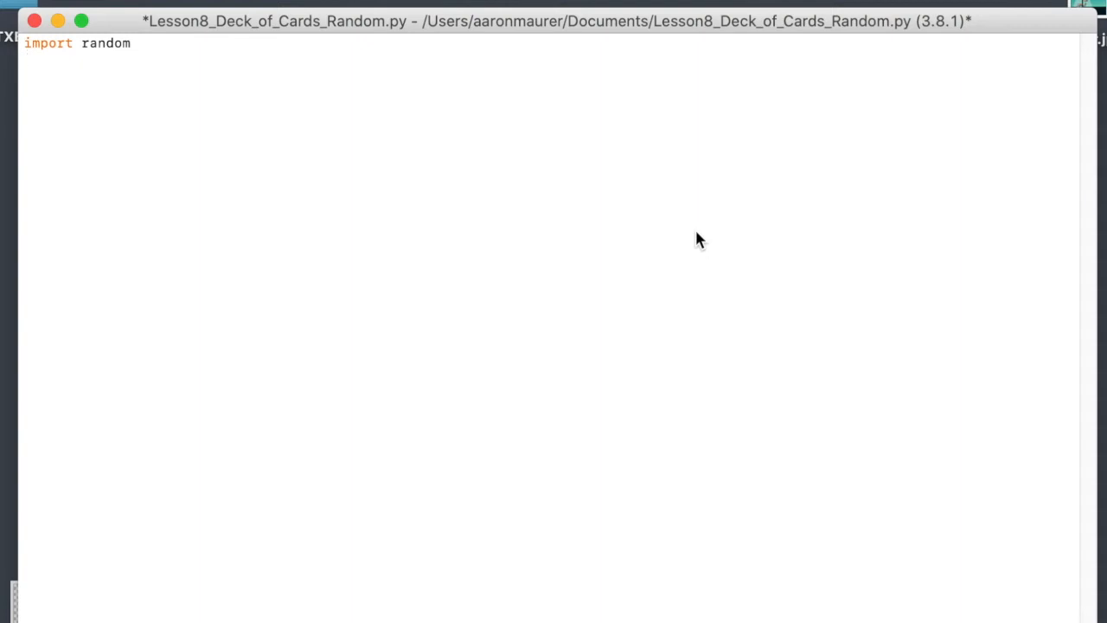
key("Return")
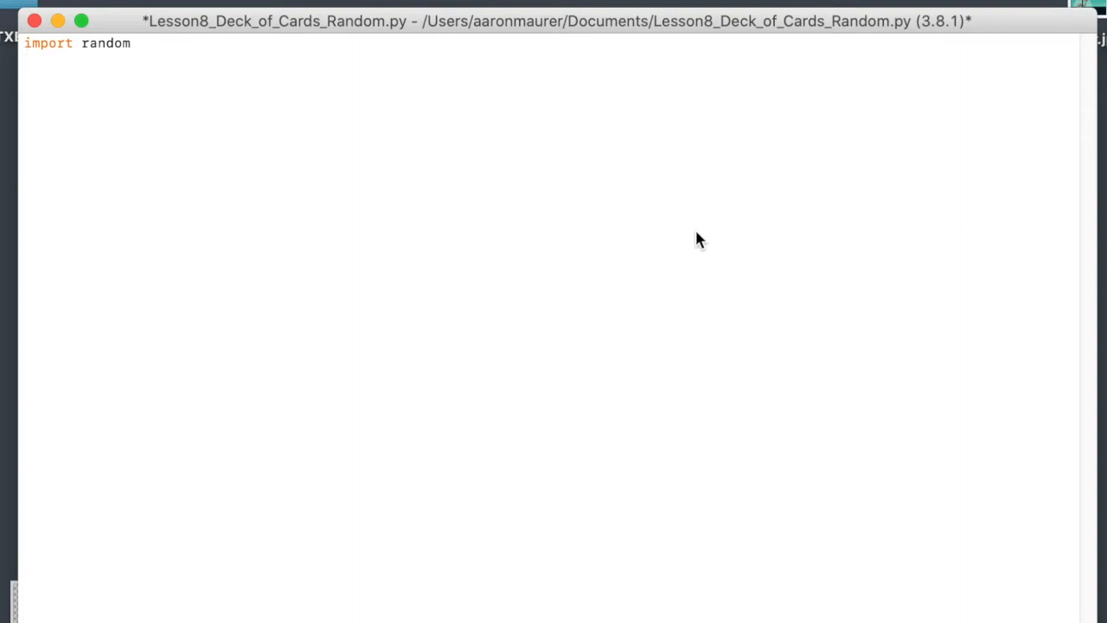
key("Return")
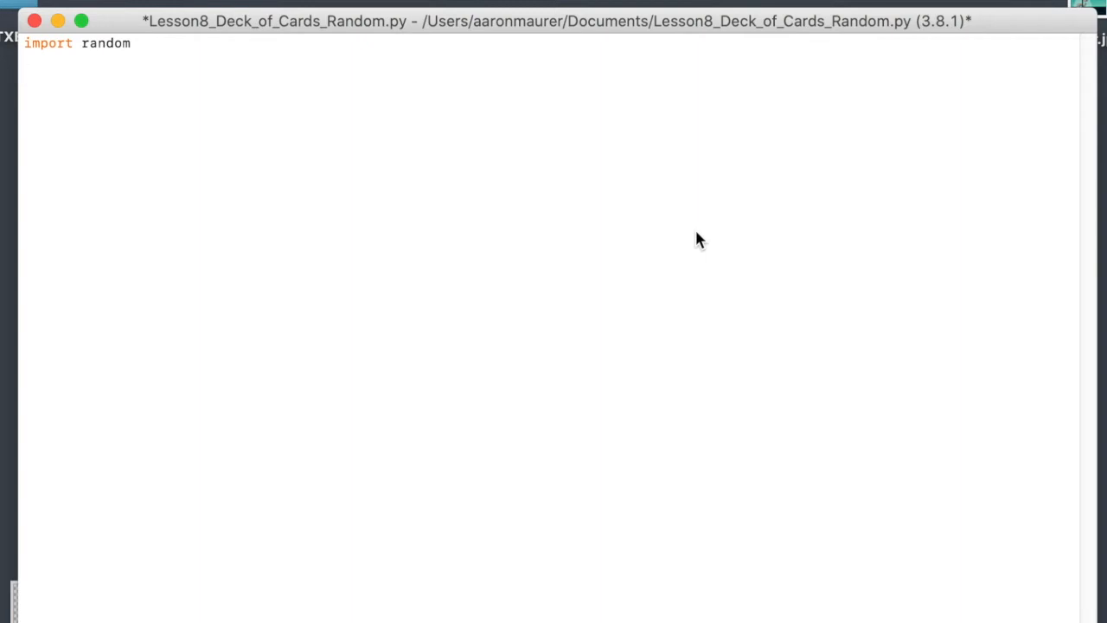
key("Return")
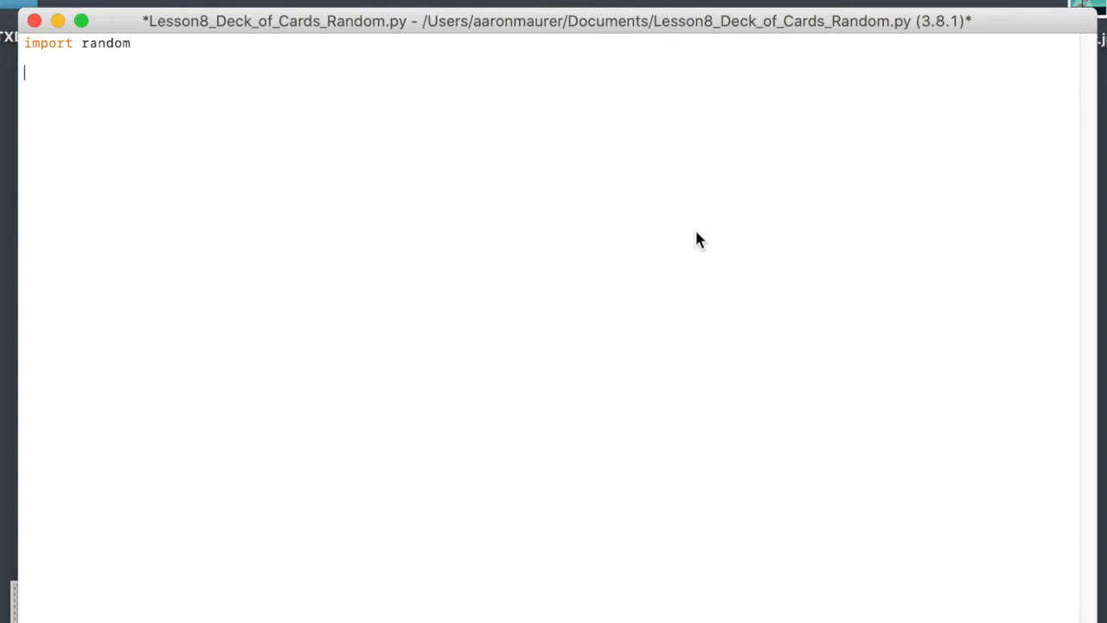
- Start the value list with the quoted rank 'A'
type("val")
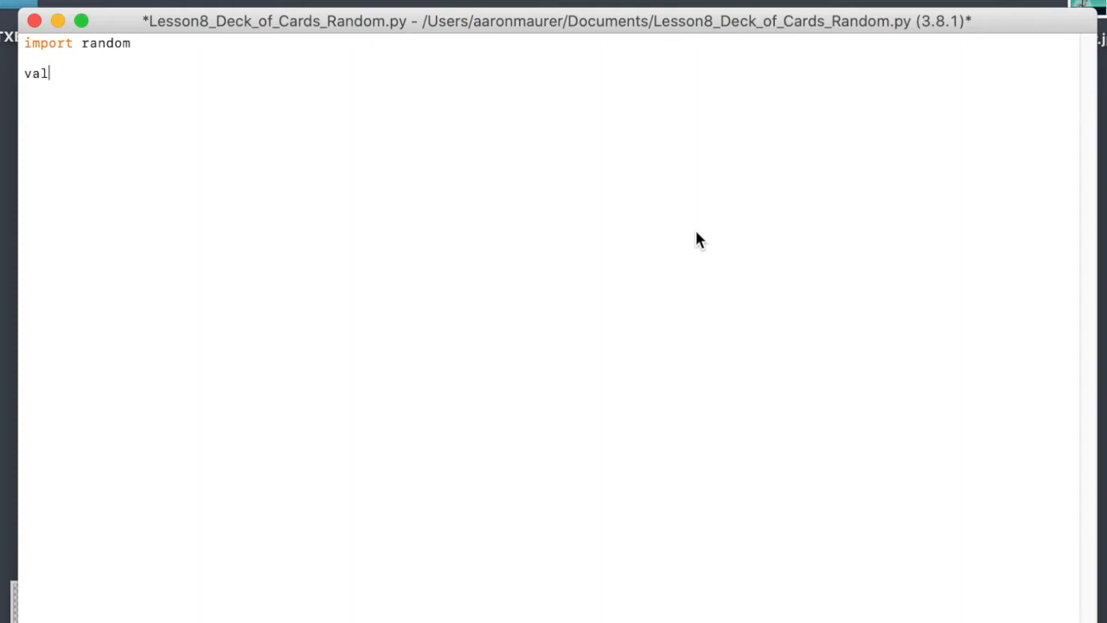
type("ue")
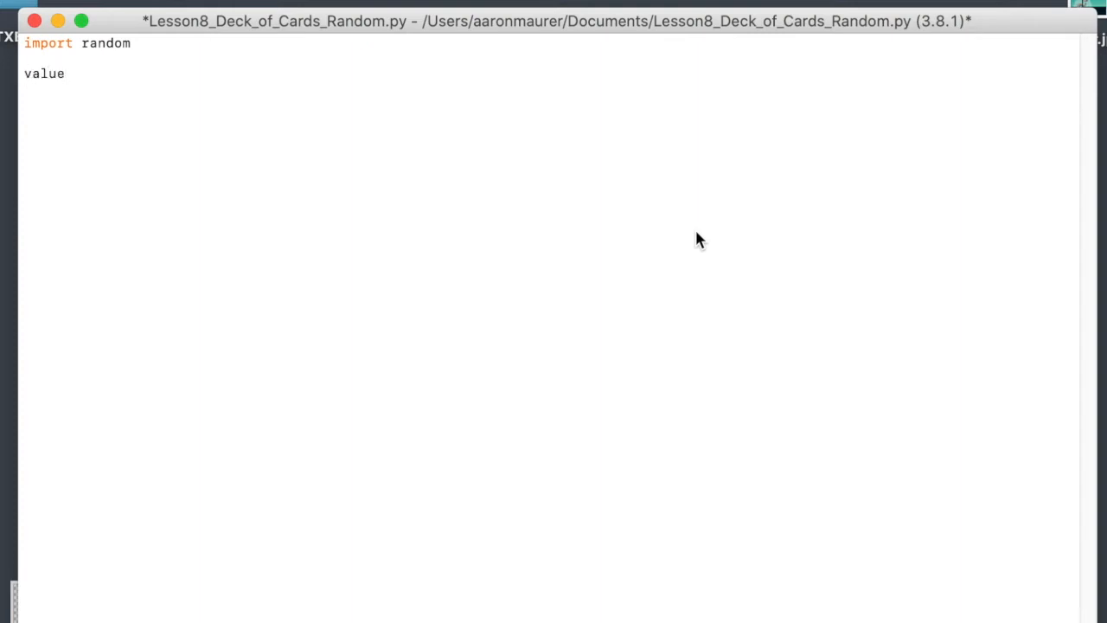
type("=")
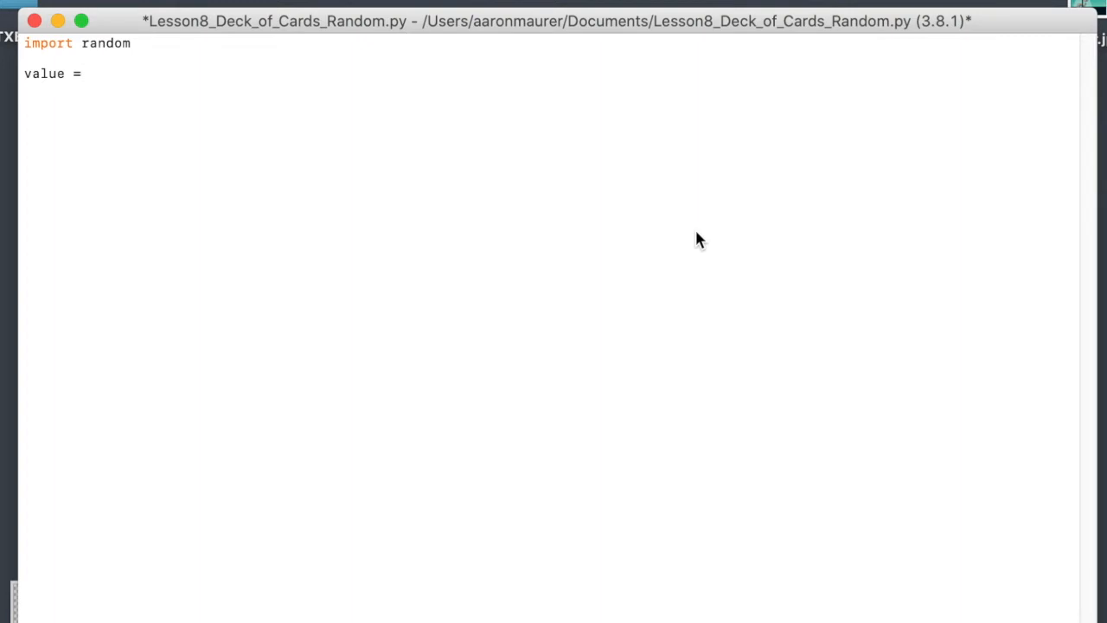
type("[")
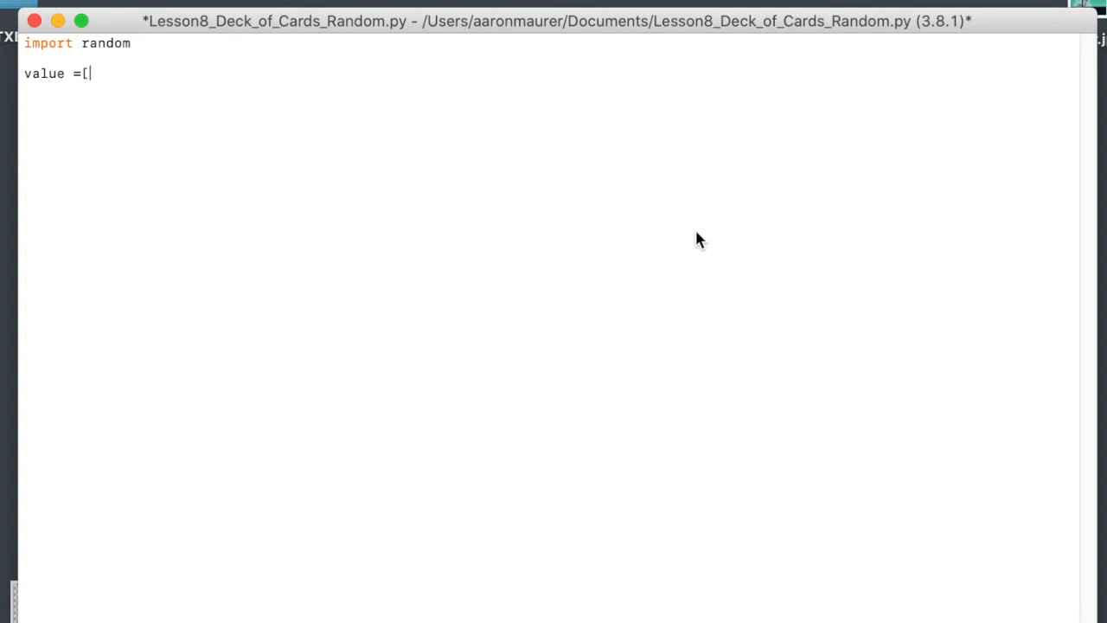
type("A")
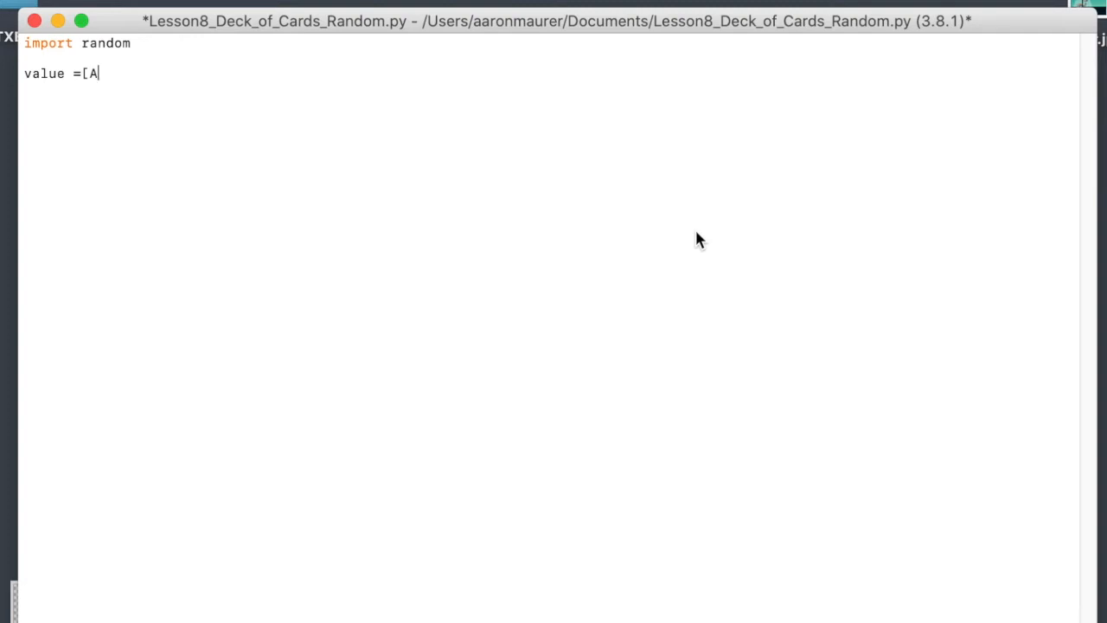
key("Backspace")
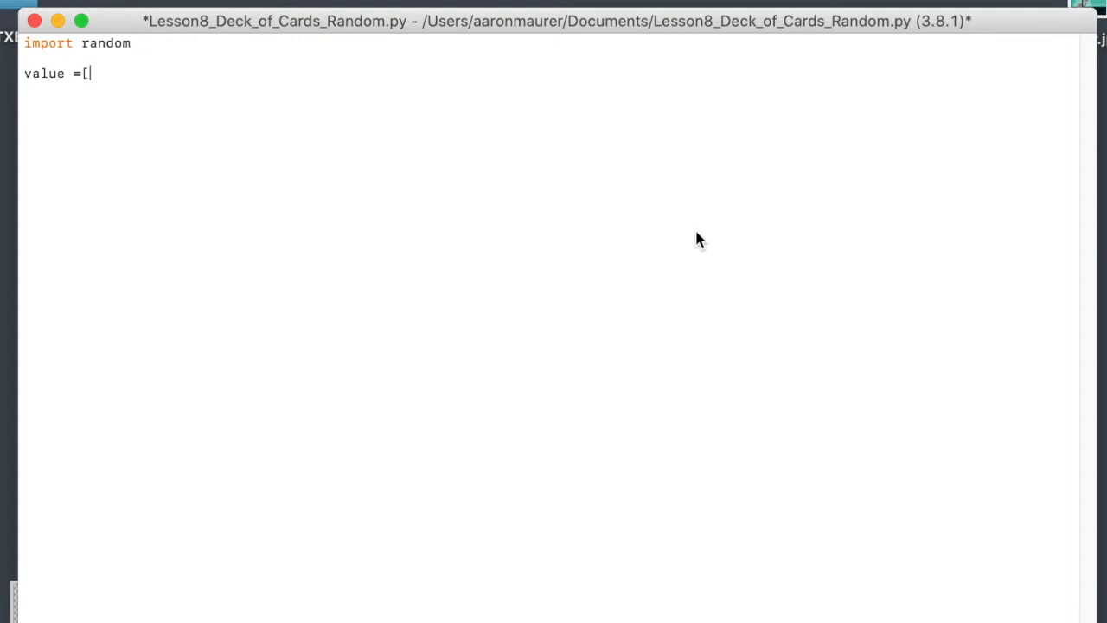
type("'")
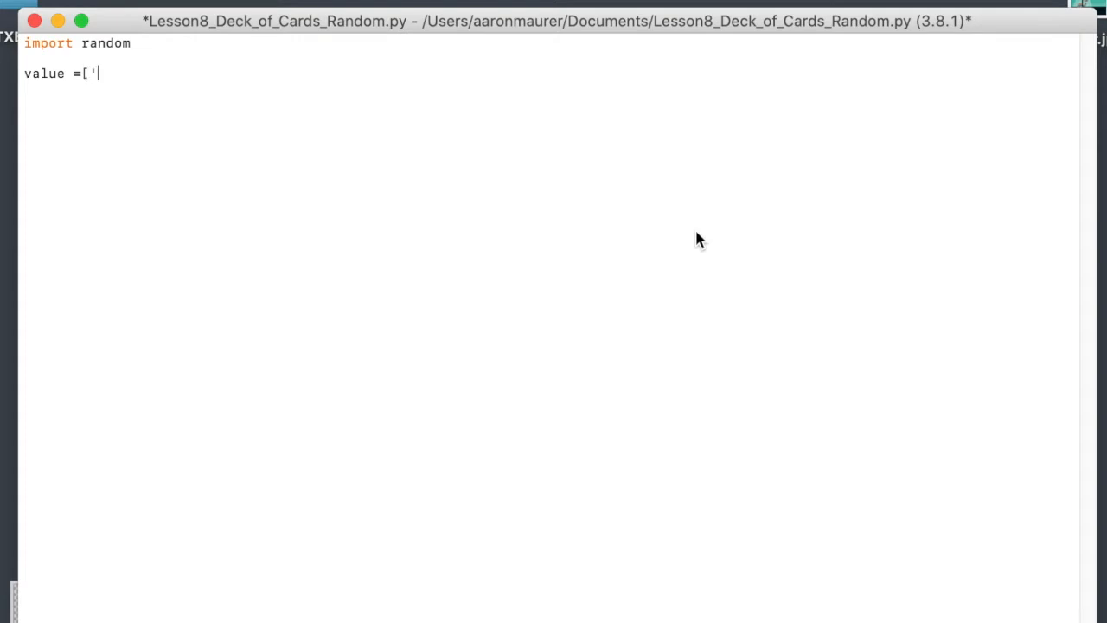
type("A',")
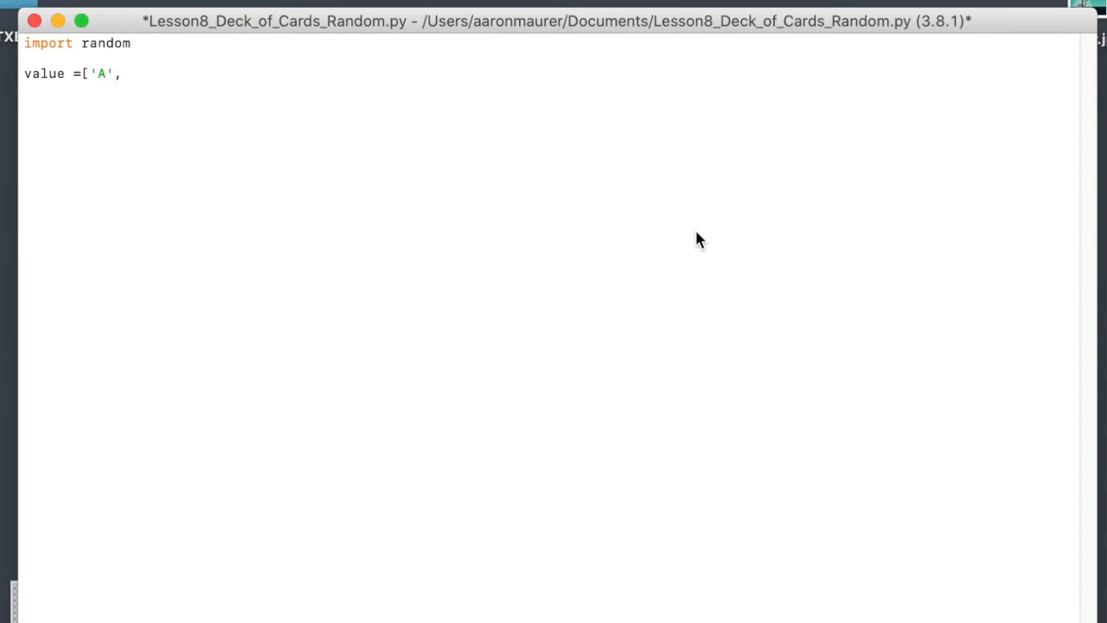
type("'")
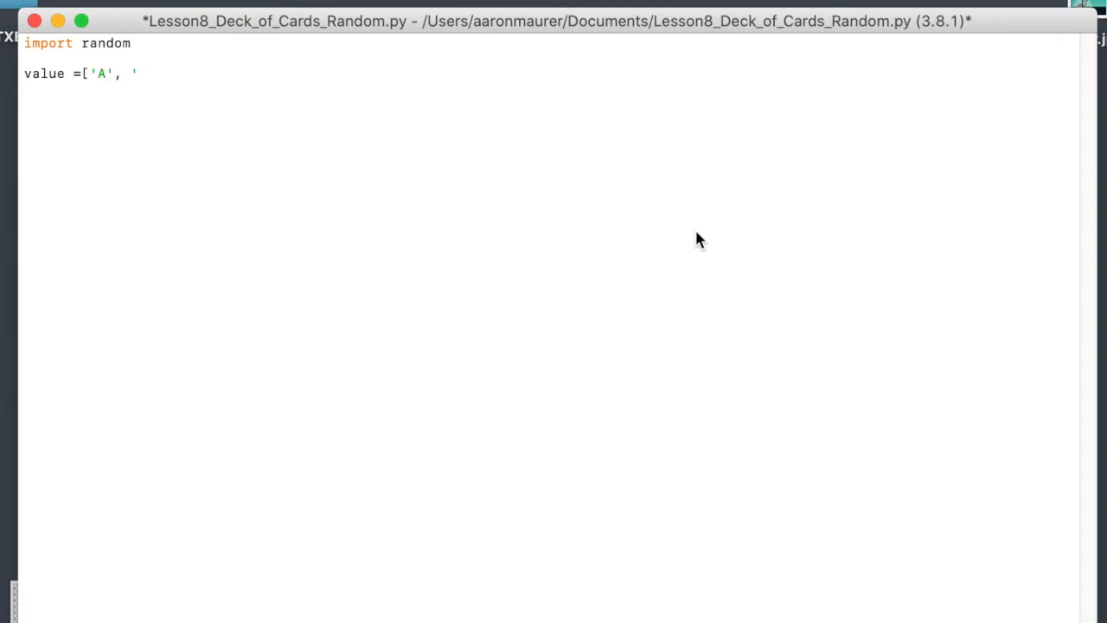
- Complete the value list with 'K', 'Q', 'J' and '2' through '10', closing the bracket
type("'K'")
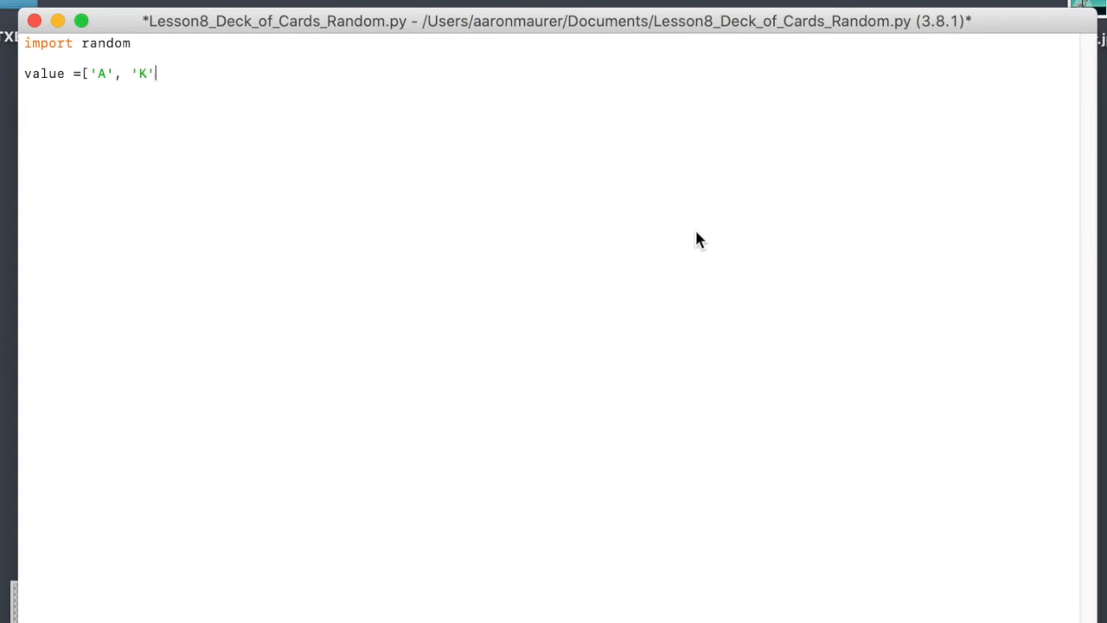
type(", \"")
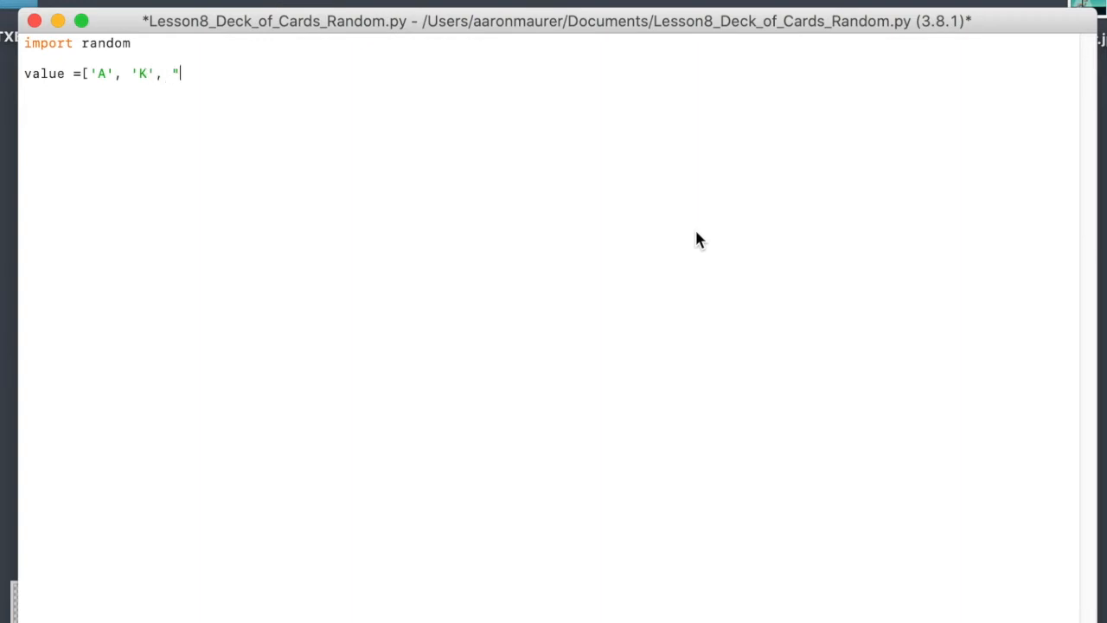
key("backspace")
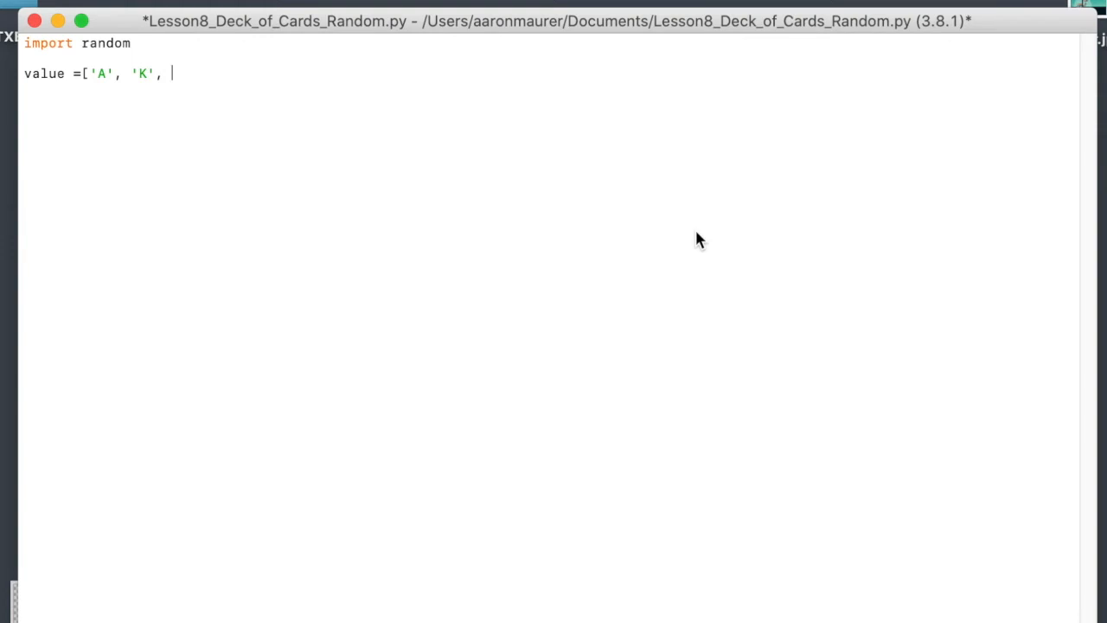
type("'Q'")
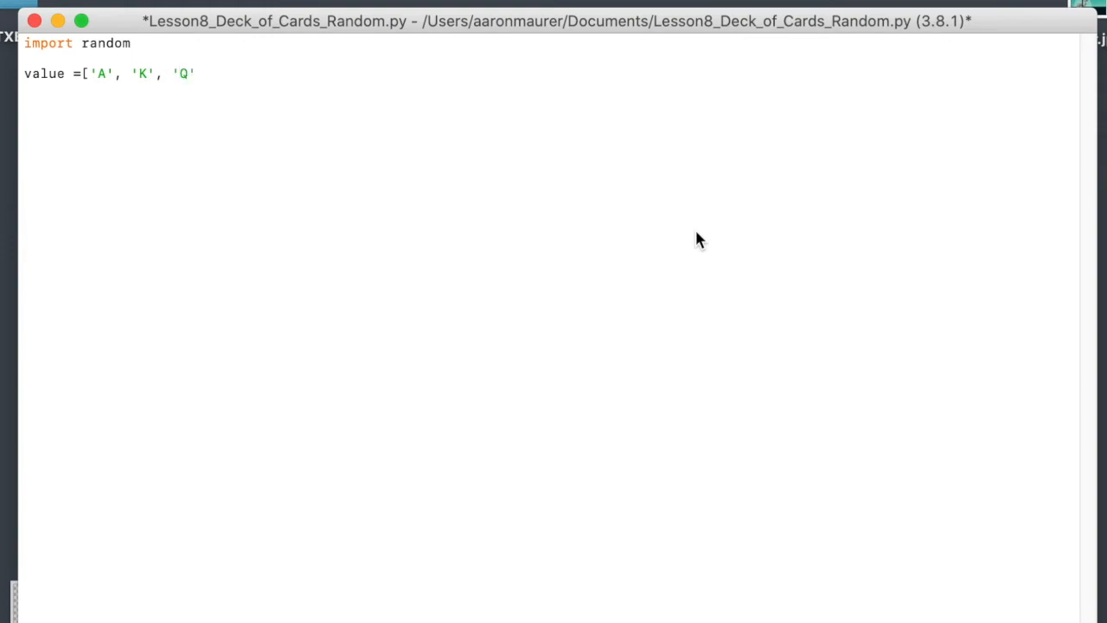
type(", '")
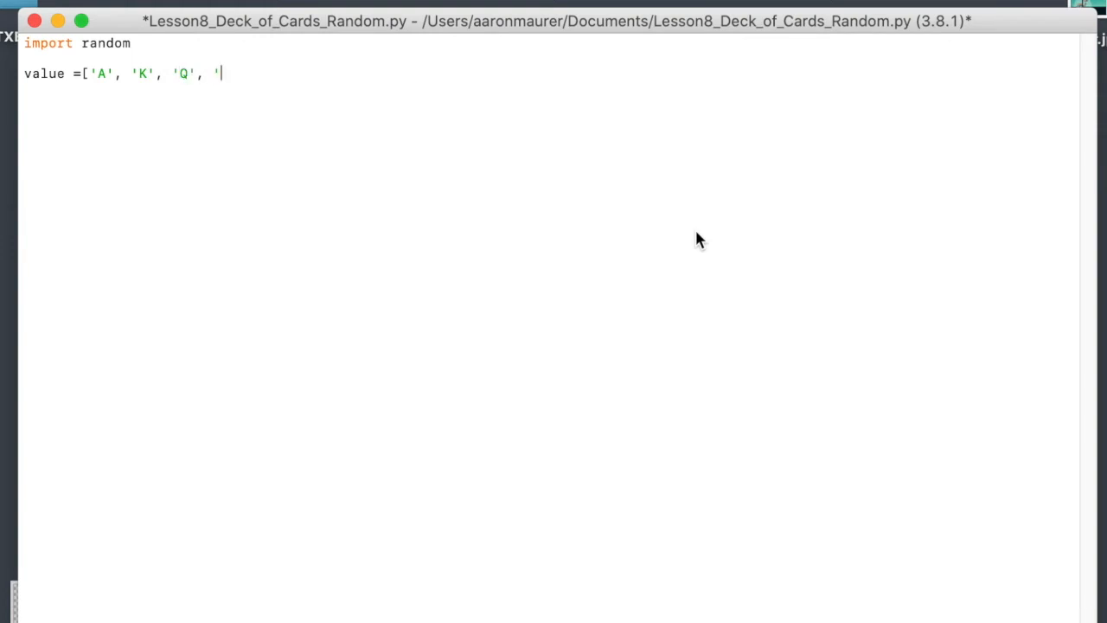
type("J'")
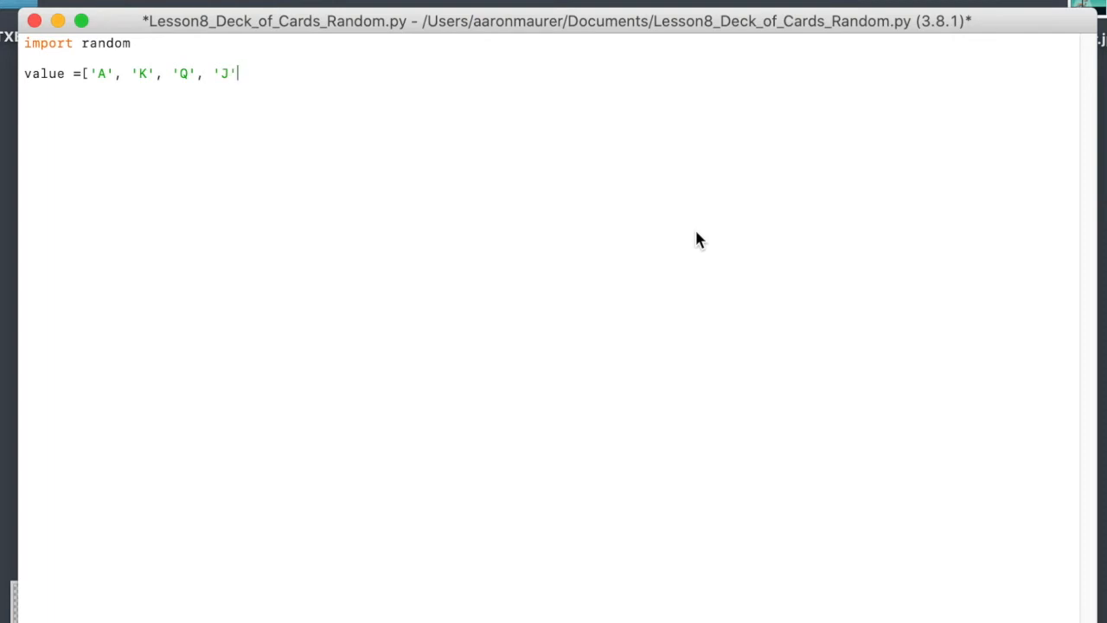
type(", '2', '3', '4', '5', '6', '7', '8', '9', '10'")
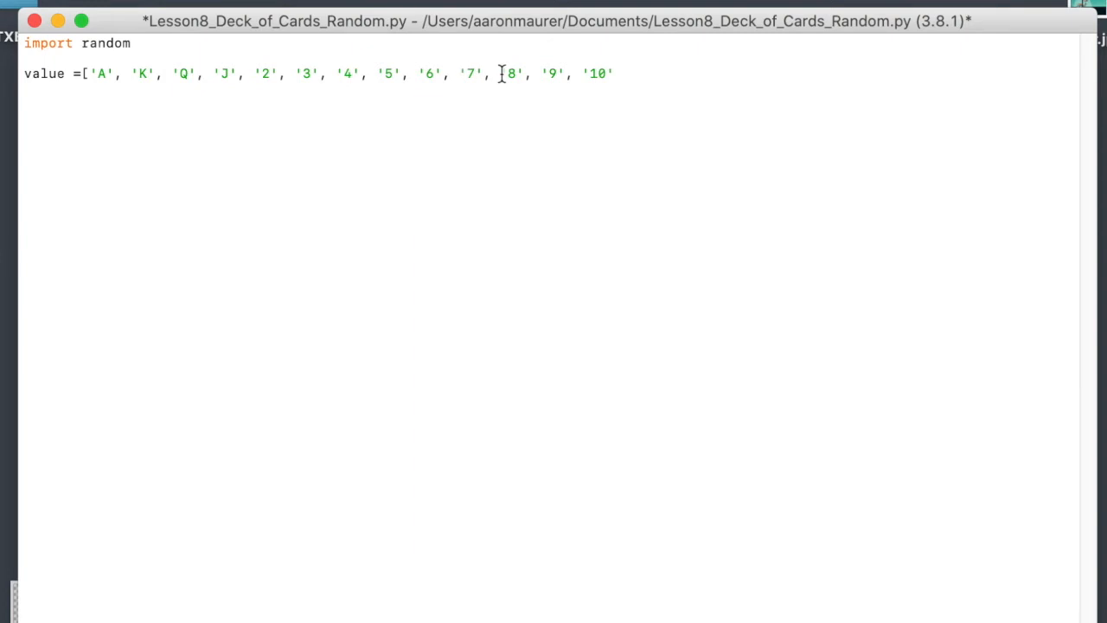
mouse_move(578, 73)
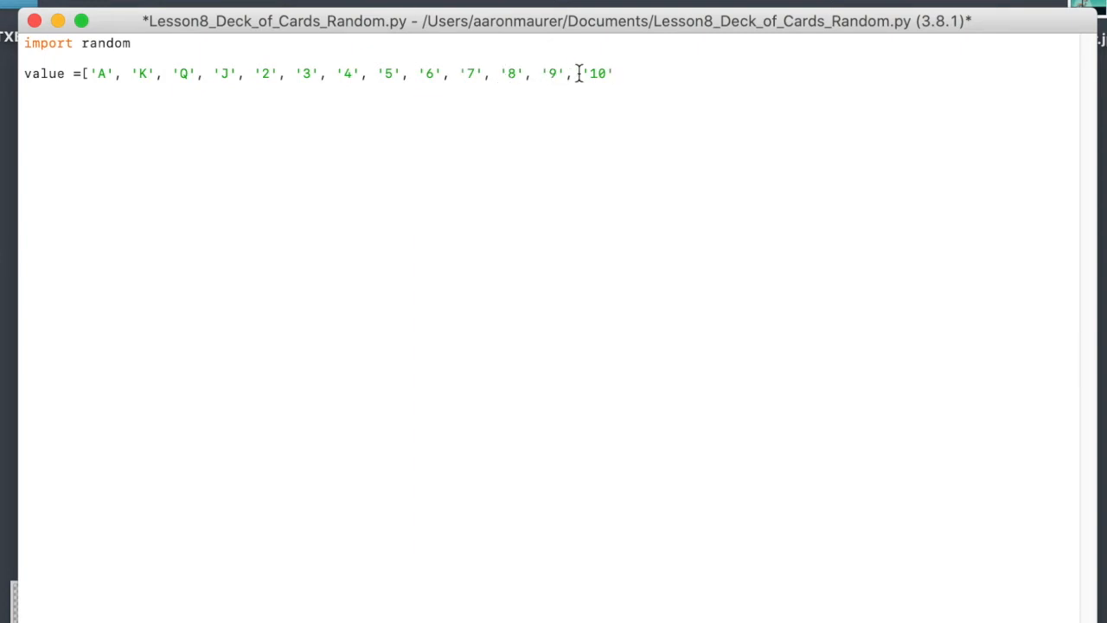
type("]")
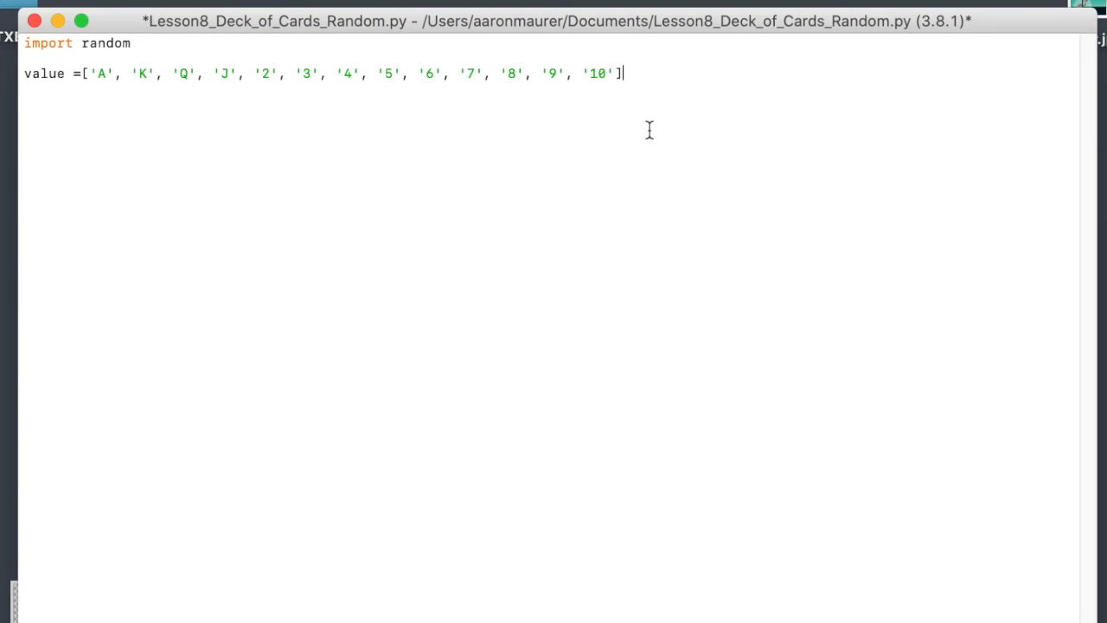
mouse_move(327, 132)
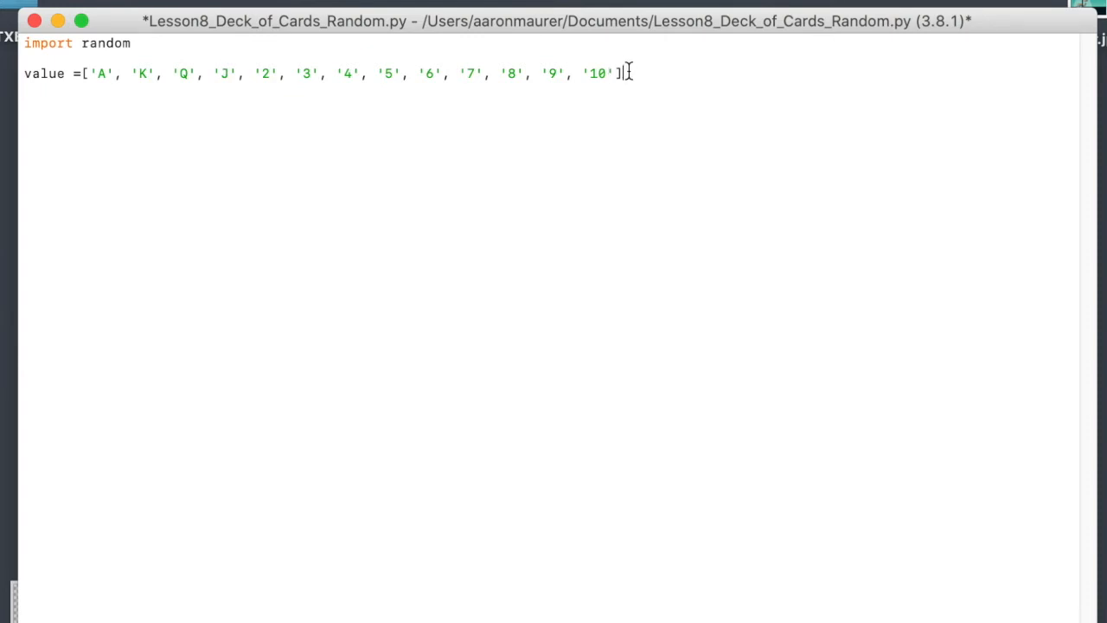
- Begin the suit list with 'Heart' and 'Diamond'
key("Return")
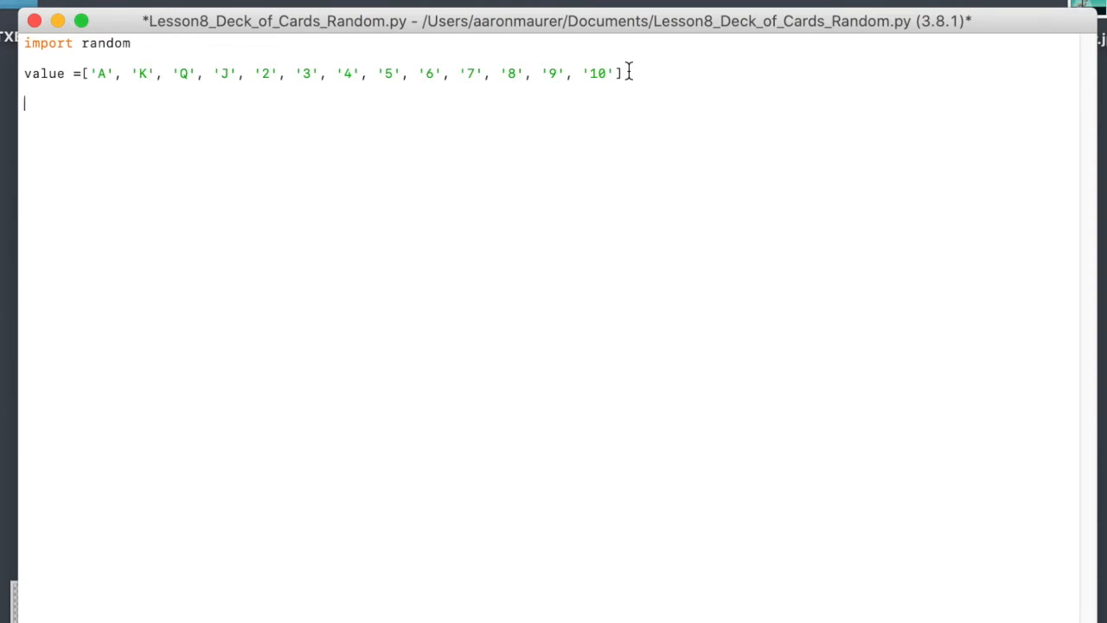
type("suit")
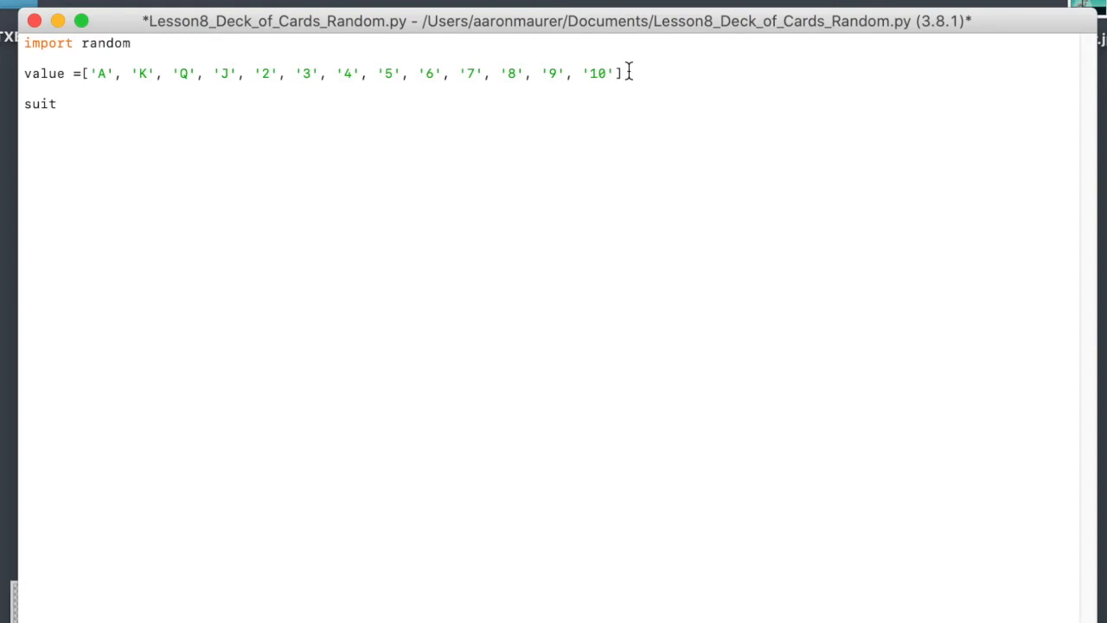
type("=")
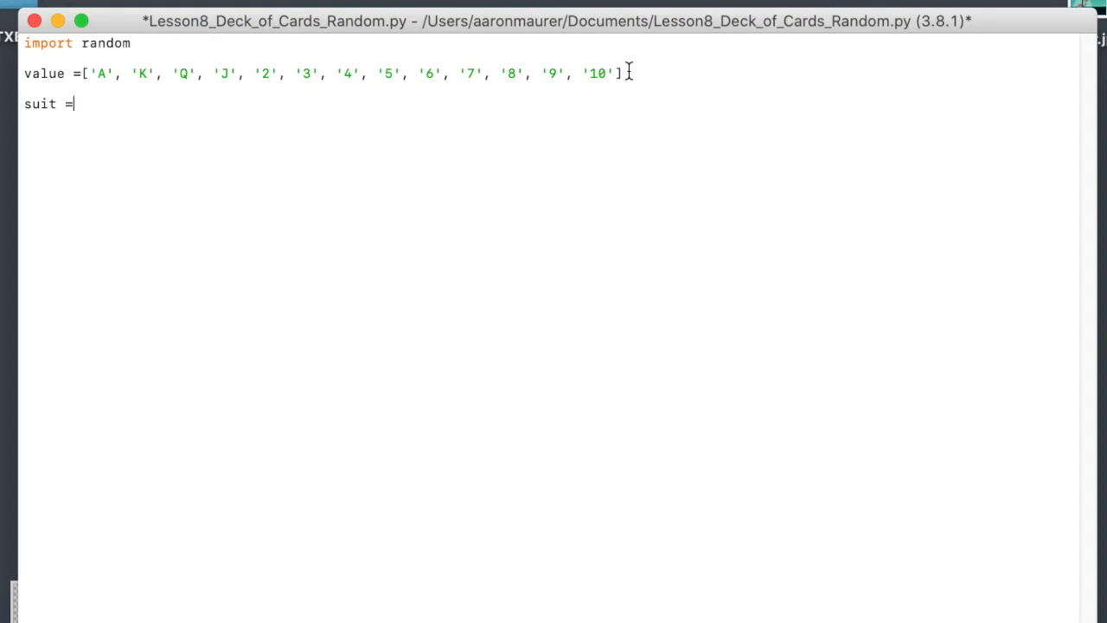
type("[")
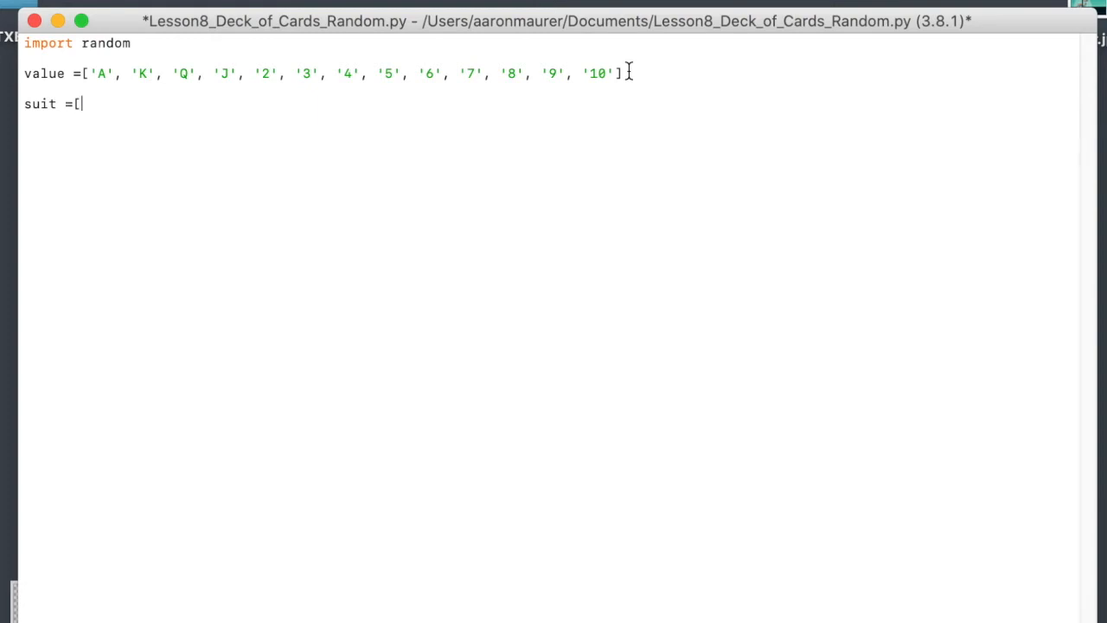
type("'")
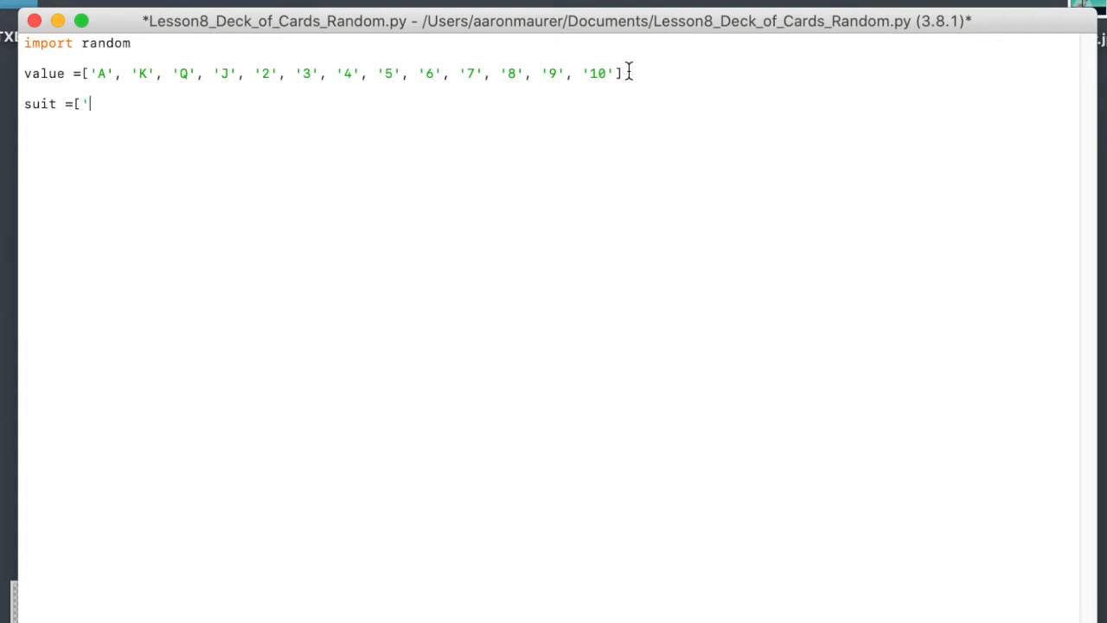
type("Heart',")
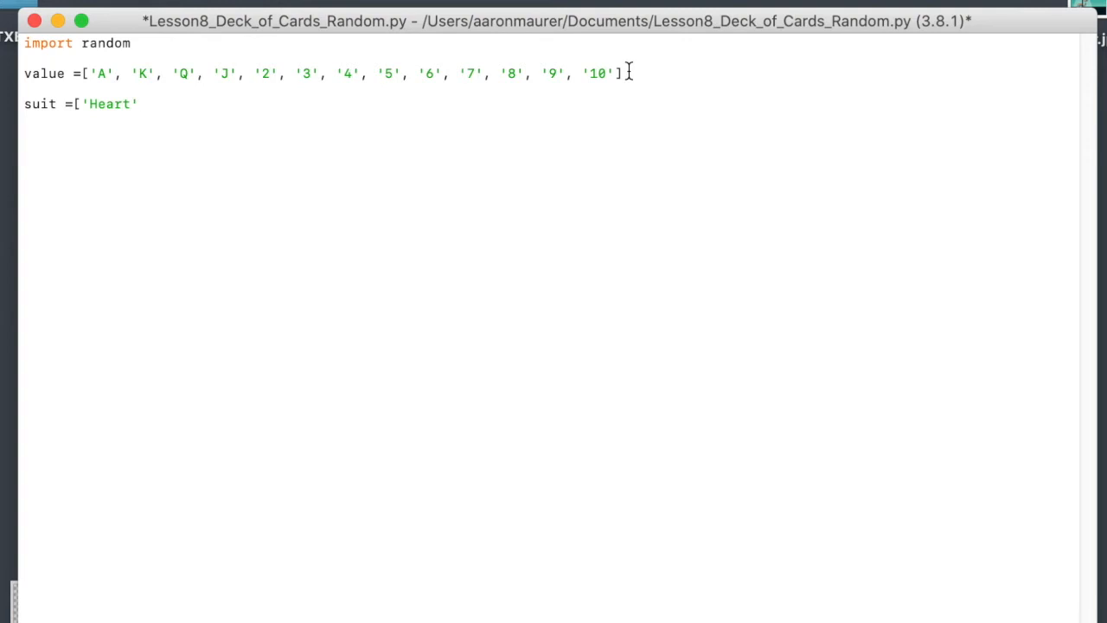
type(",")
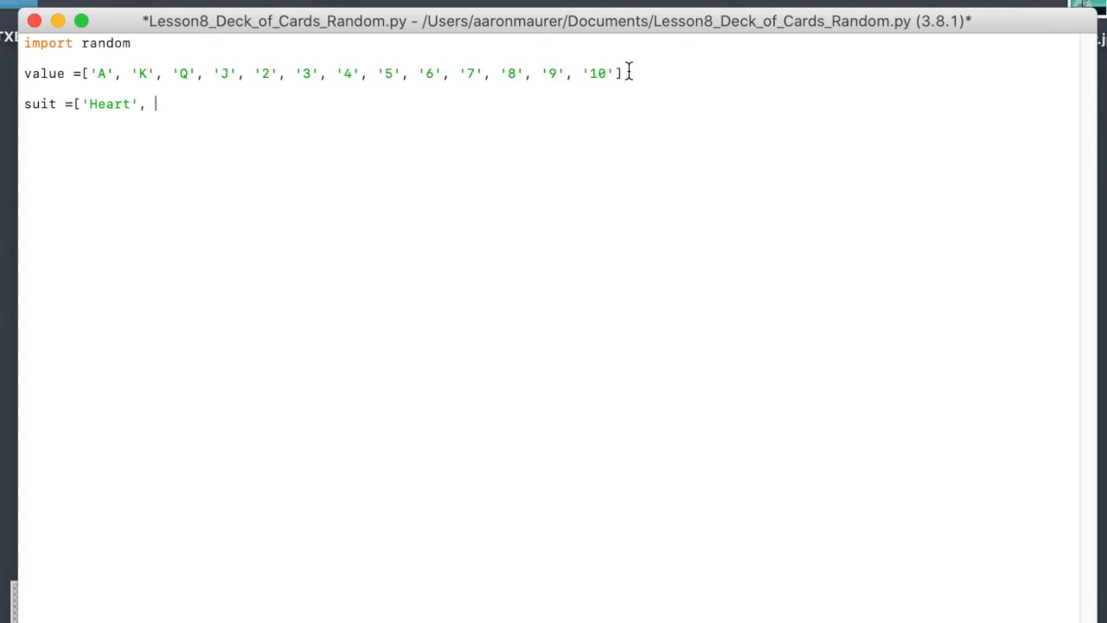
type("'D")
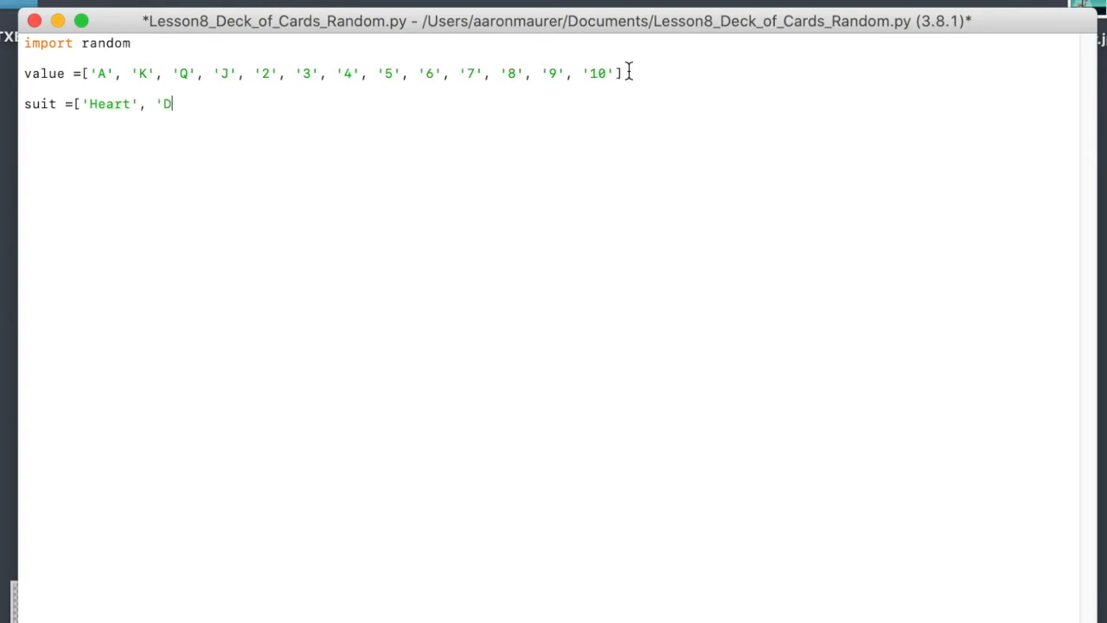
type("iamond")
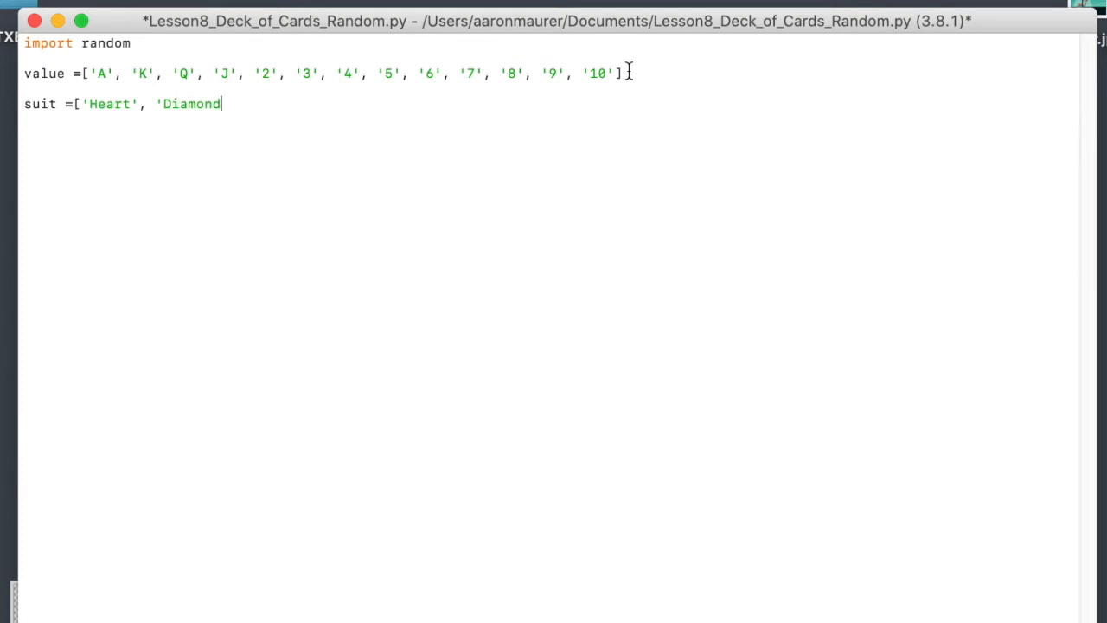
type("',")
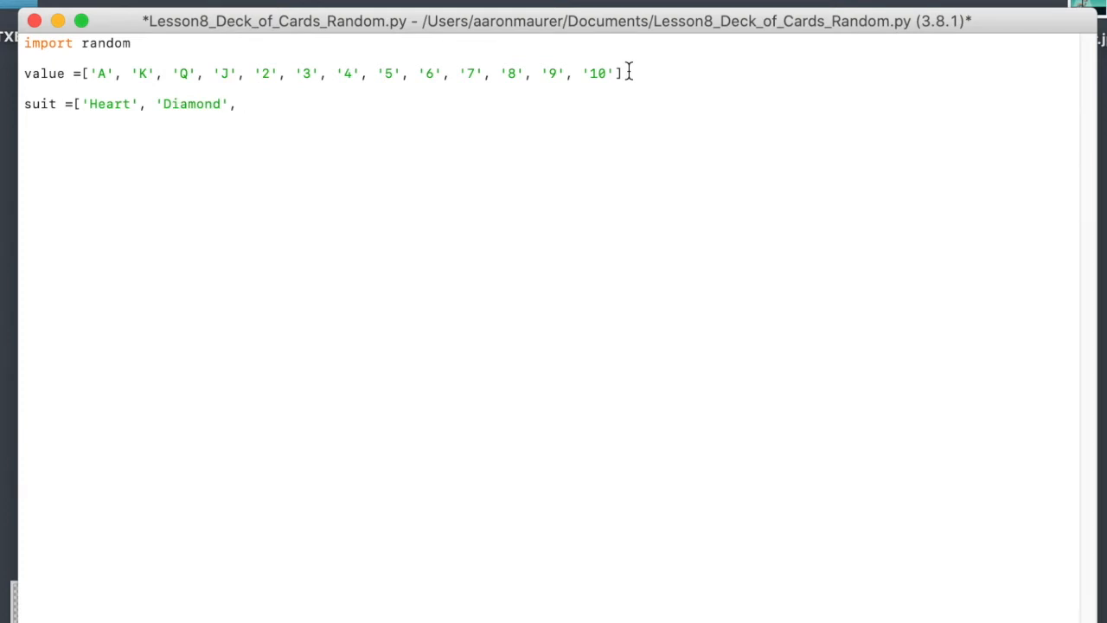
- Finish the suit list with 'Club' and 'Spade' and move to a new line
type("'")
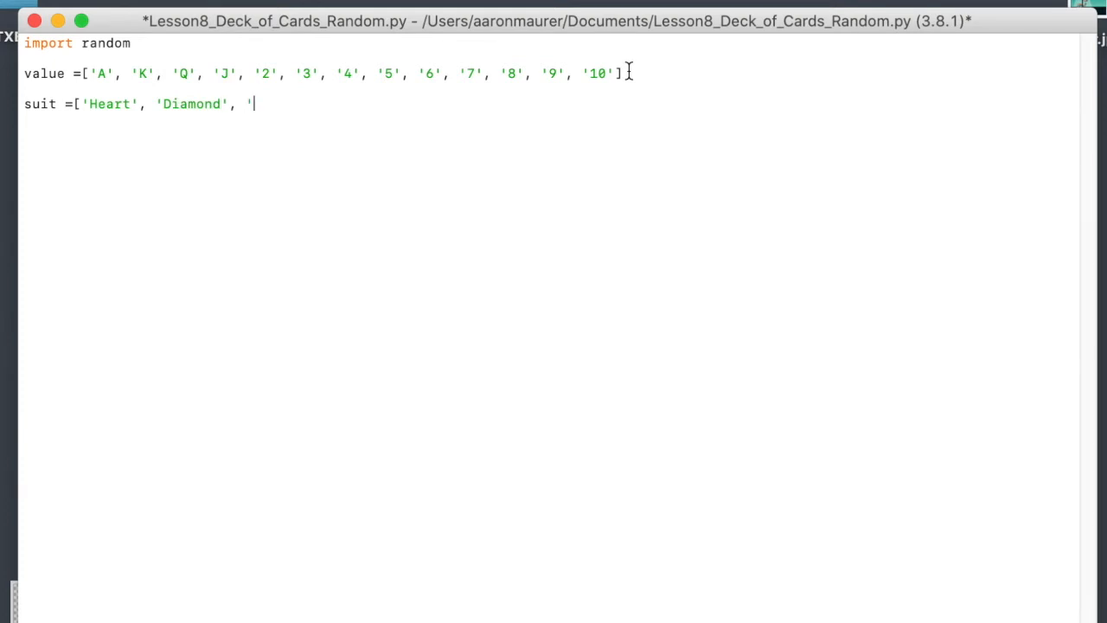
type("Club")
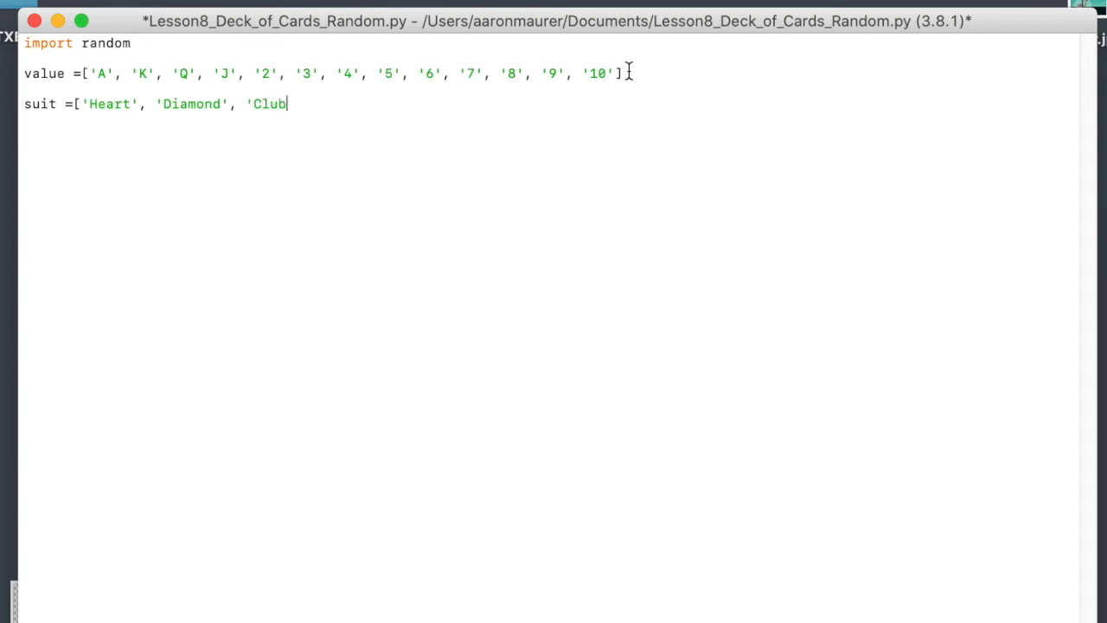
type("',")
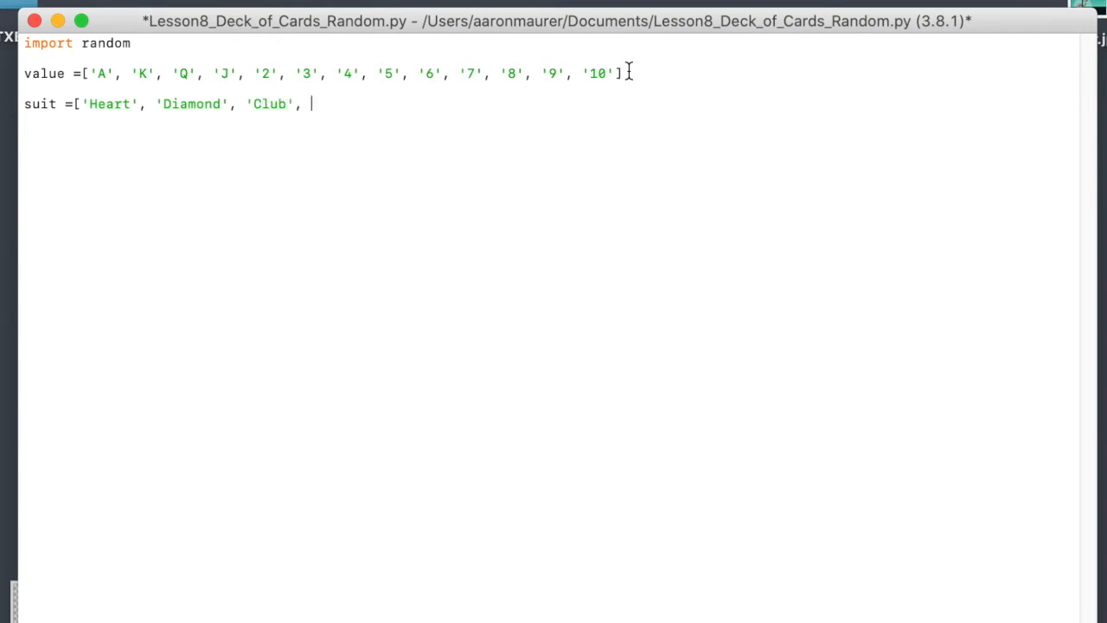
type("'Spad")
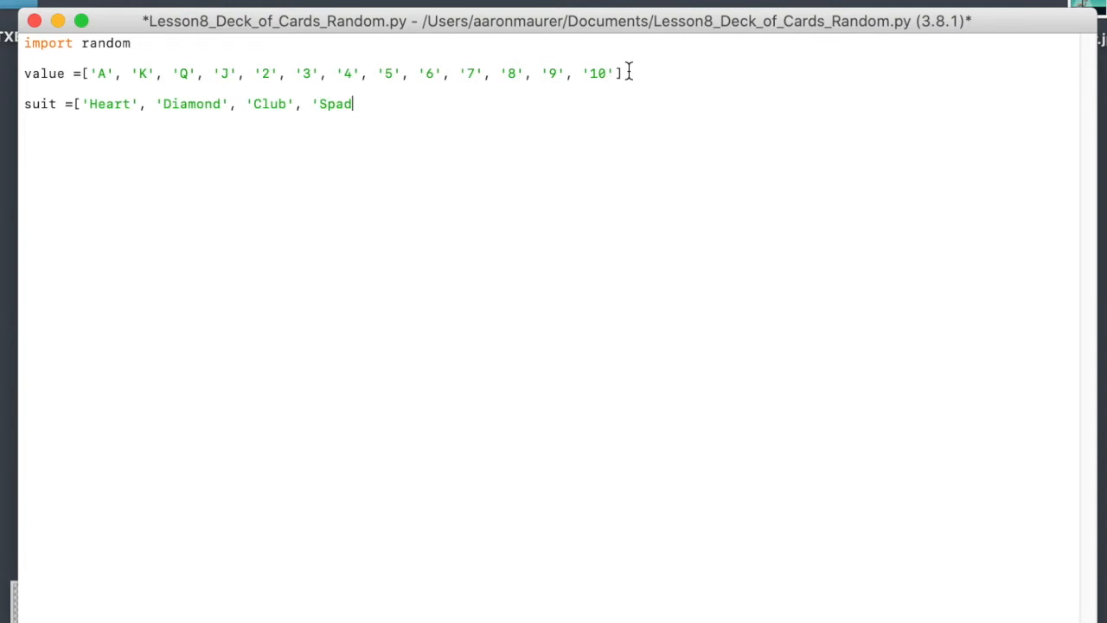
type("e'")
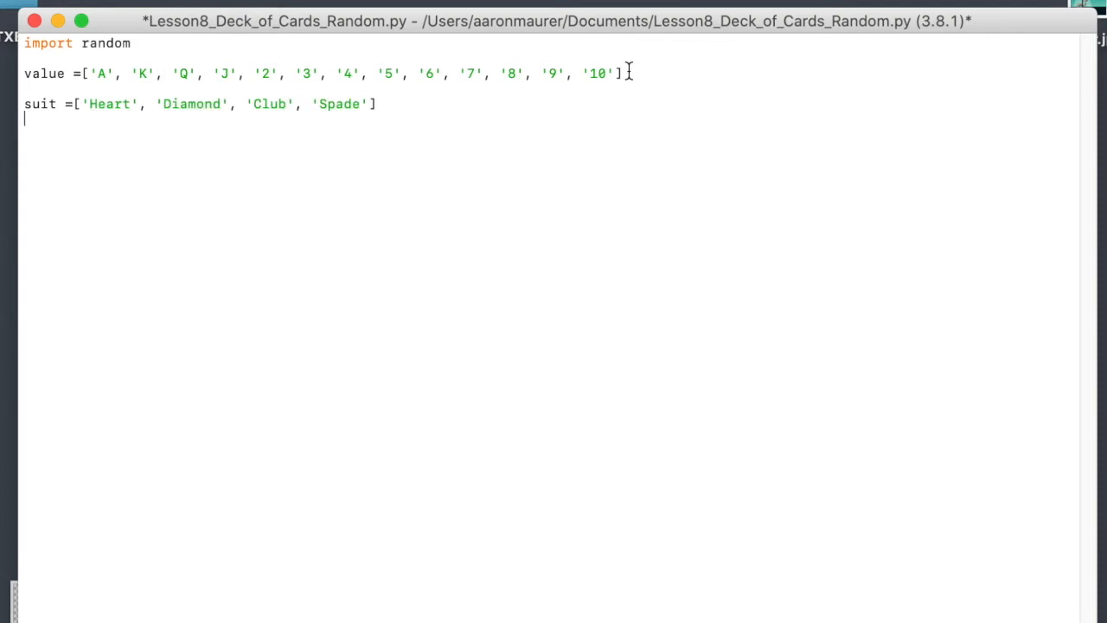
left_click(93, 104)
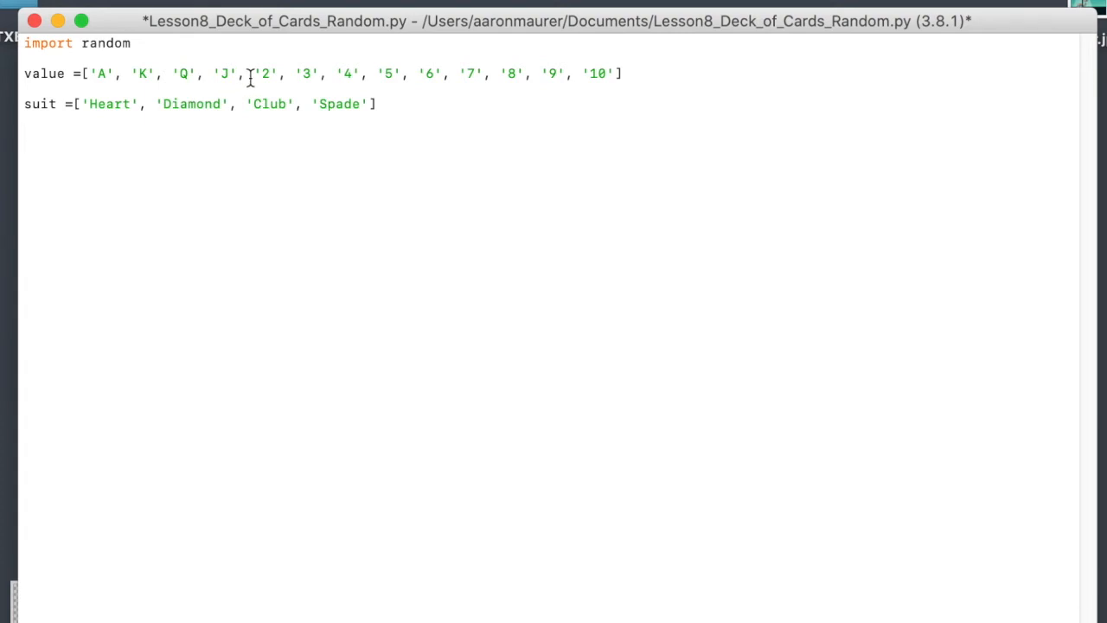
key("Return")
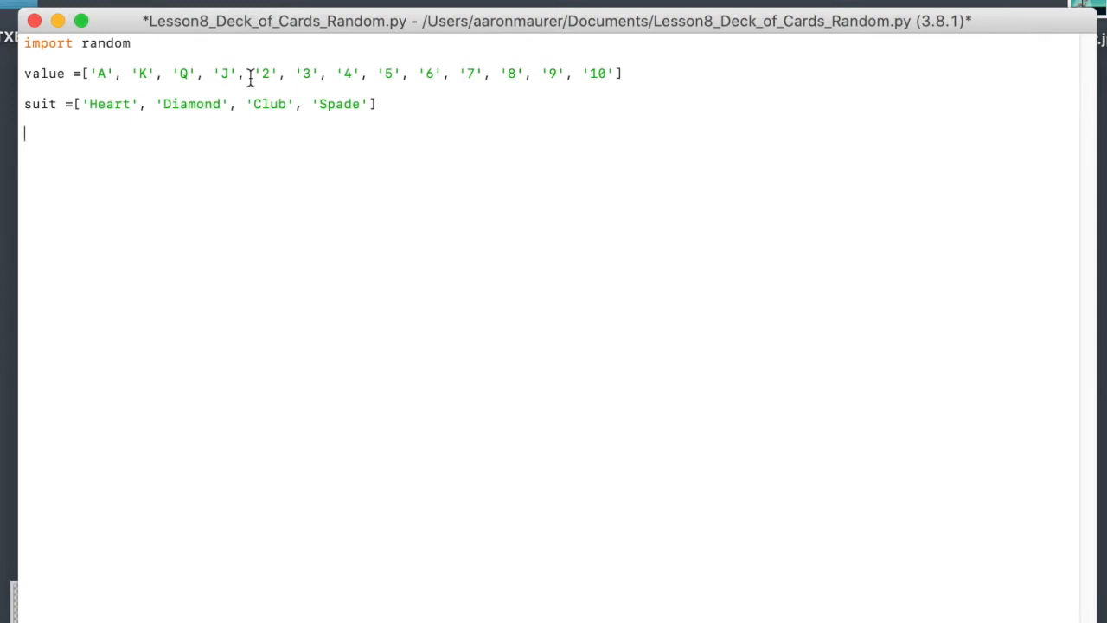
- Assign random_value = random.choice(value)
type("random")
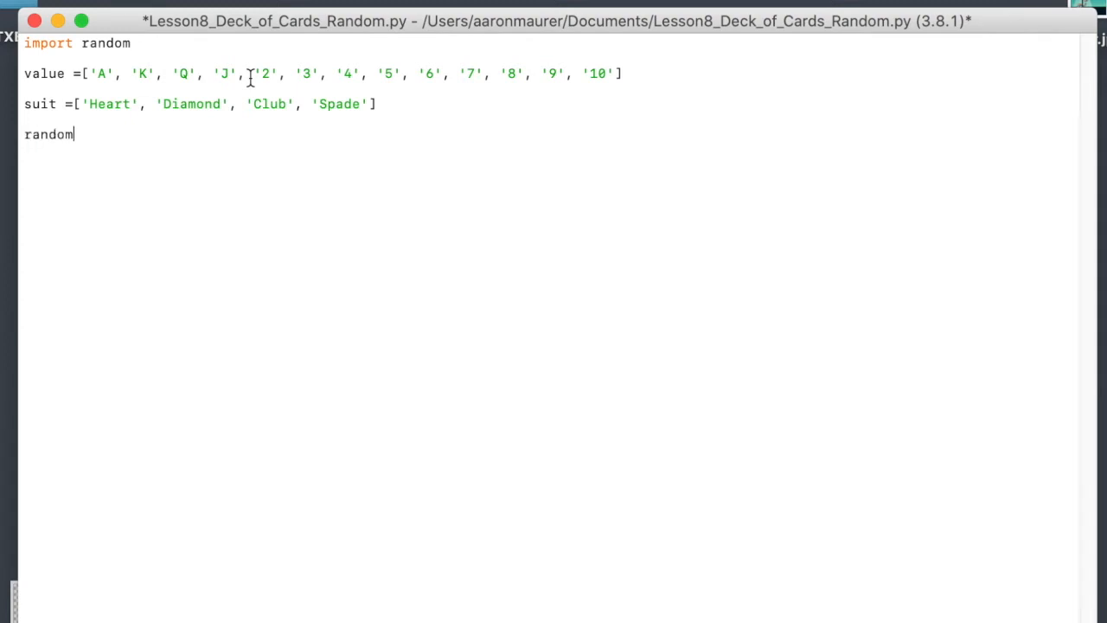
type("_")
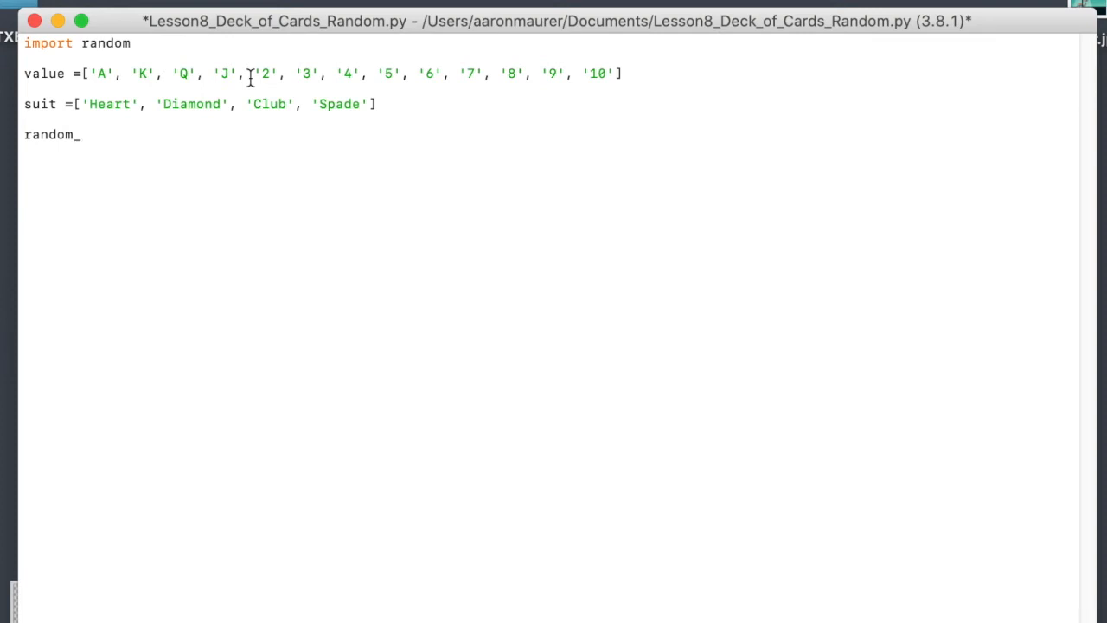
type("a")
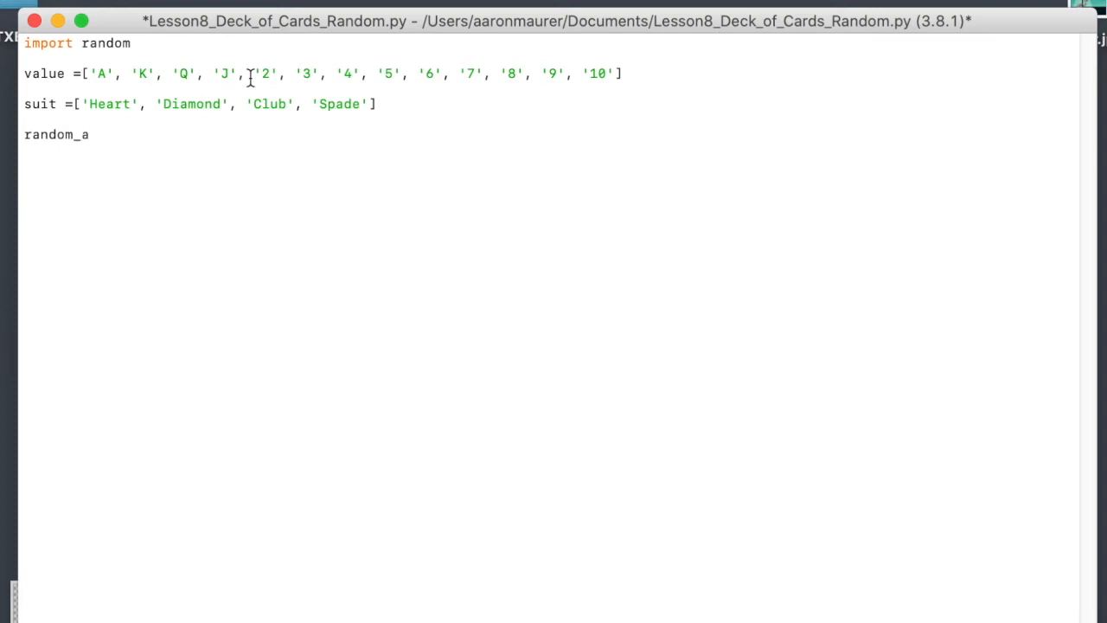
type("value")
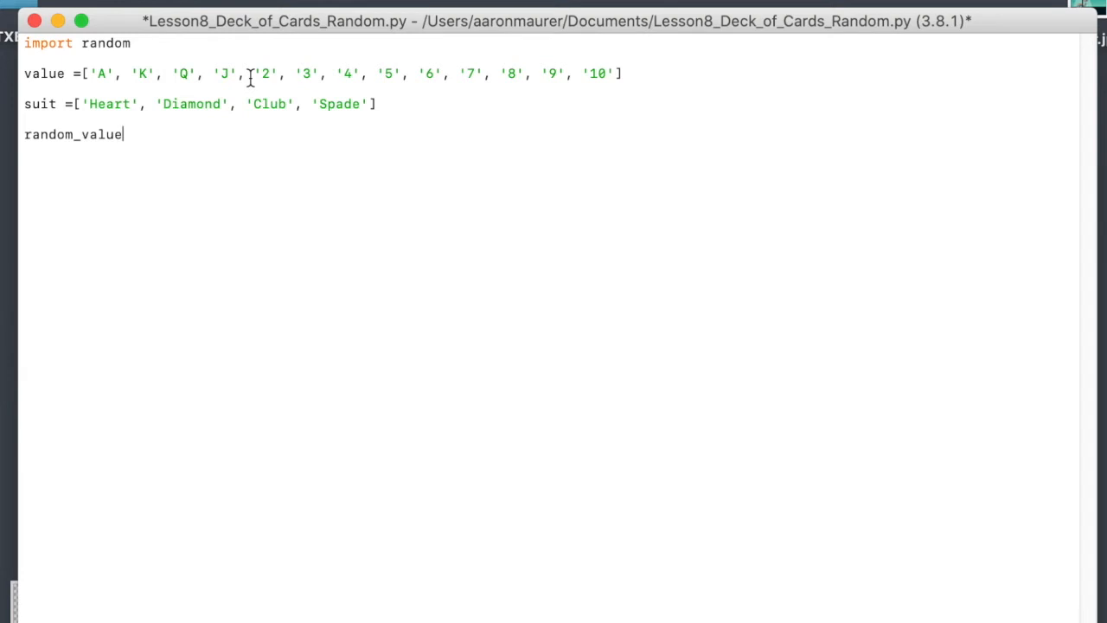
type("=")
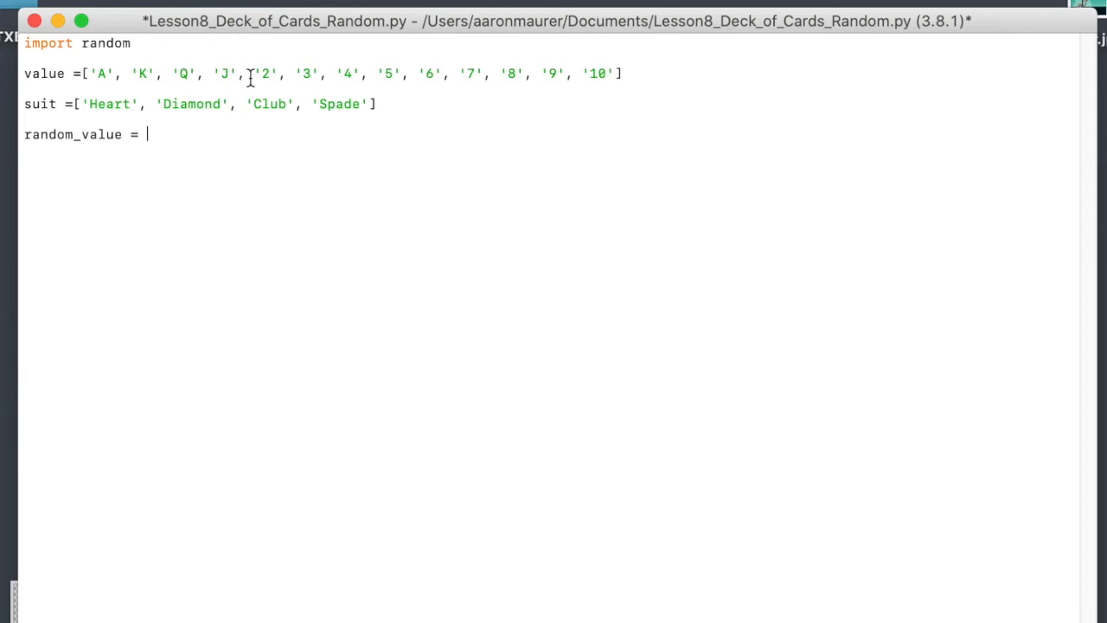
type("random.")
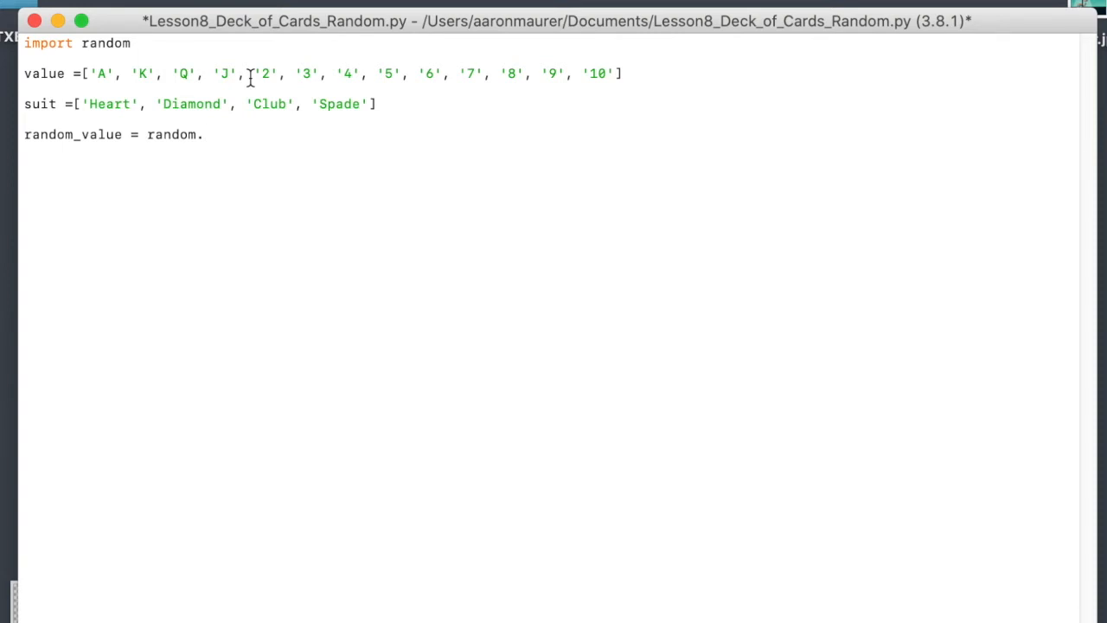
mouse_move(32, 42)
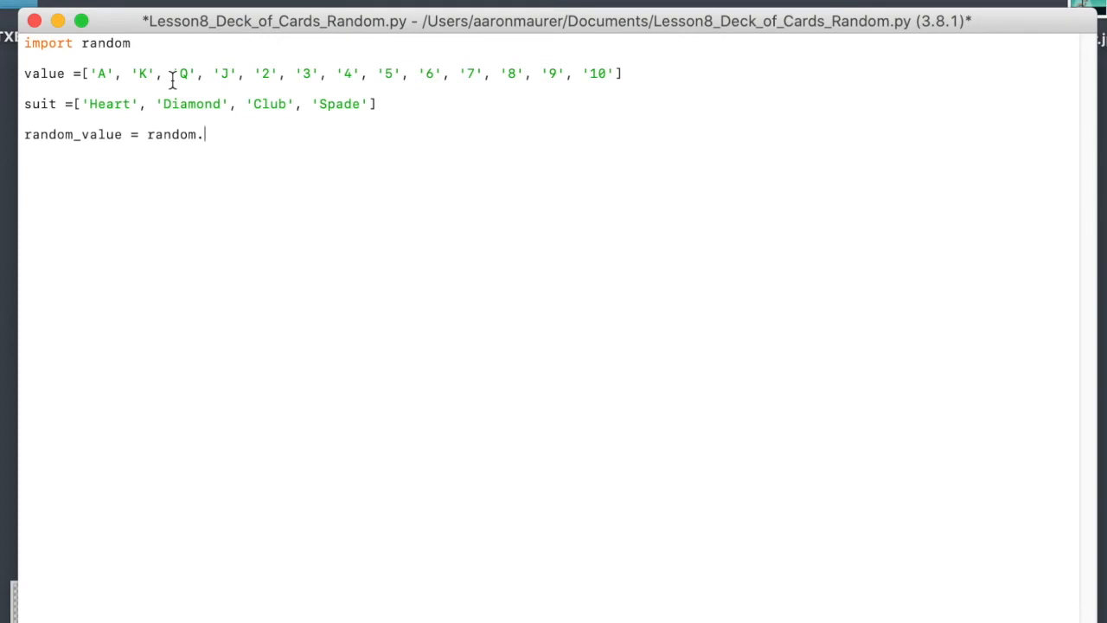
type("choice")
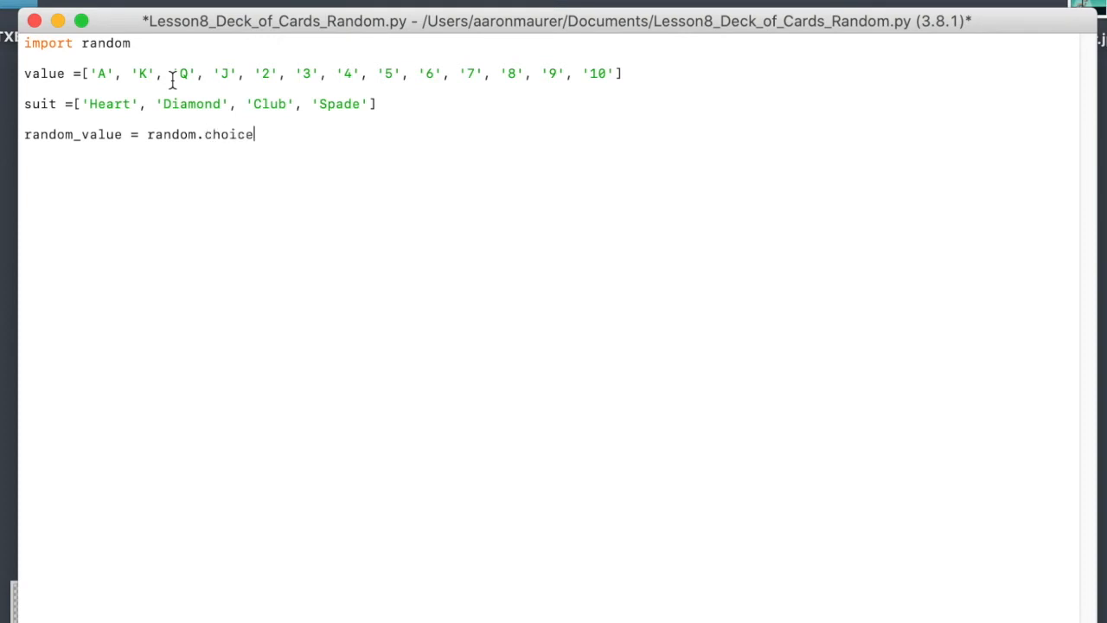
type("(")
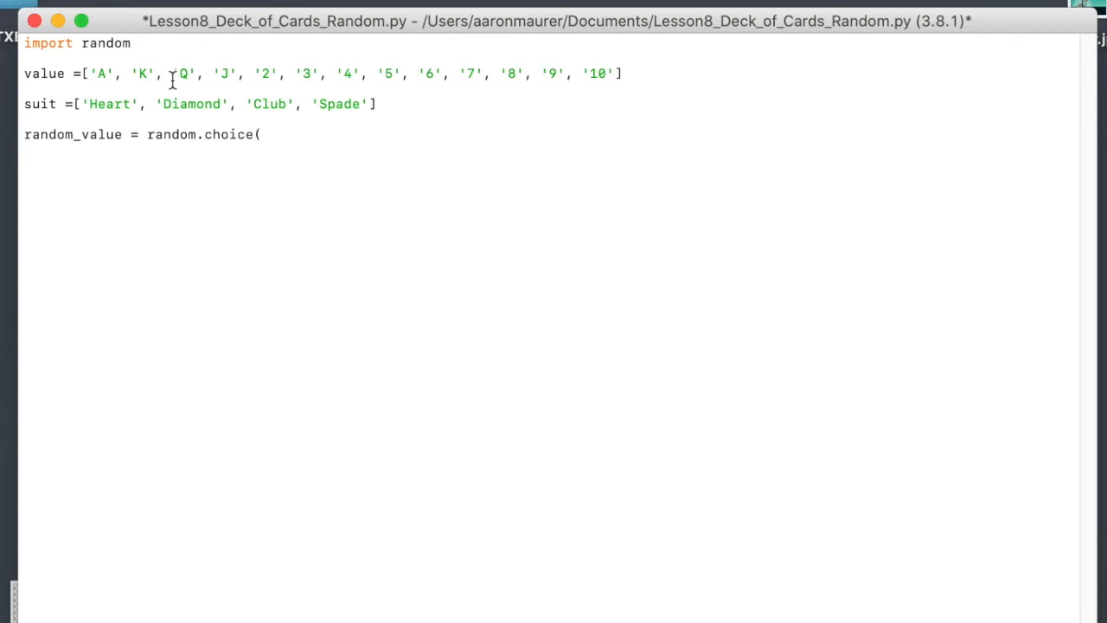
left_click(263, 135)
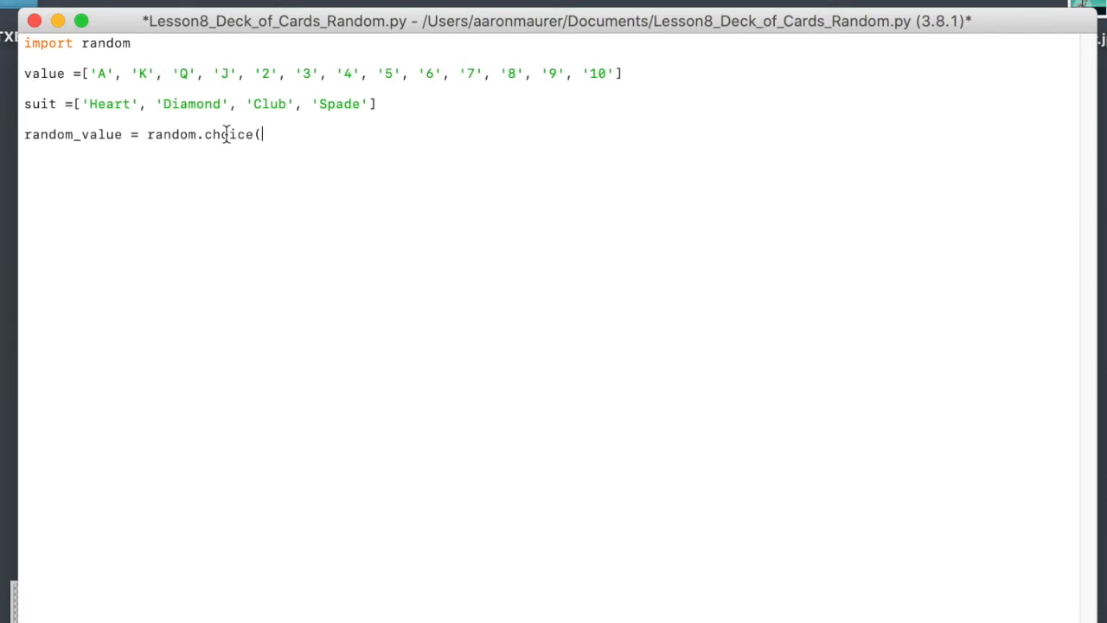
type("value")
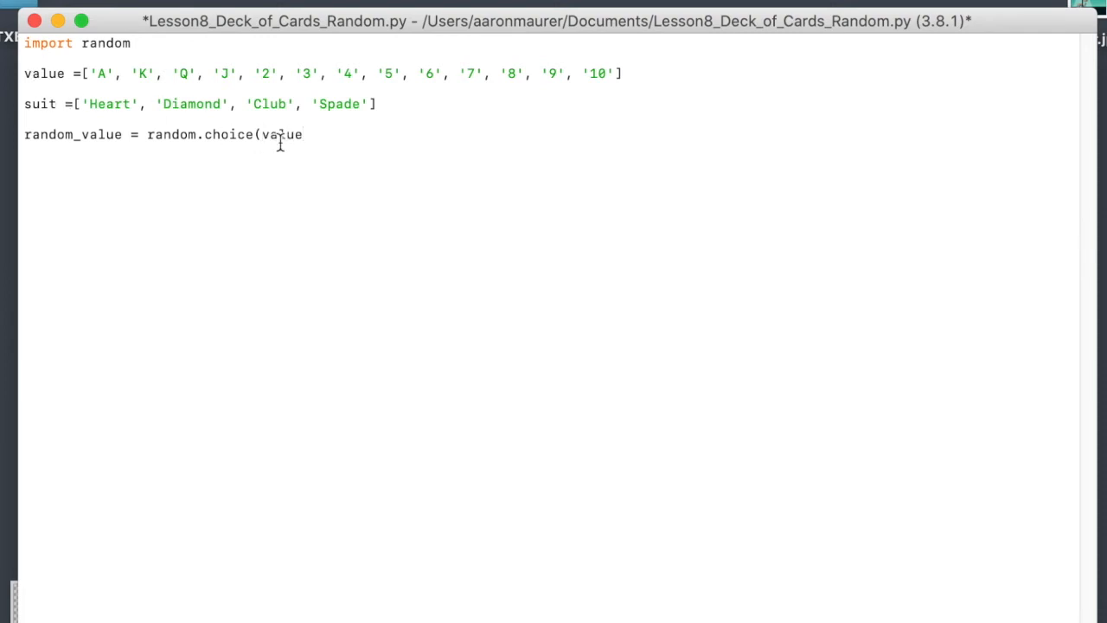
type(")")
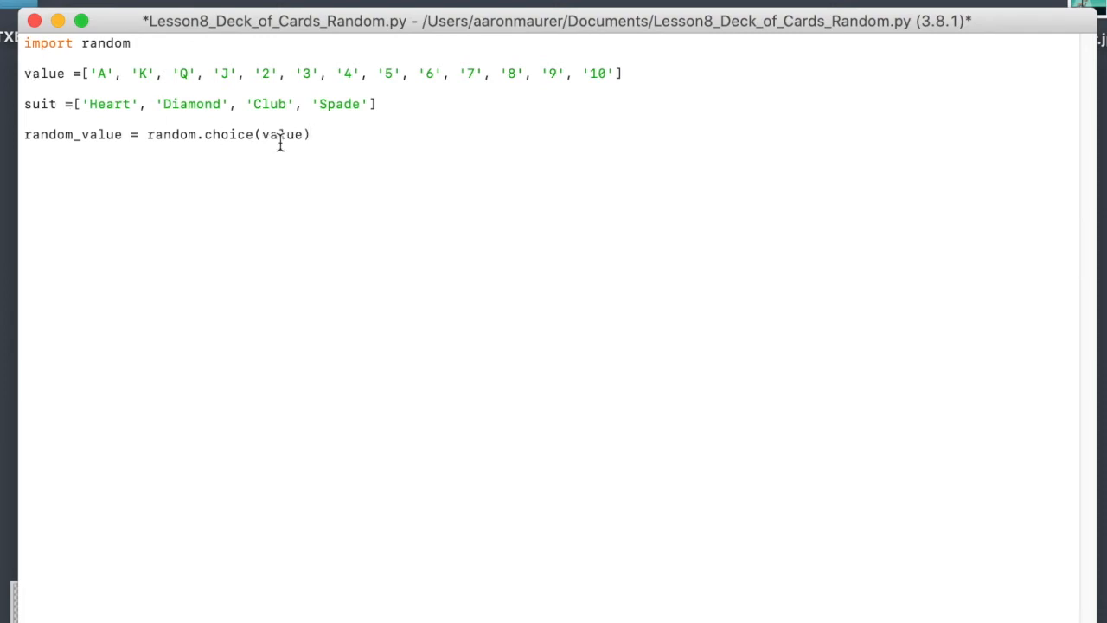
key("Return")
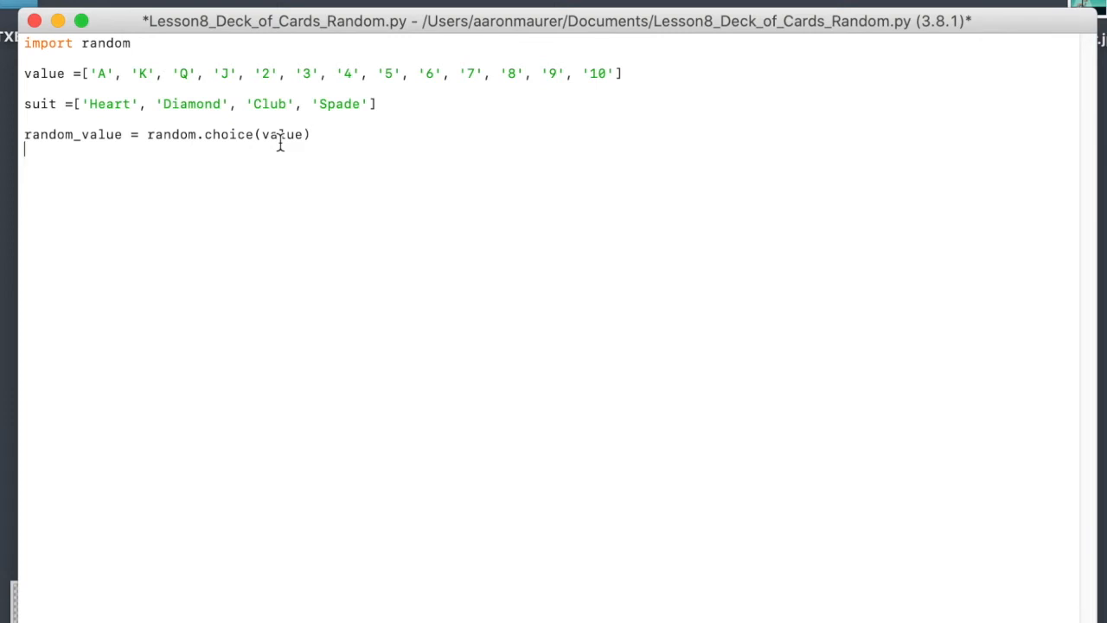
- Assign random_suit = random.choice(suit)
type("random")
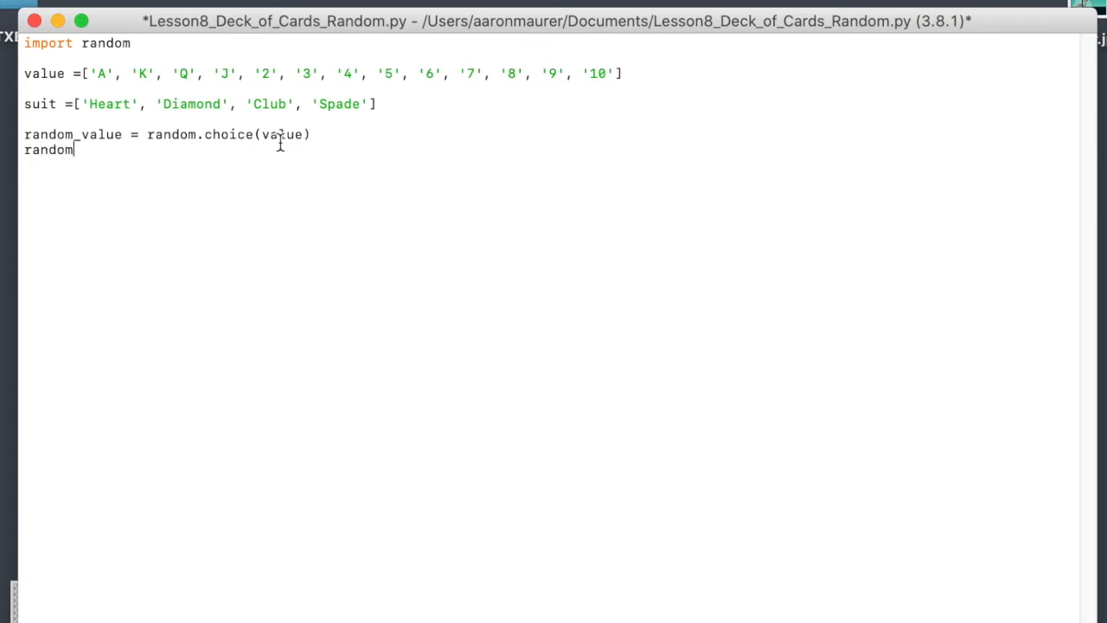
type("_s")
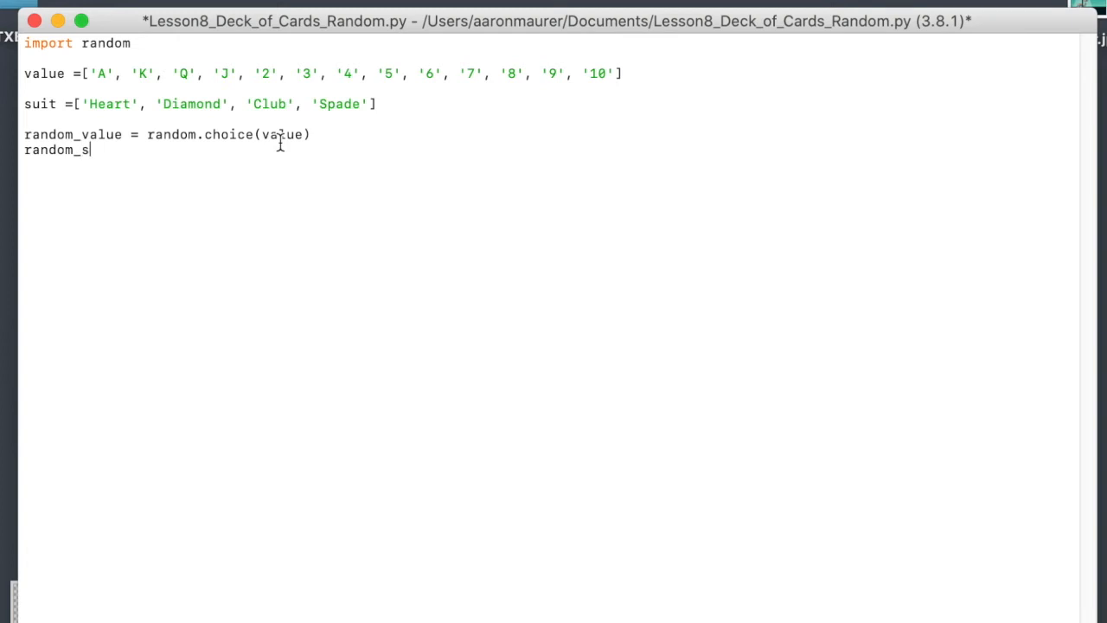
type("uit")
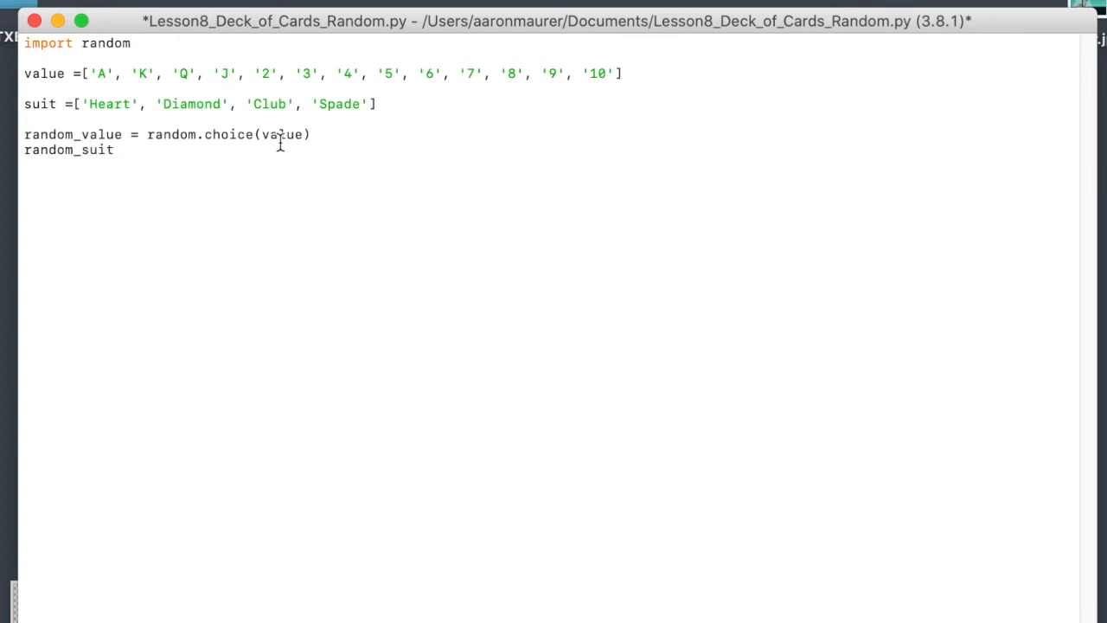
type("= random")
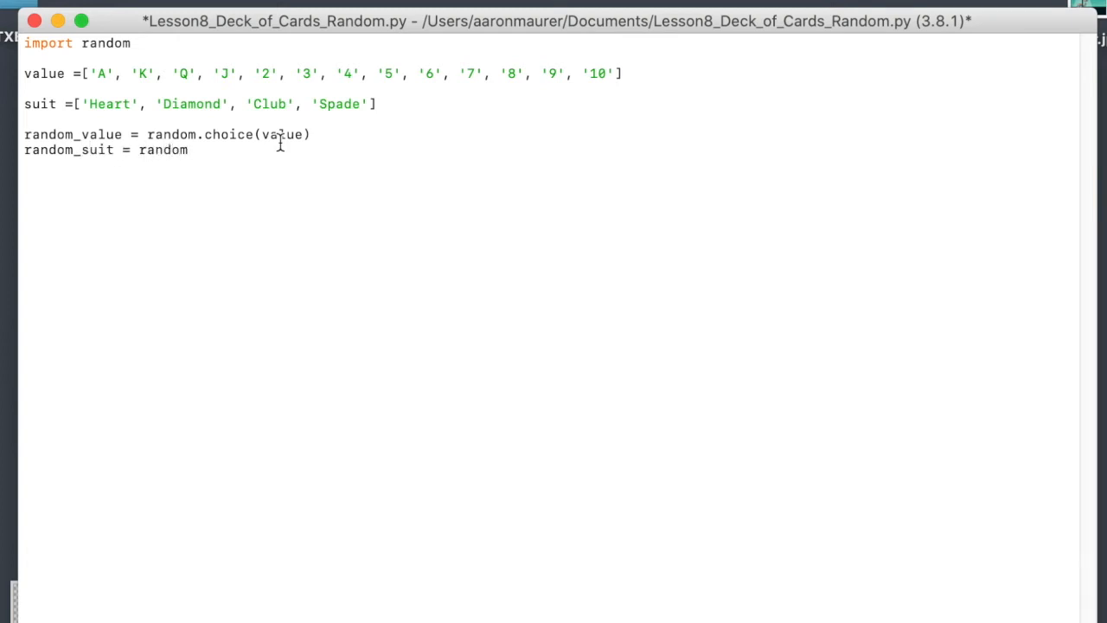
type(".choice")
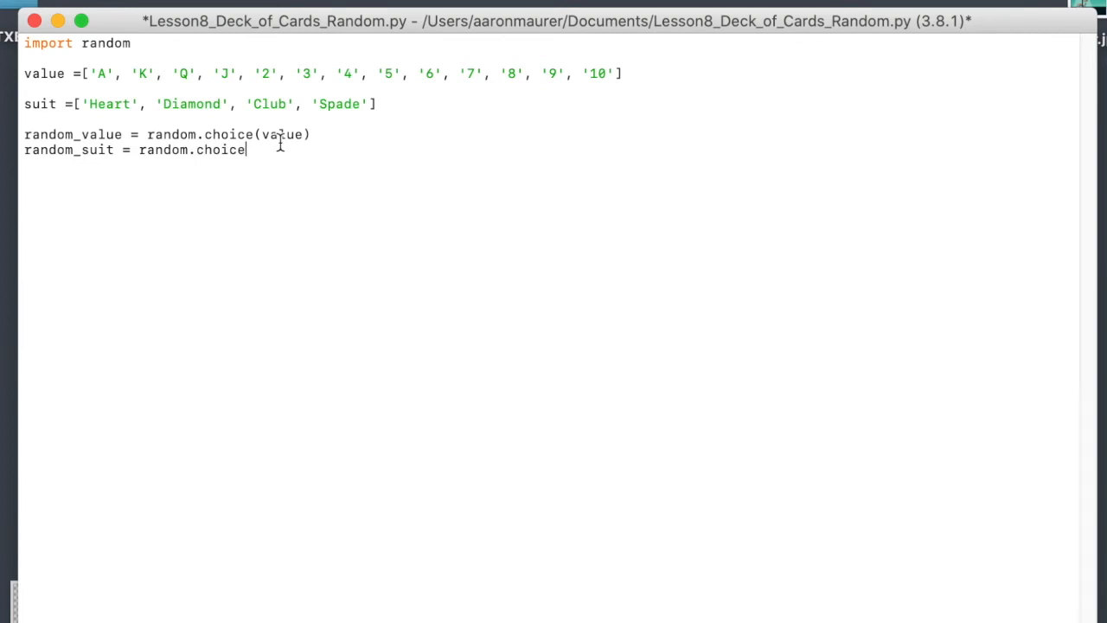
type("(suit")
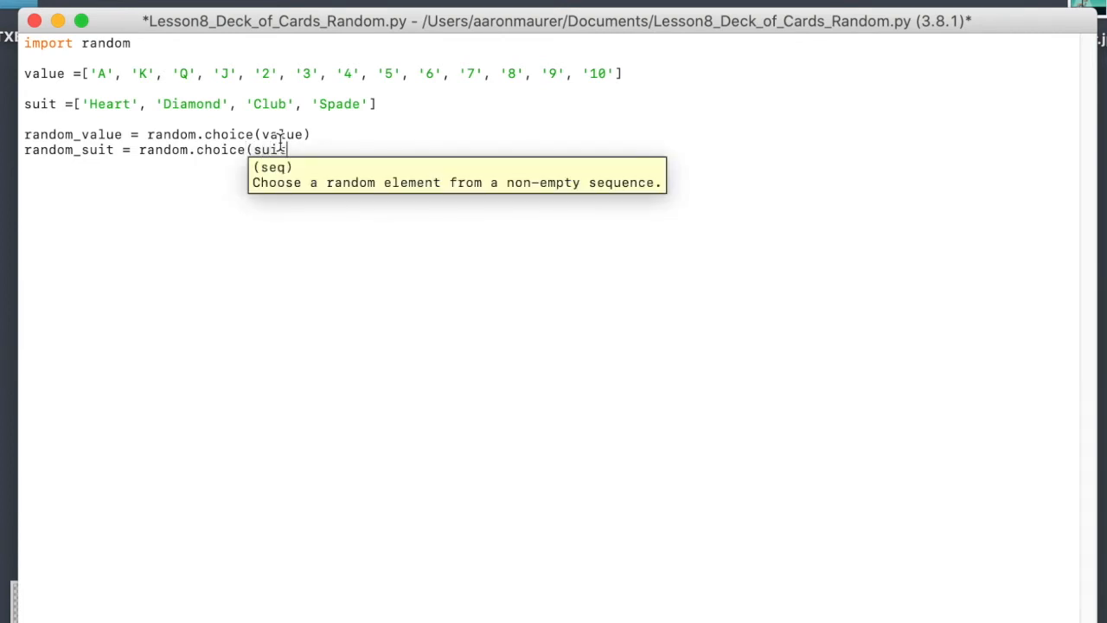
type(")")
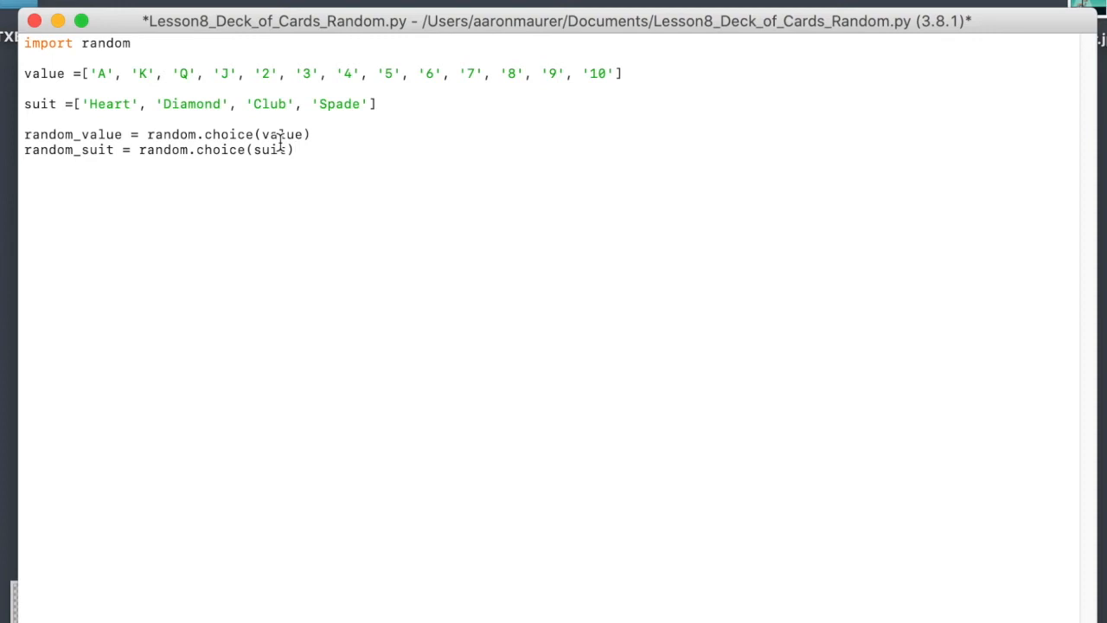
- Combine the picks as random_card = random_value,random_suit
type("random.")
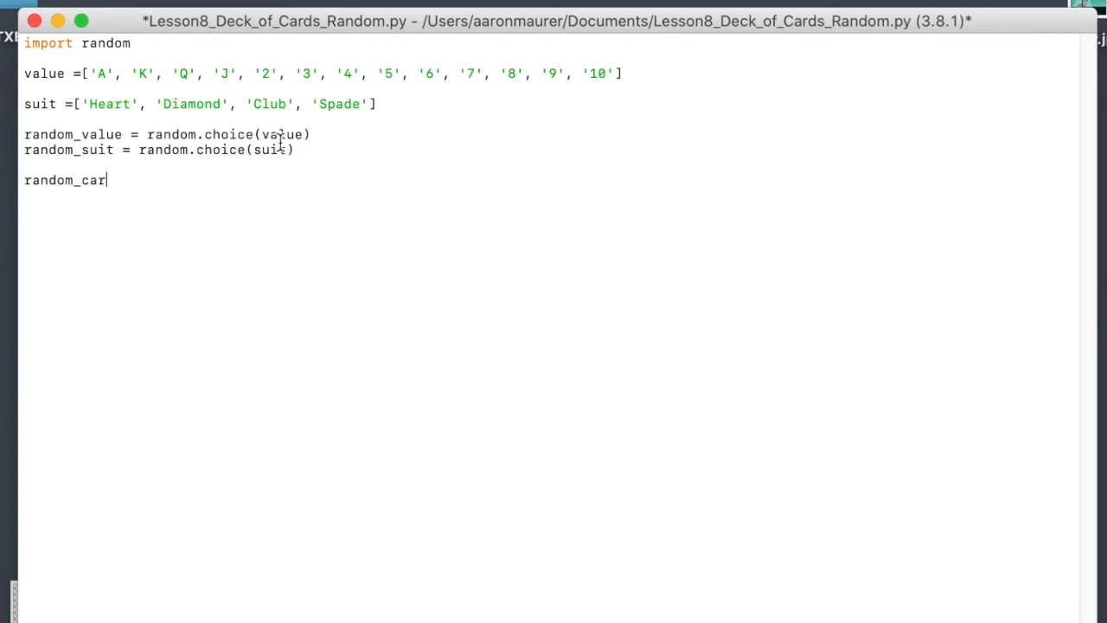
type("d")
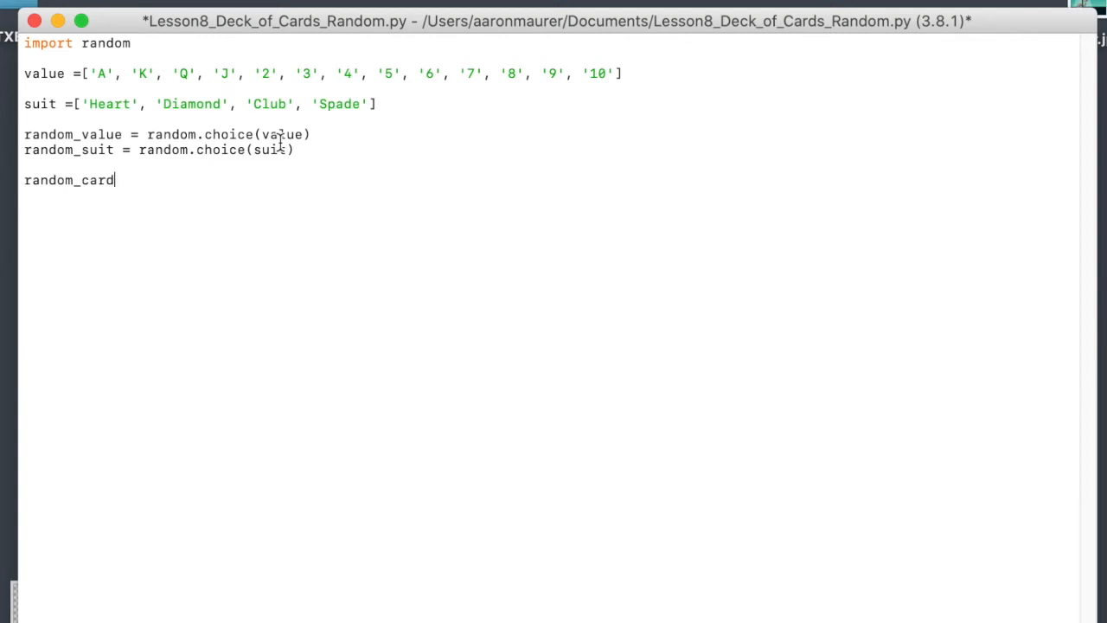
type("=")
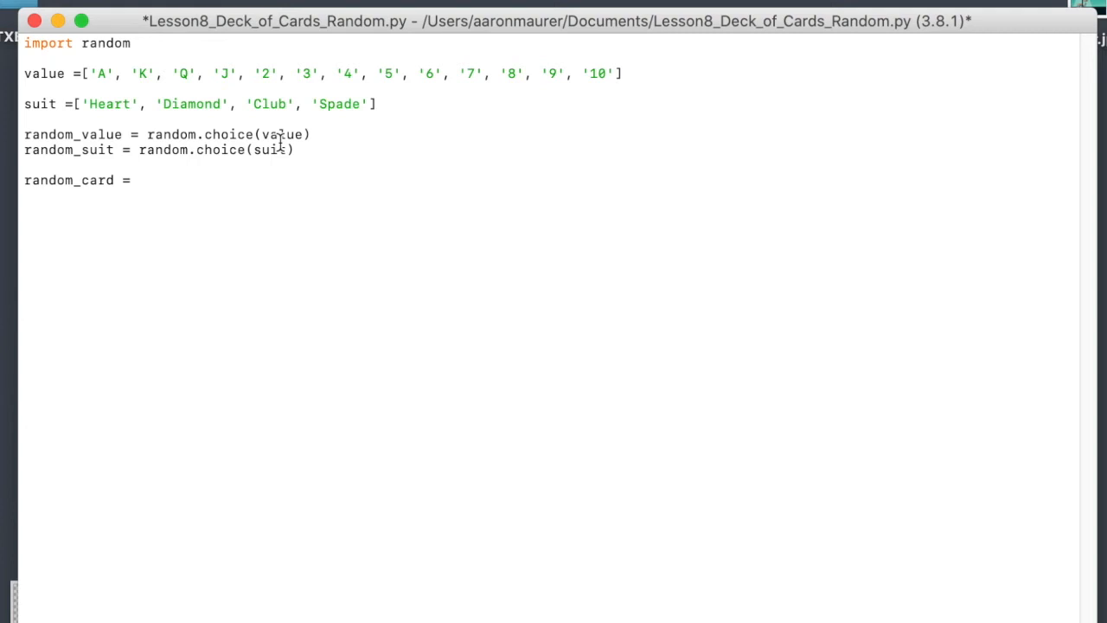
type("random")
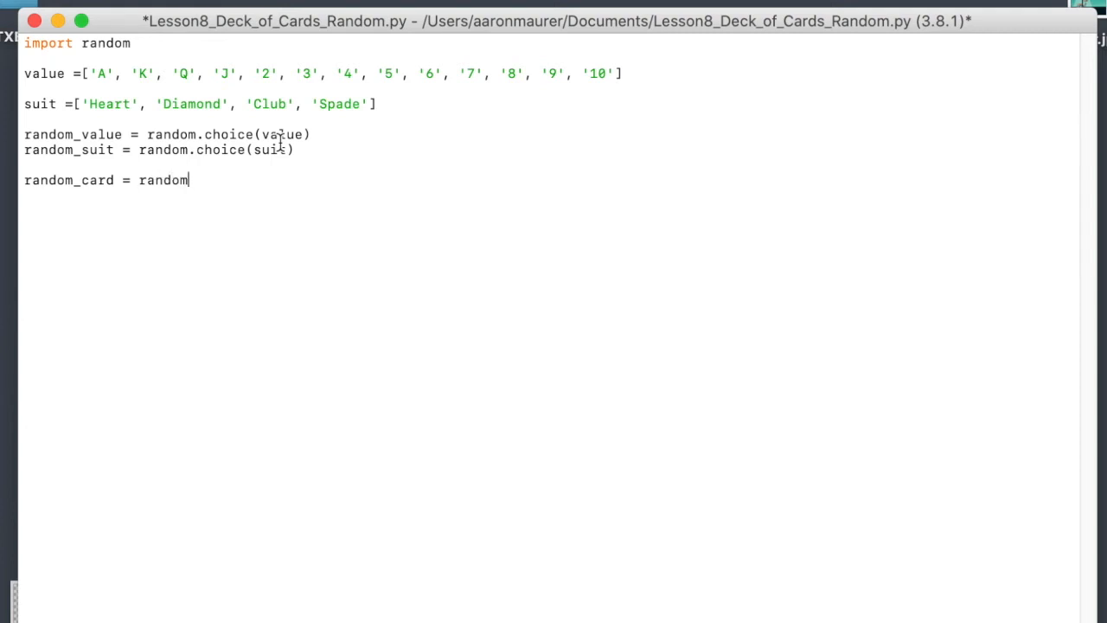
type("_value")
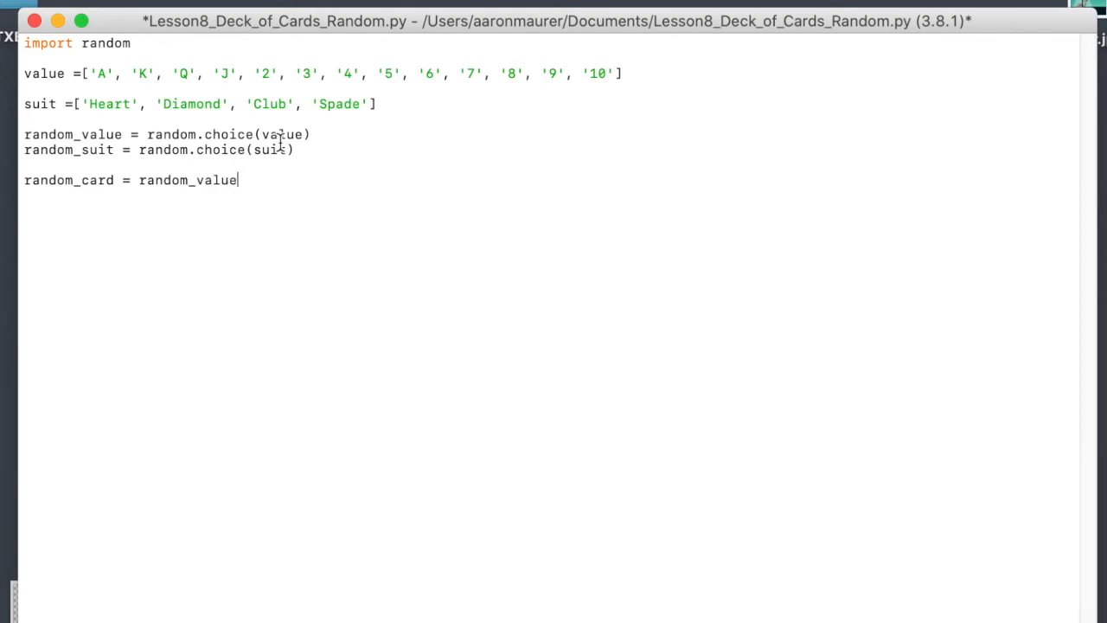
type(",")
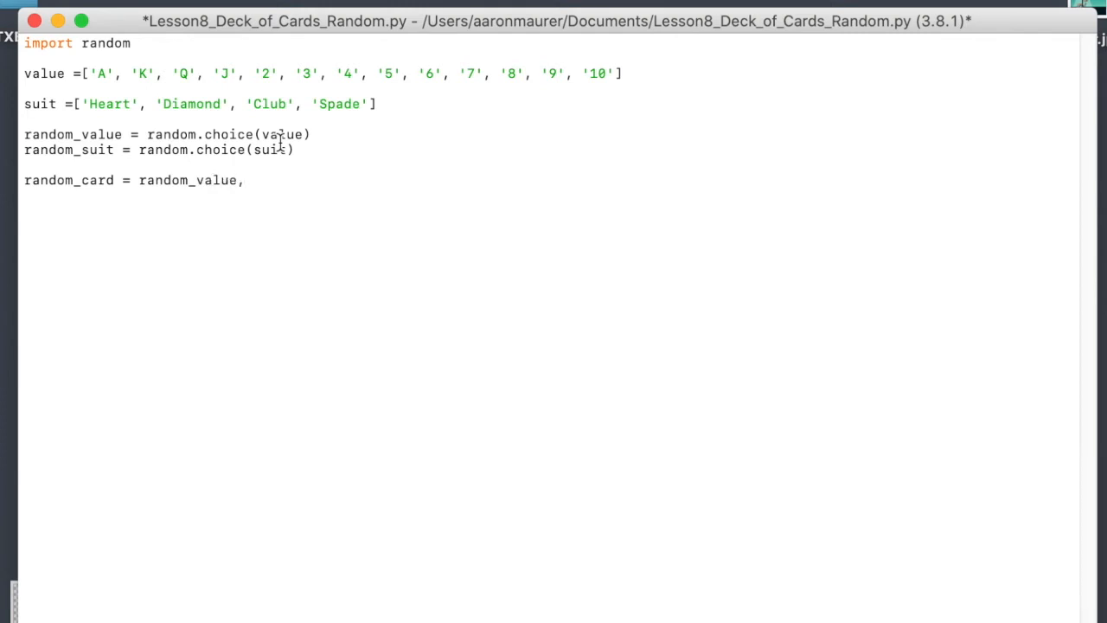
type("random")
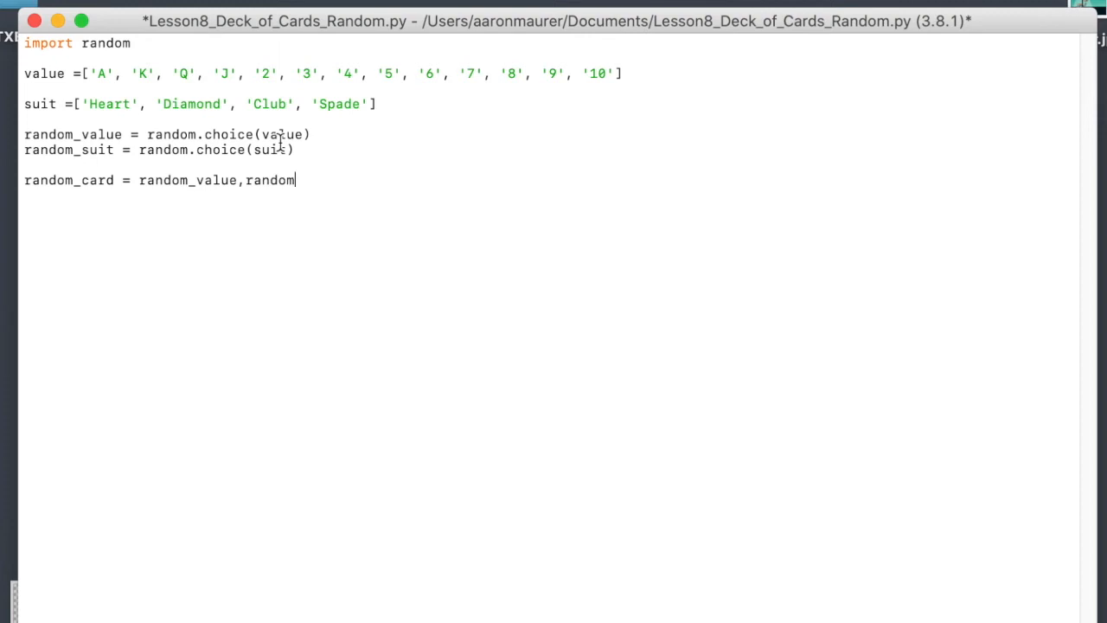
type("_suit")
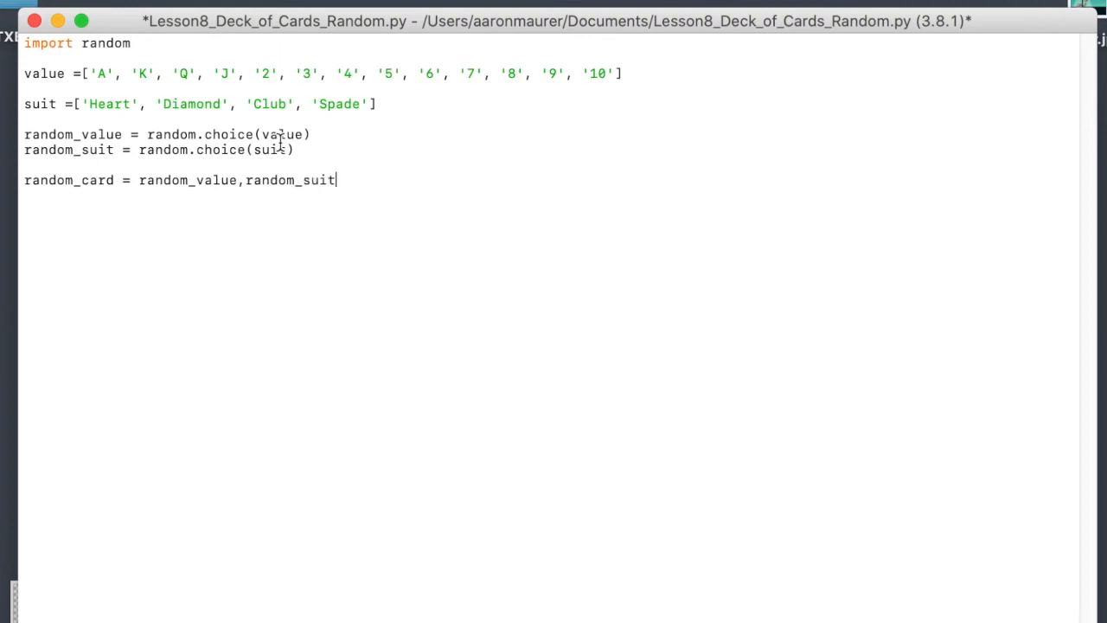
- Add print(random_card) and start running the script
type("p")
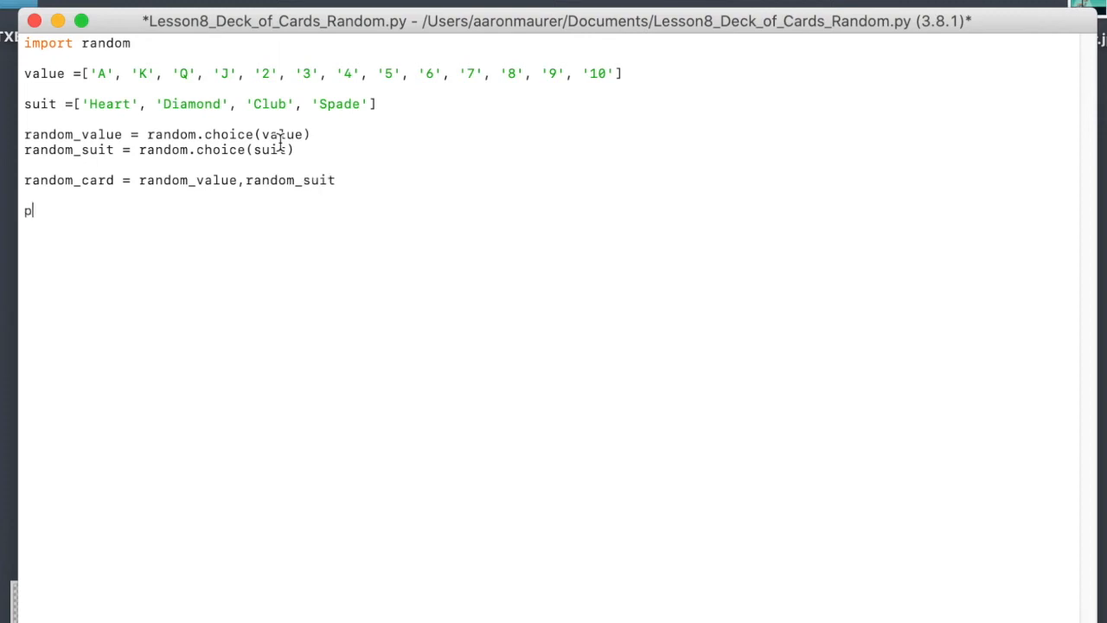
type("rint(")
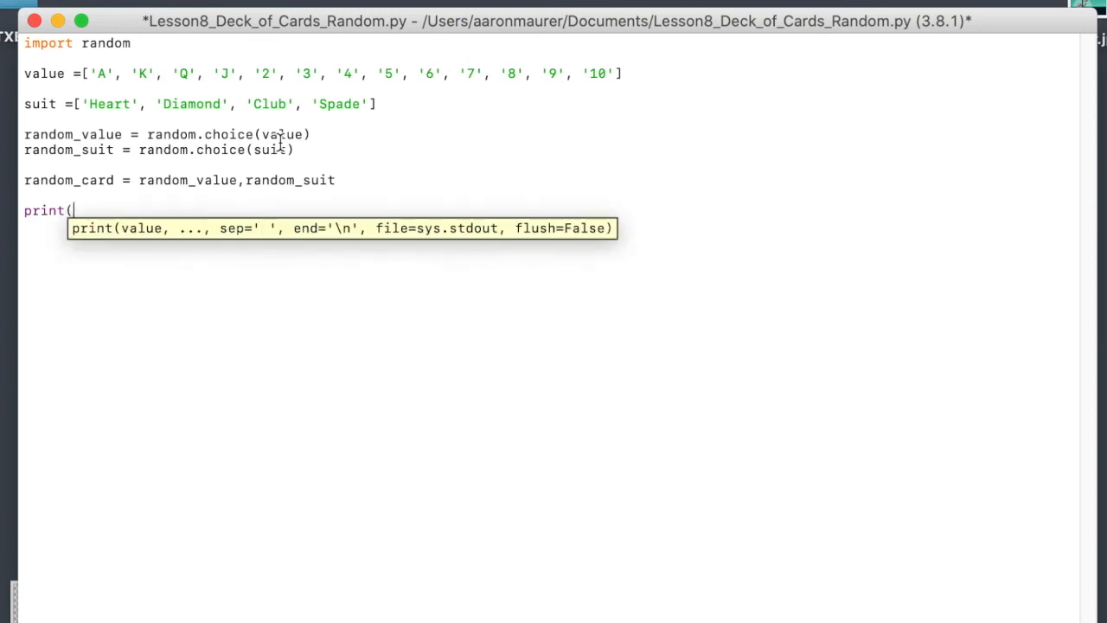
type("random_card")
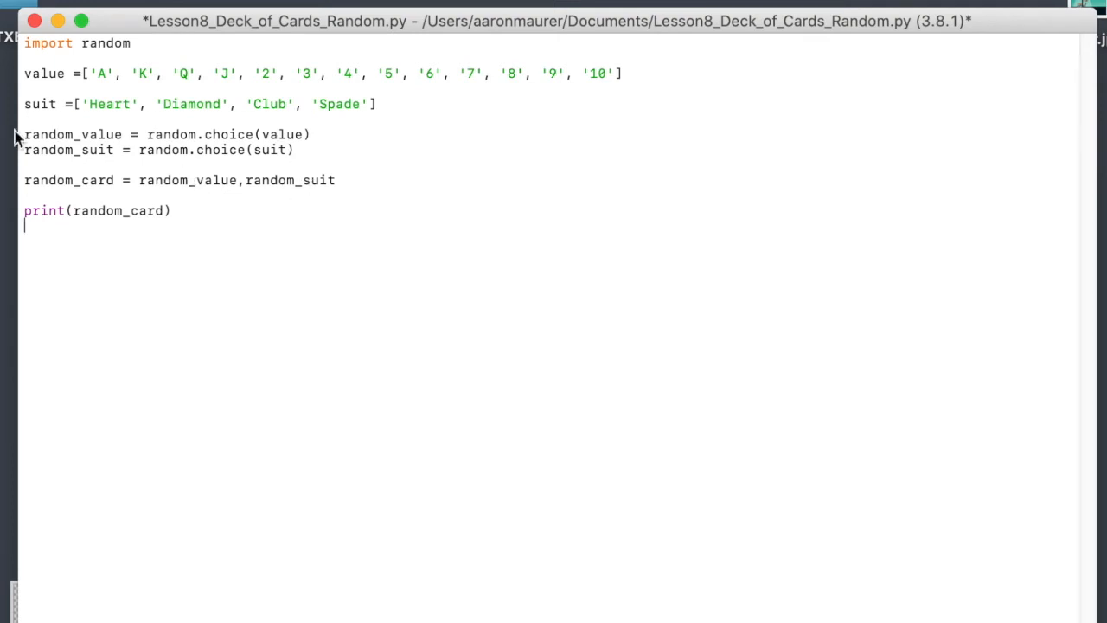
triple_click(166, 135)
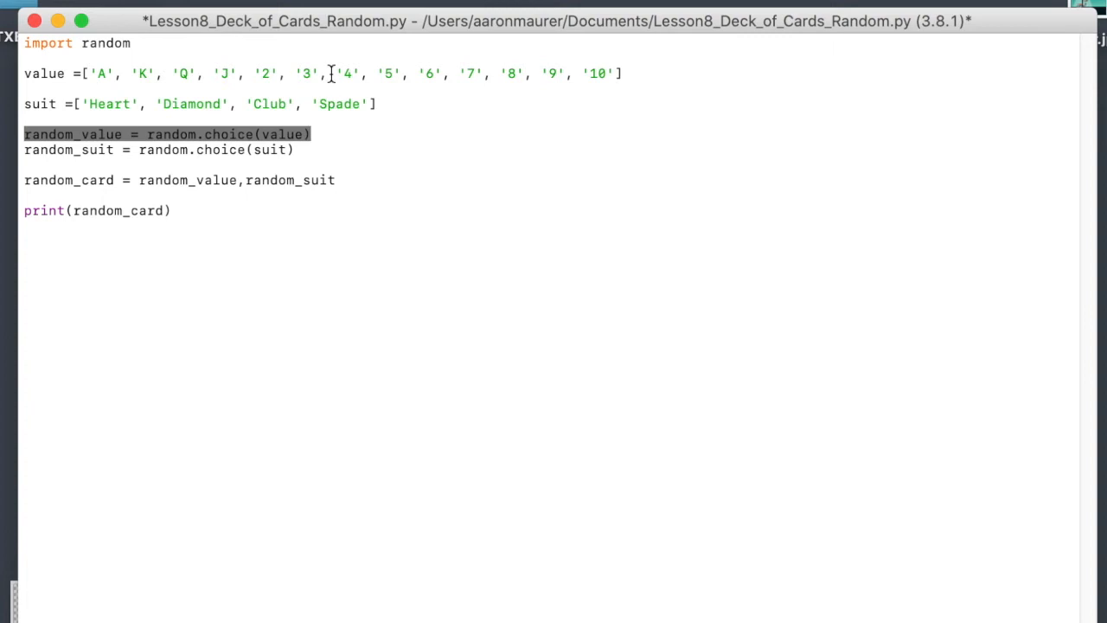
mouse_move(361, 31)
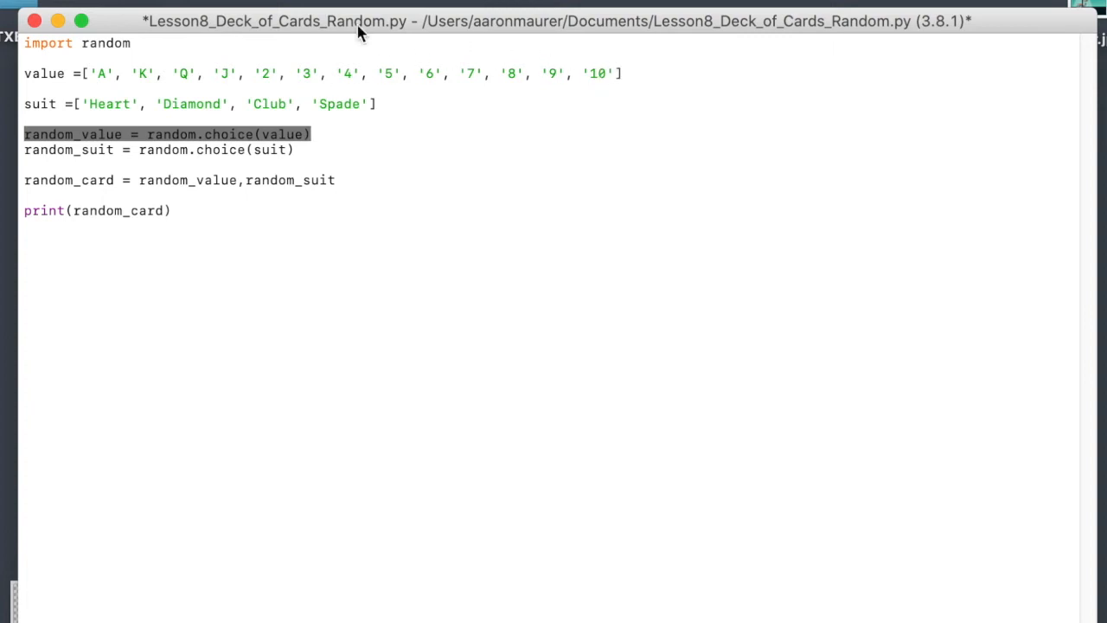
mouse_move(613, 80)
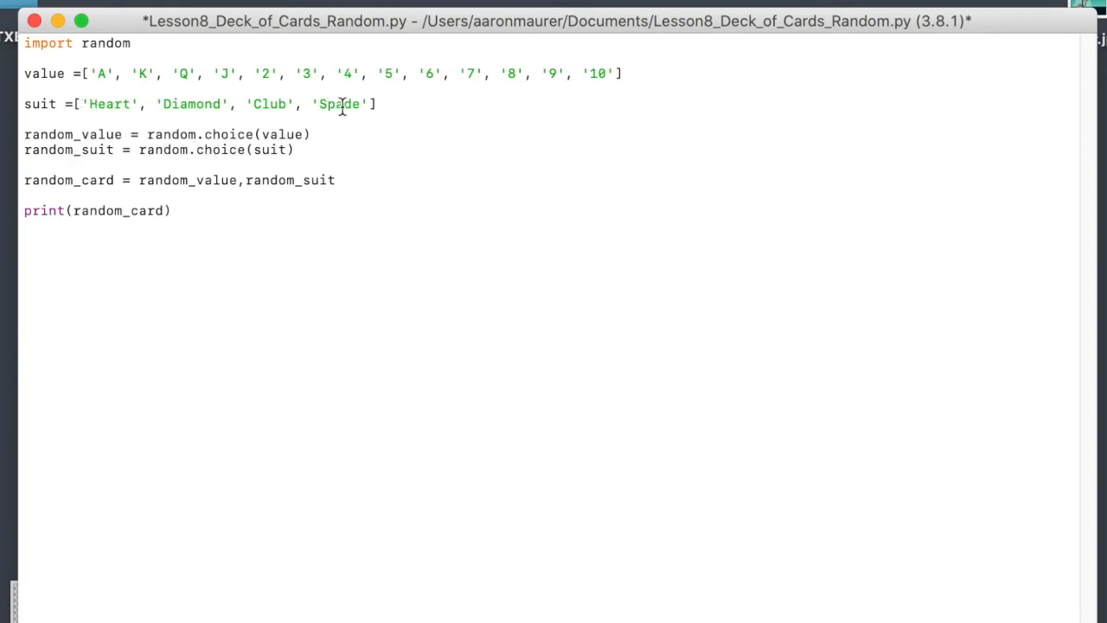
left_click(26, 165)
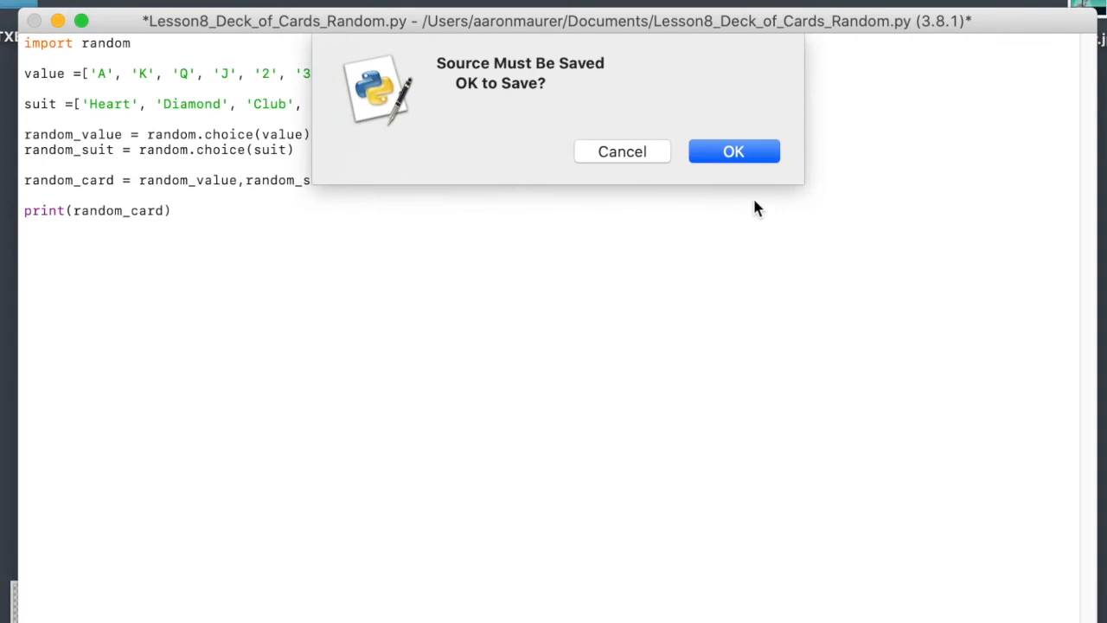
- Save and run the script, read the ('9', 'Heart') output, and close the shell
left_click(733, 151)
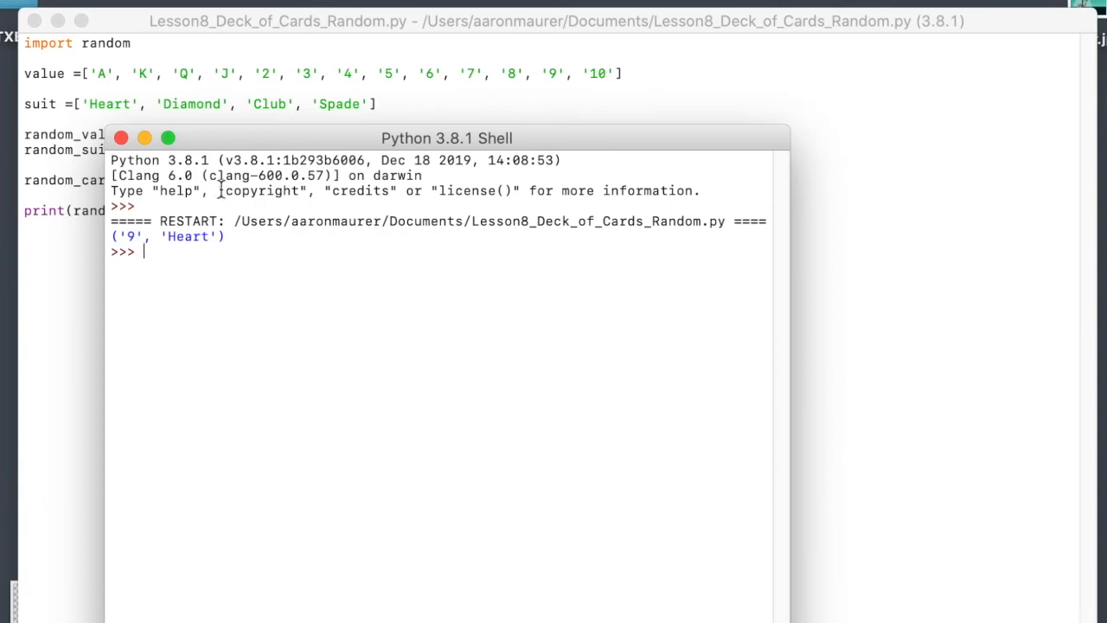
left_click_drag(446, 138, 528, 57)
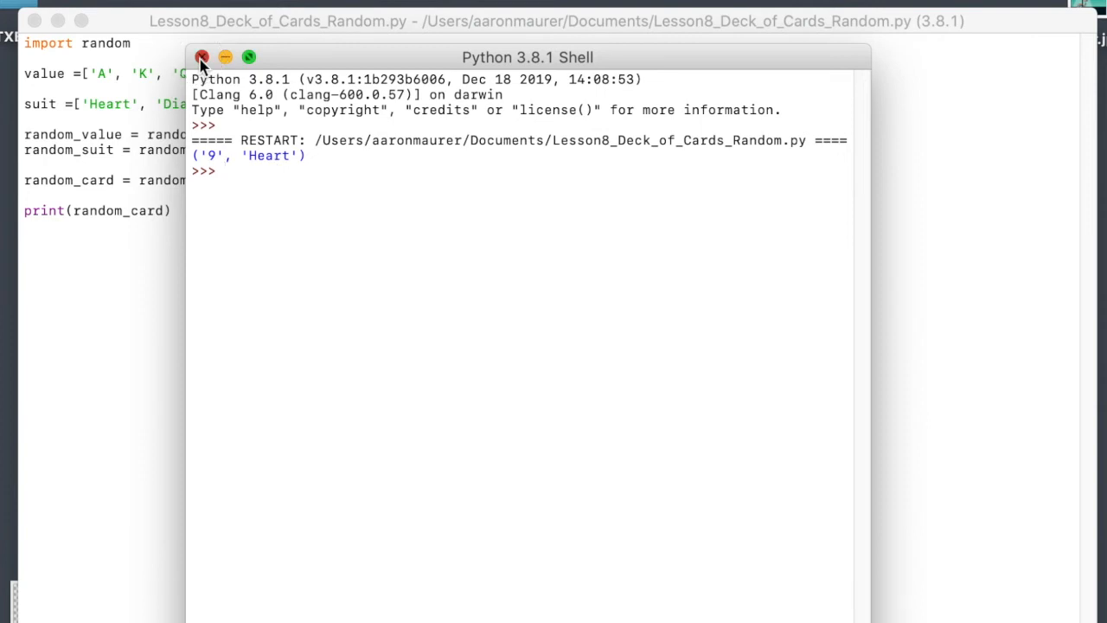
left_click(201, 57)
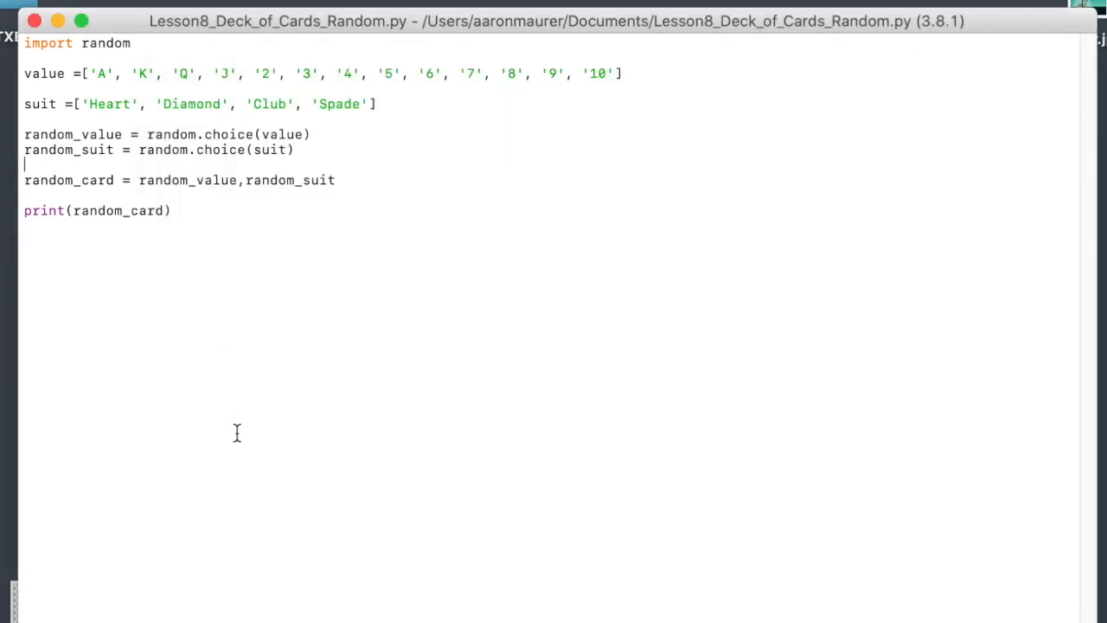
mouse_move(220, 394)
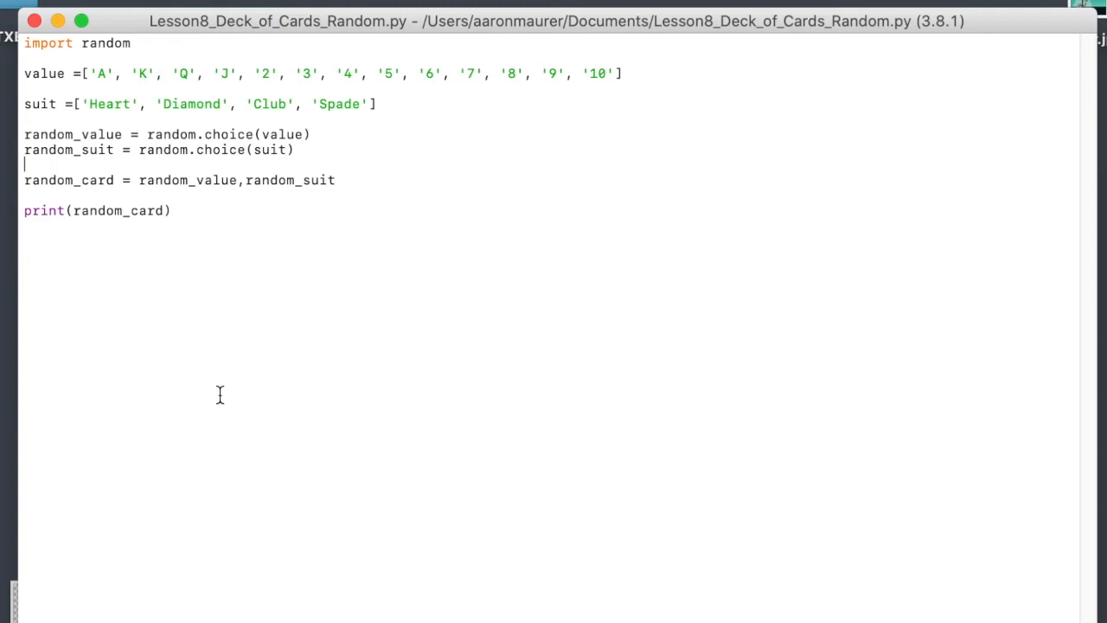
mouse_move(263, 103)
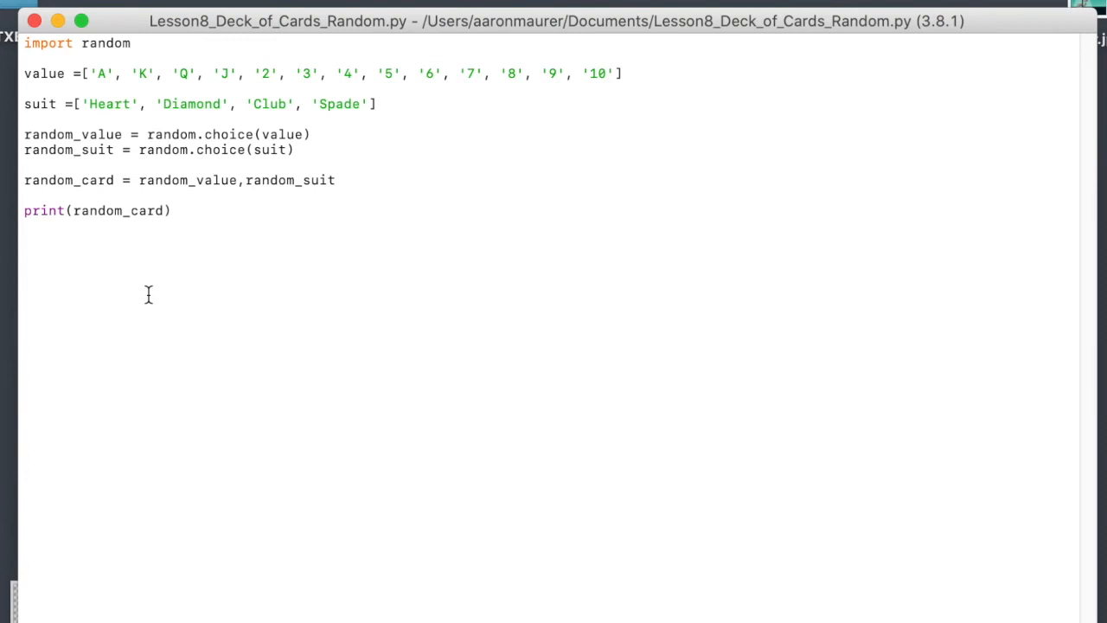
mouse_move(147, 146)
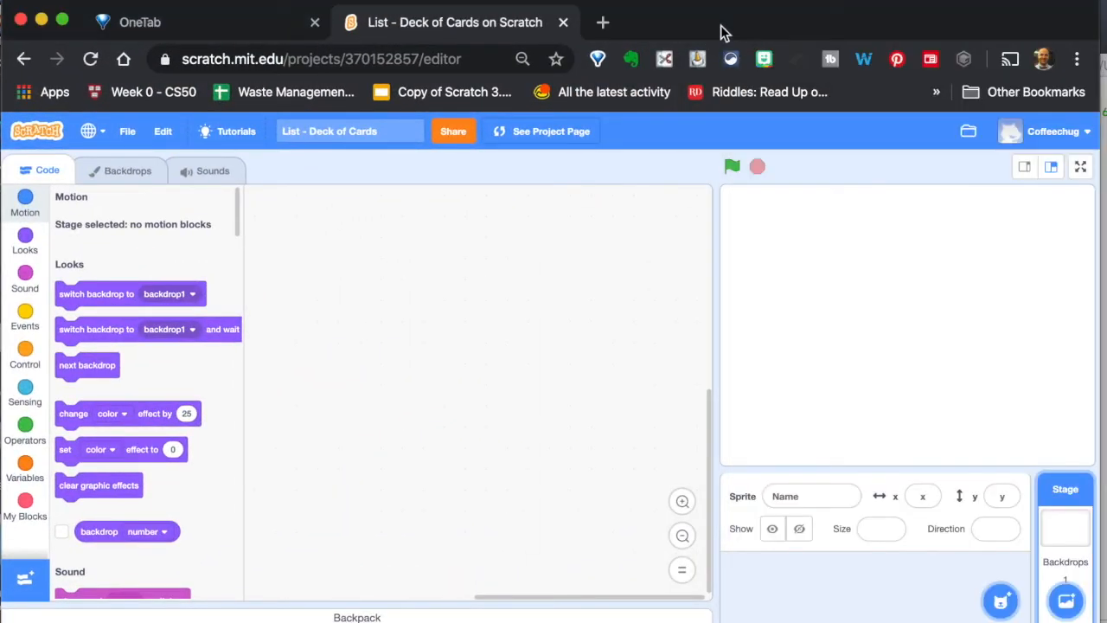
mouse_move(855, 576)
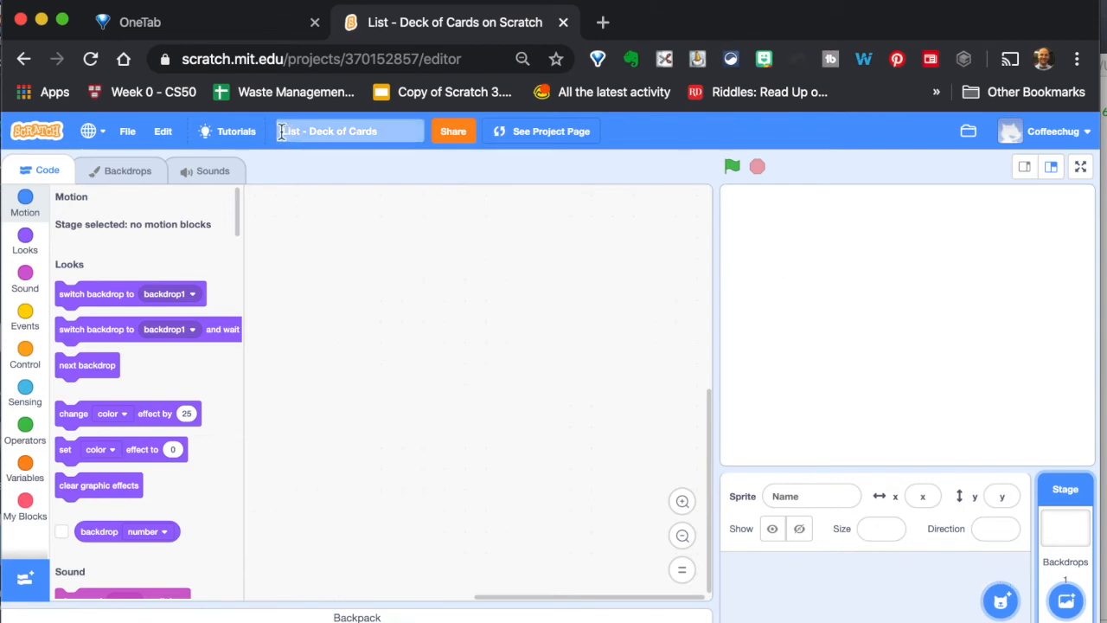
- Name the project Lesson 8 List - Deck of Cards, add a surprise checkmark sprite, and place the Python window alongside
type("Lesson 8")
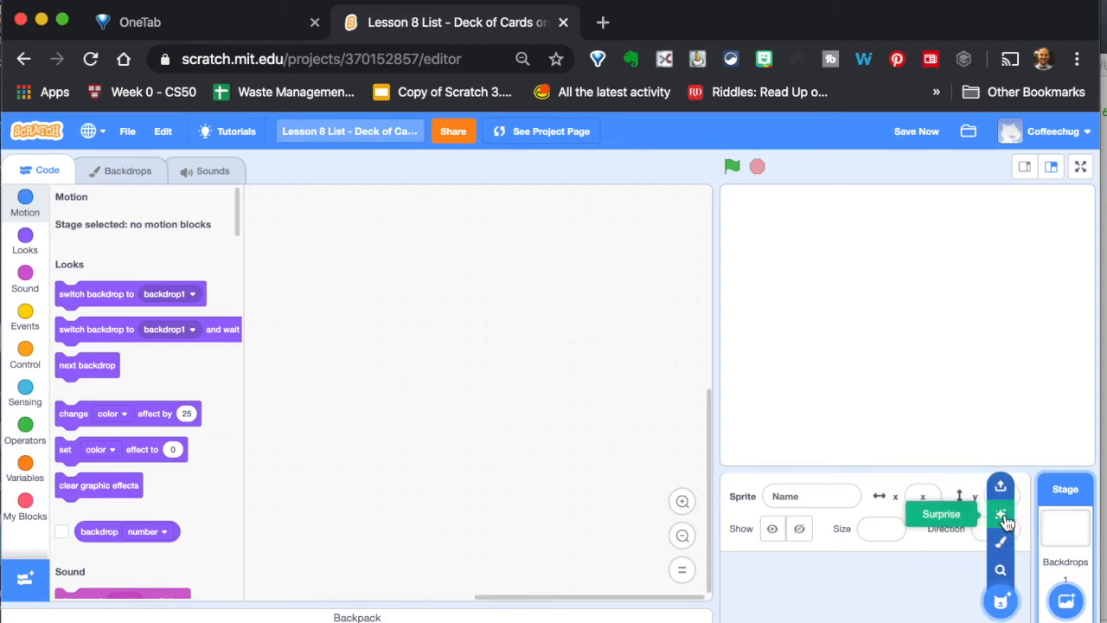
left_click(1000, 514)
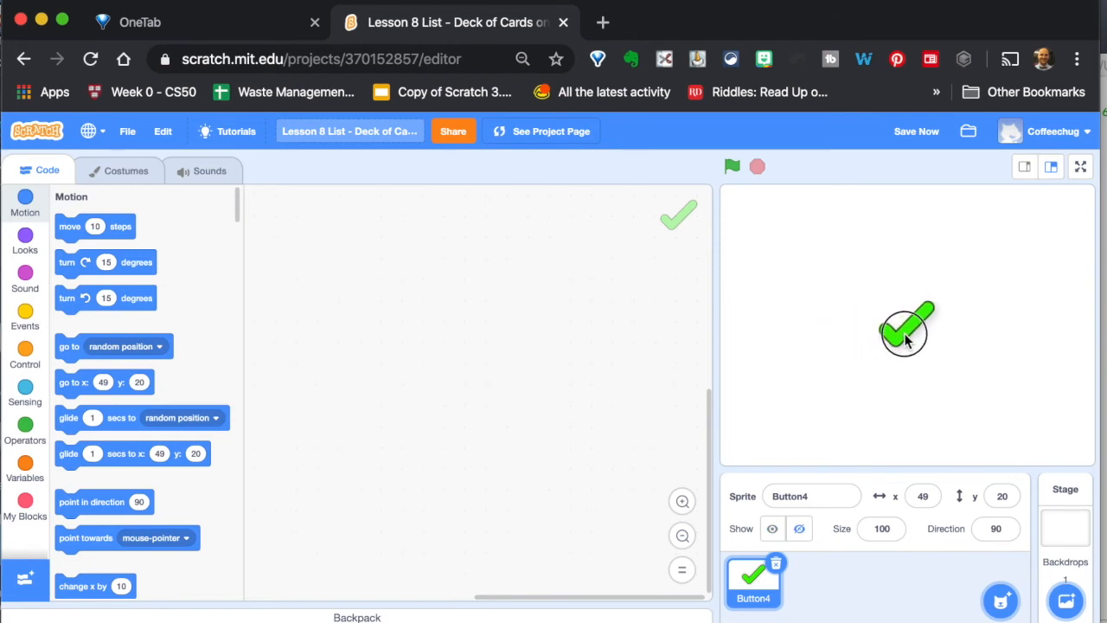
left_click_drag(904, 328, 805, 329)
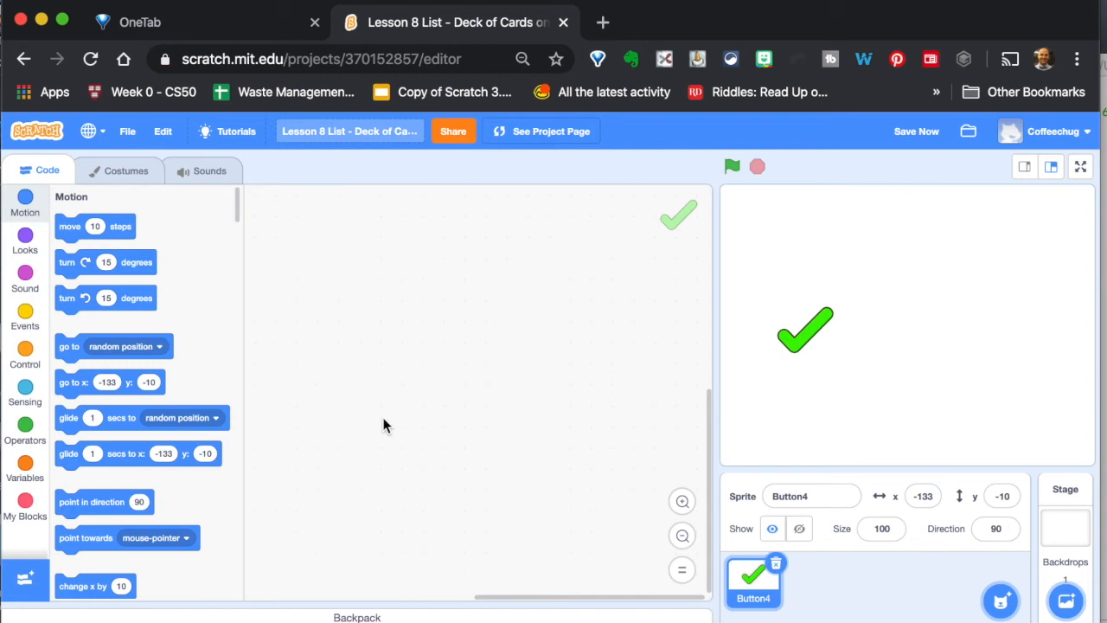
mouse_move(606, 320)
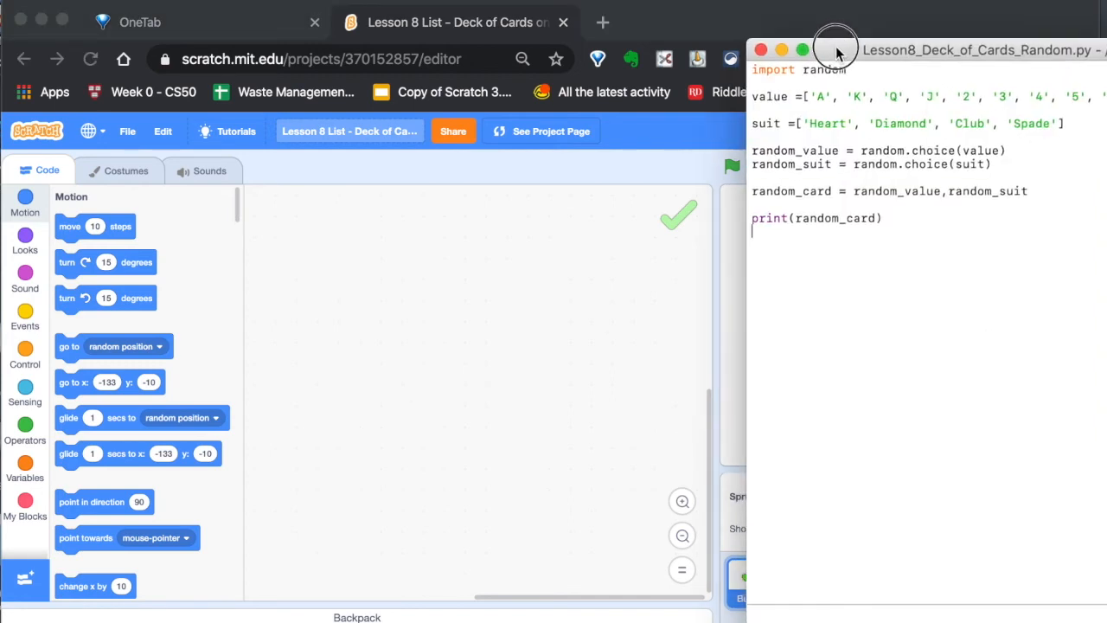
left_click_drag(834, 48, 811, 128)
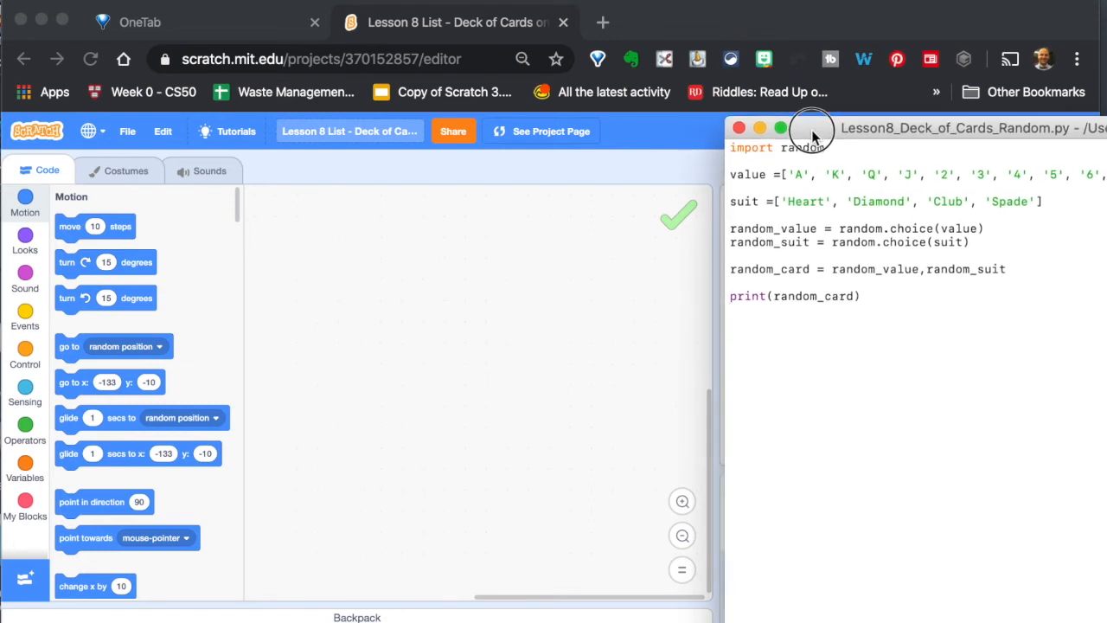
mouse_move(813, 135)
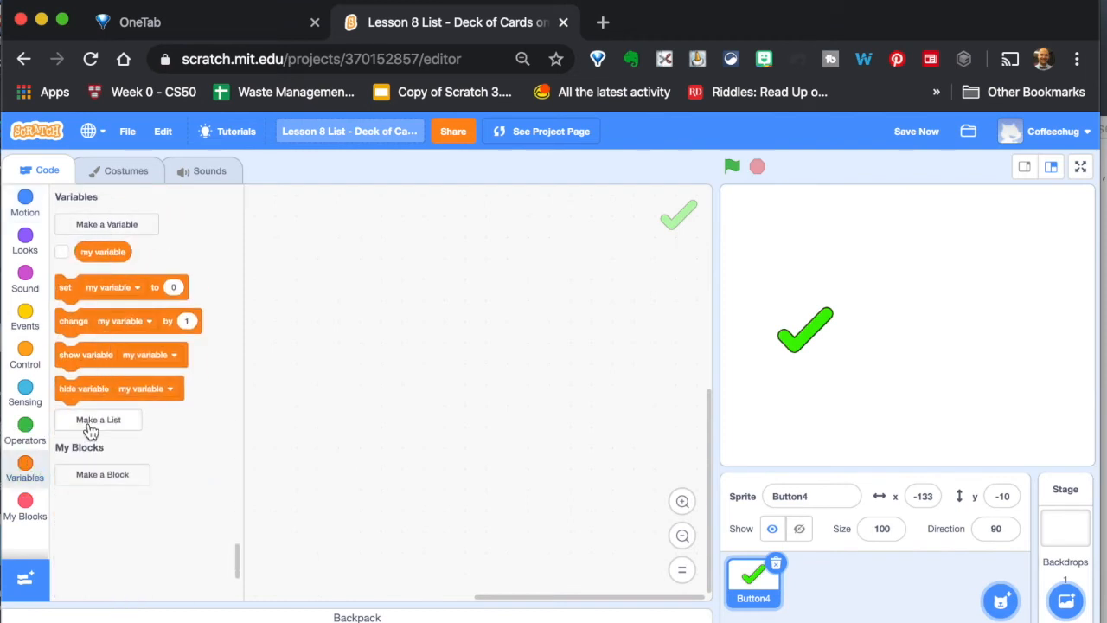
- Make a list named value for all sprites, shown empty on the stage
left_click(97, 420)
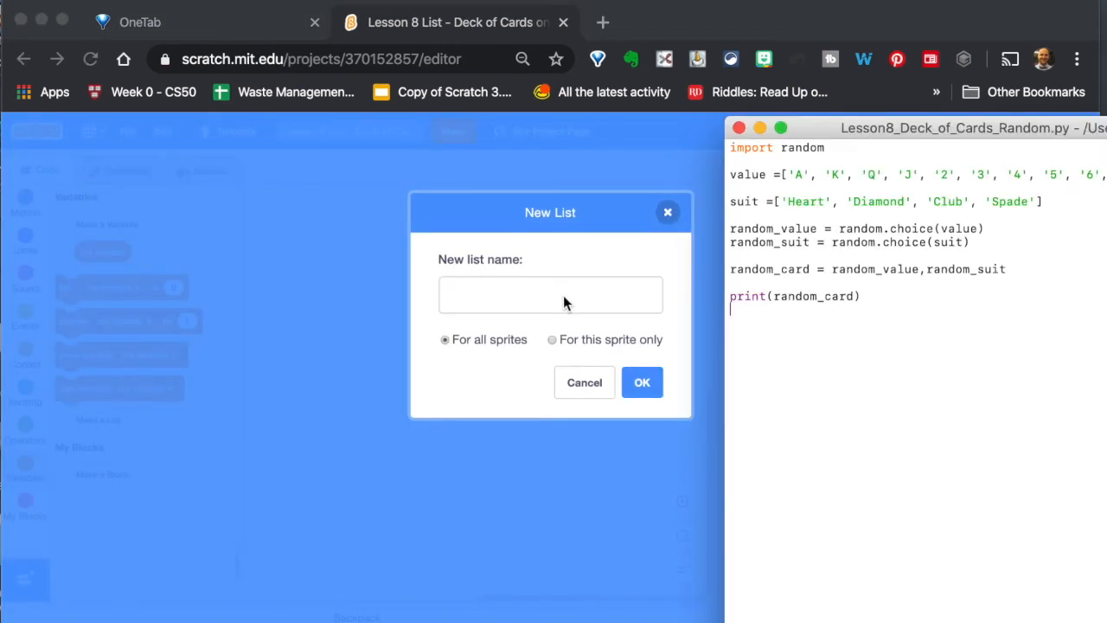
type("value")
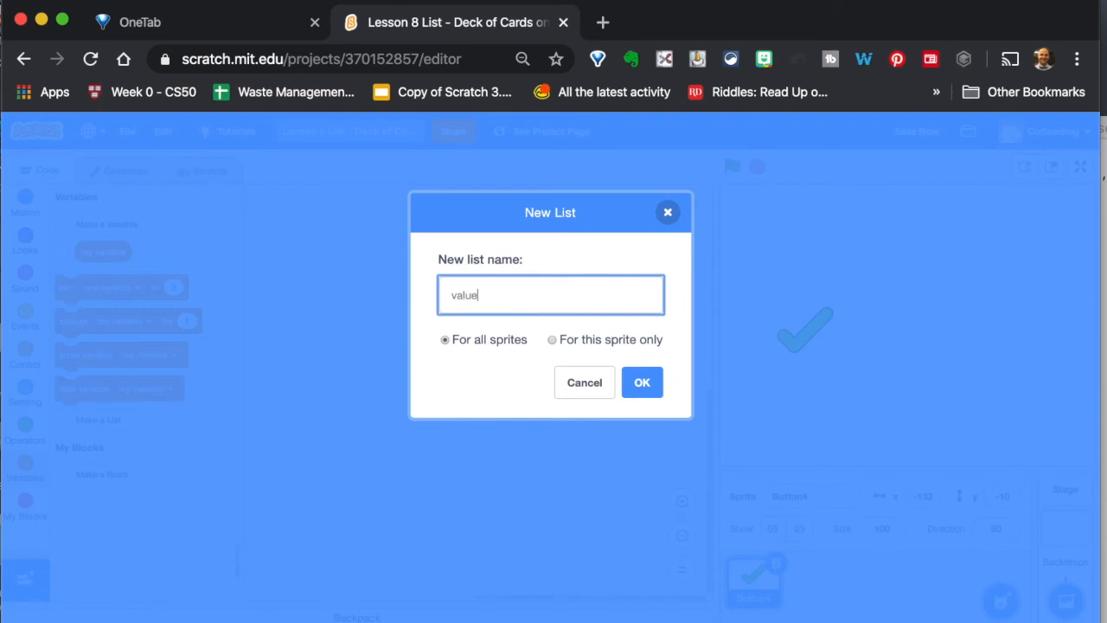
left_click(642, 382)
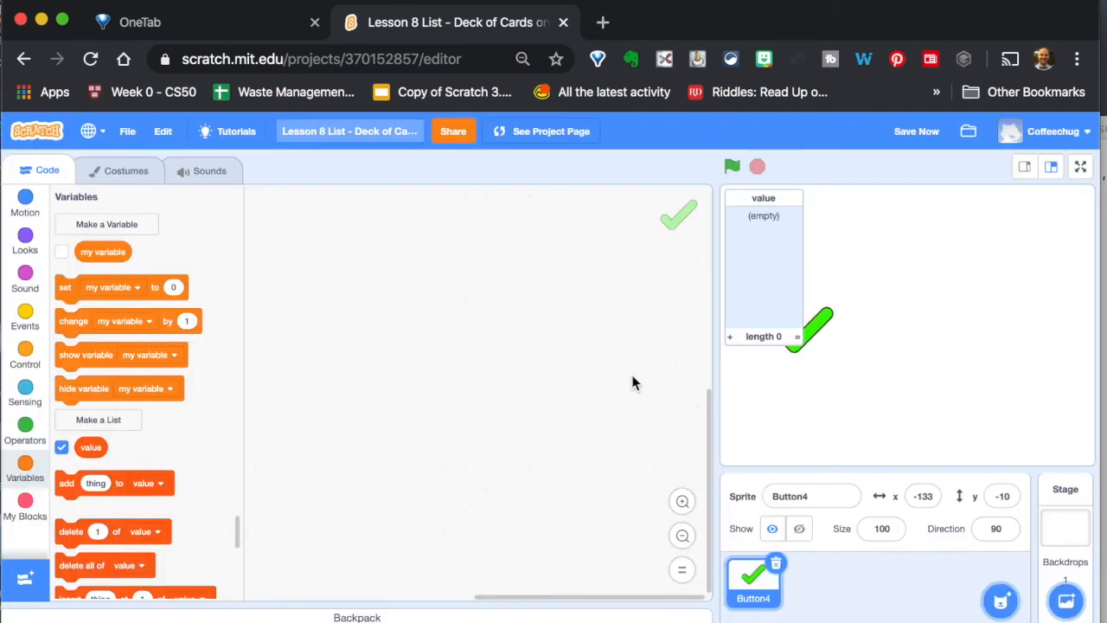
mouse_move(764, 268)
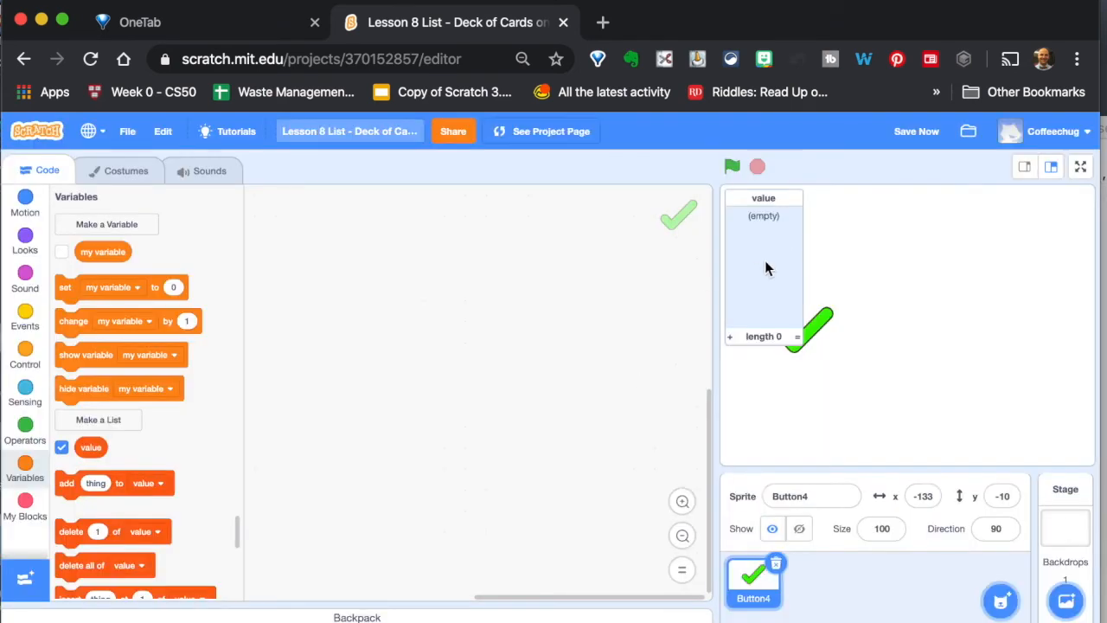
scroll("down", 3)
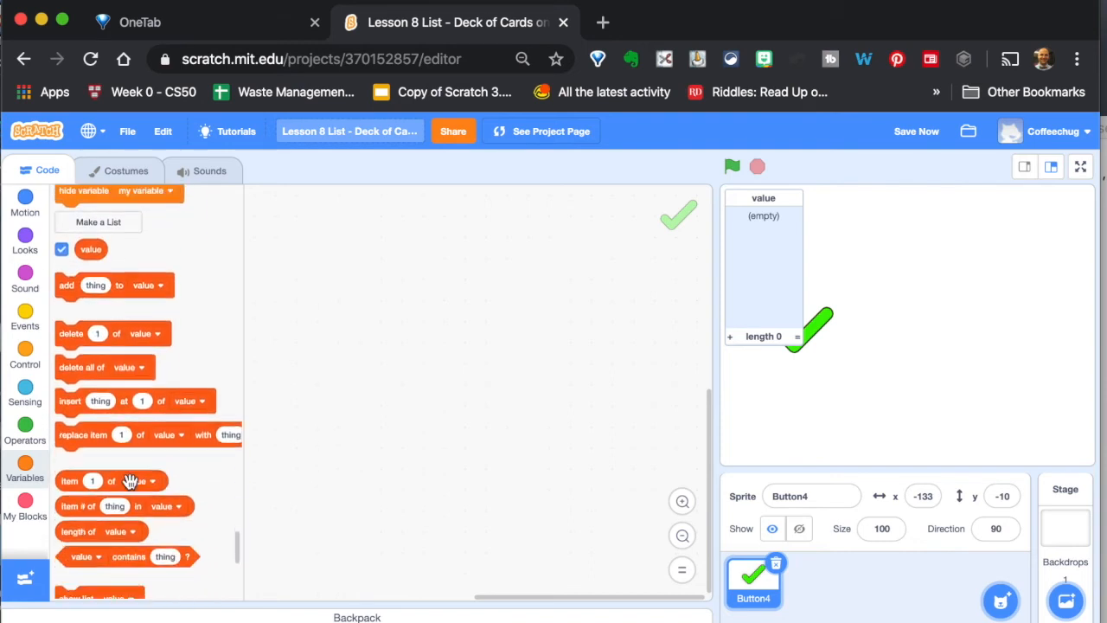
scroll("down", 3)
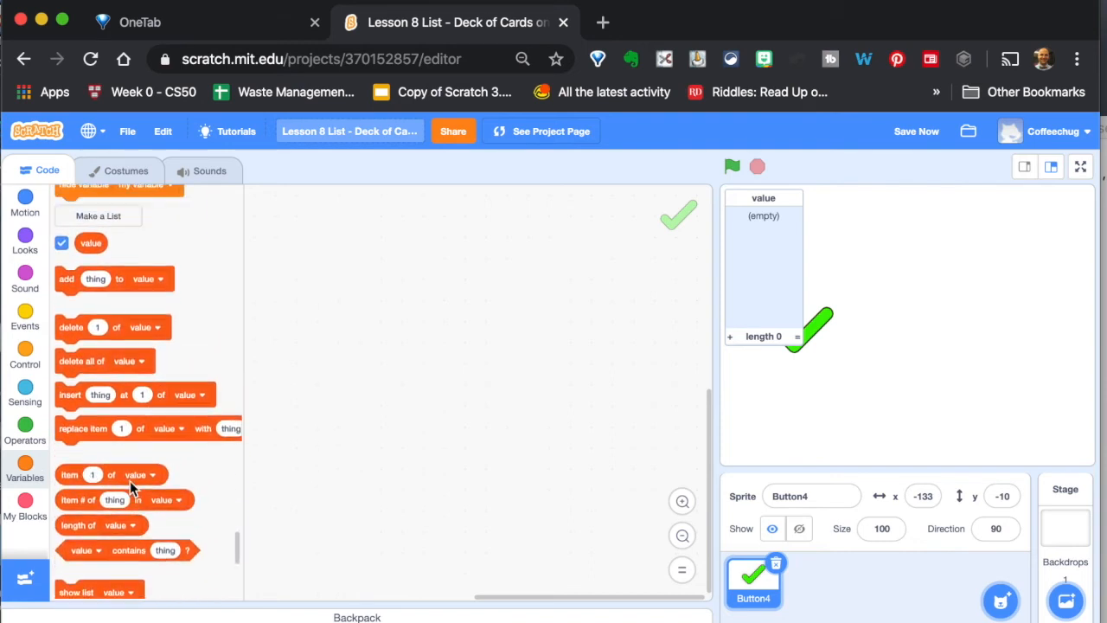
scroll("down", 3)
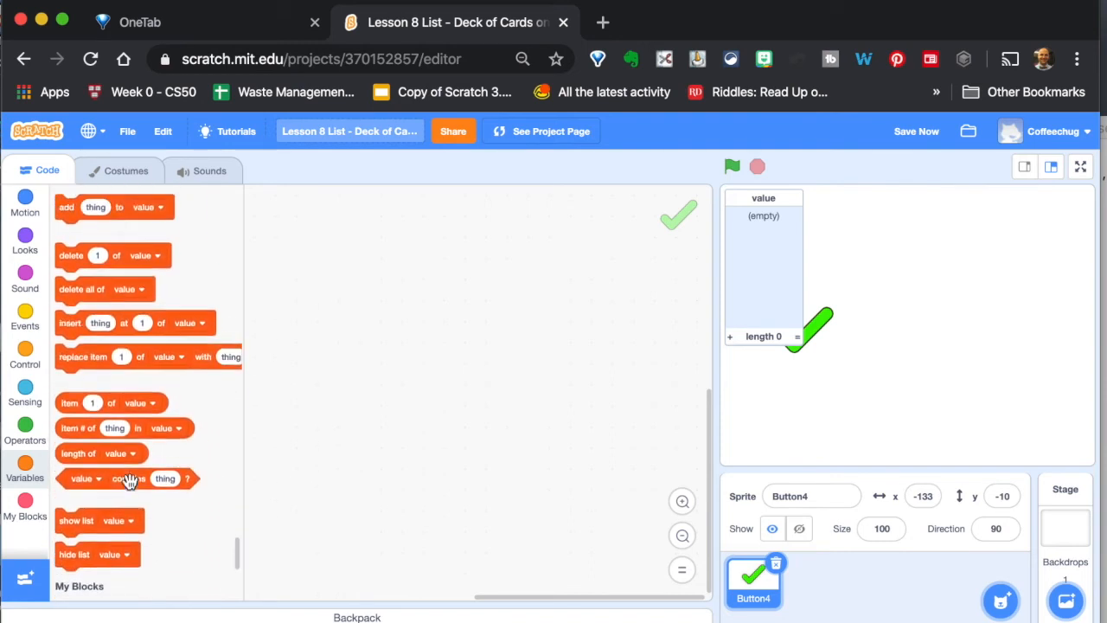
scroll("up", 3)
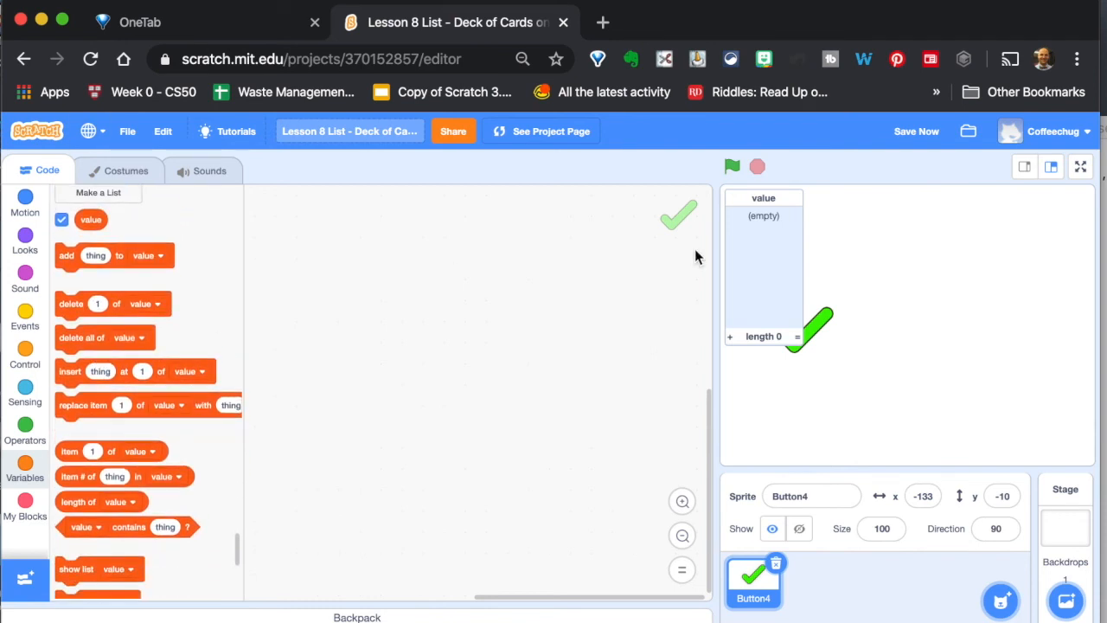
mouse_move(734, 342)
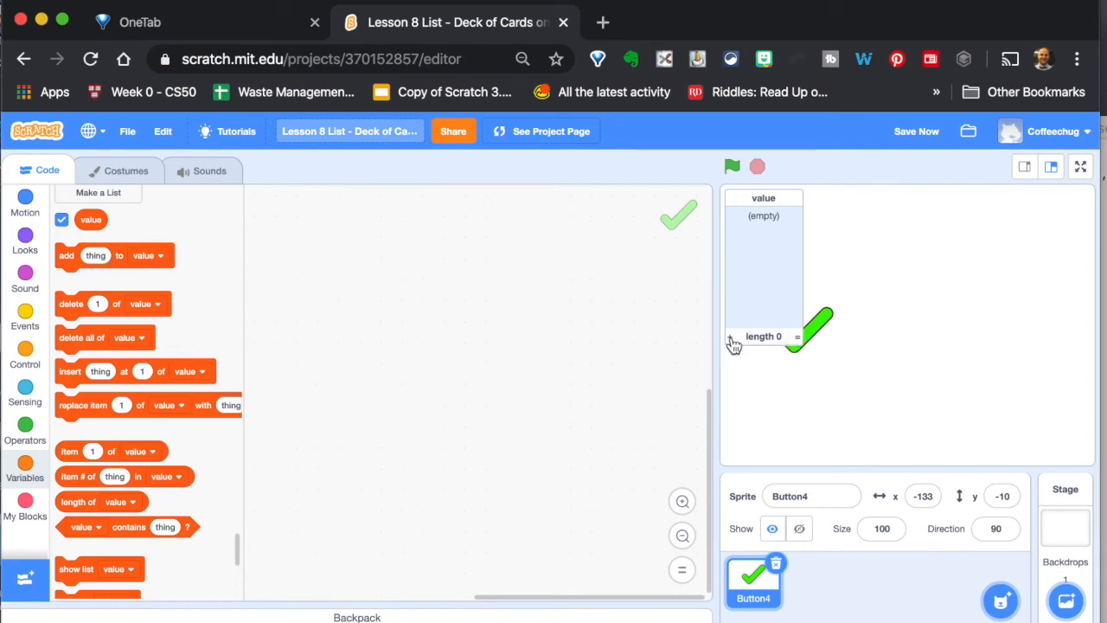
- Add items to the value list and enter the card values A, K, Q and the numbers, reaching length 13
left_click(733, 336)
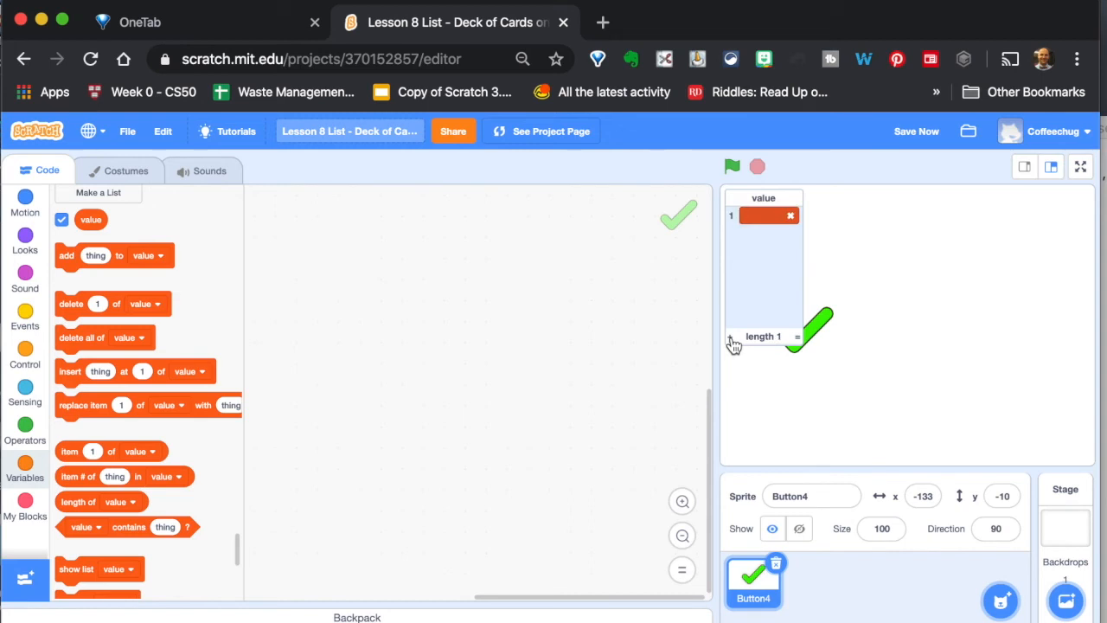
left_click(733, 338)
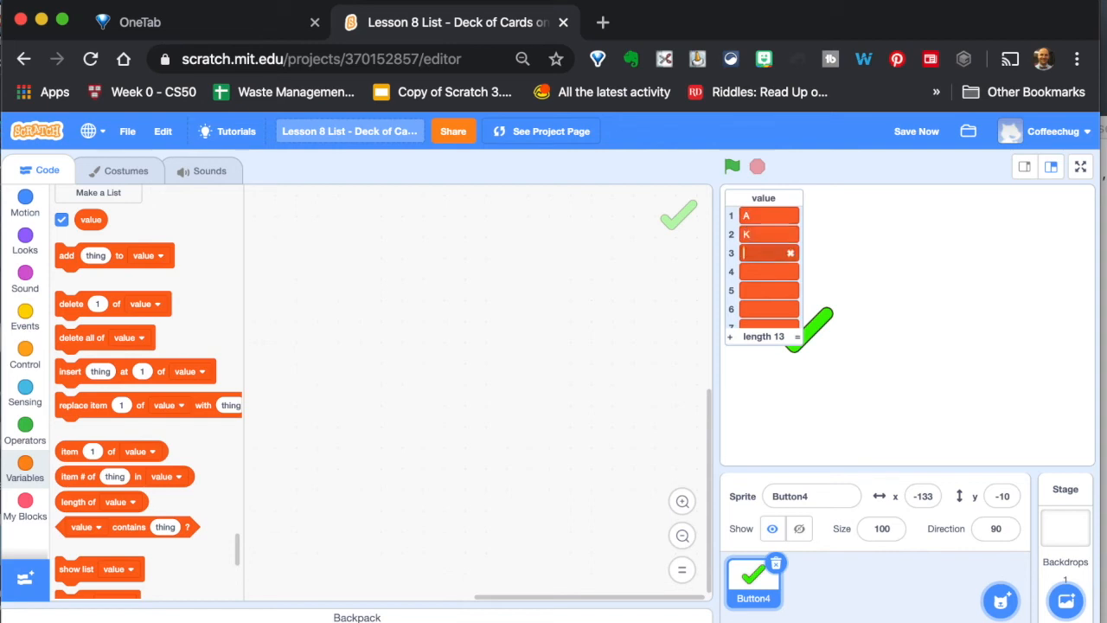
type("Q")
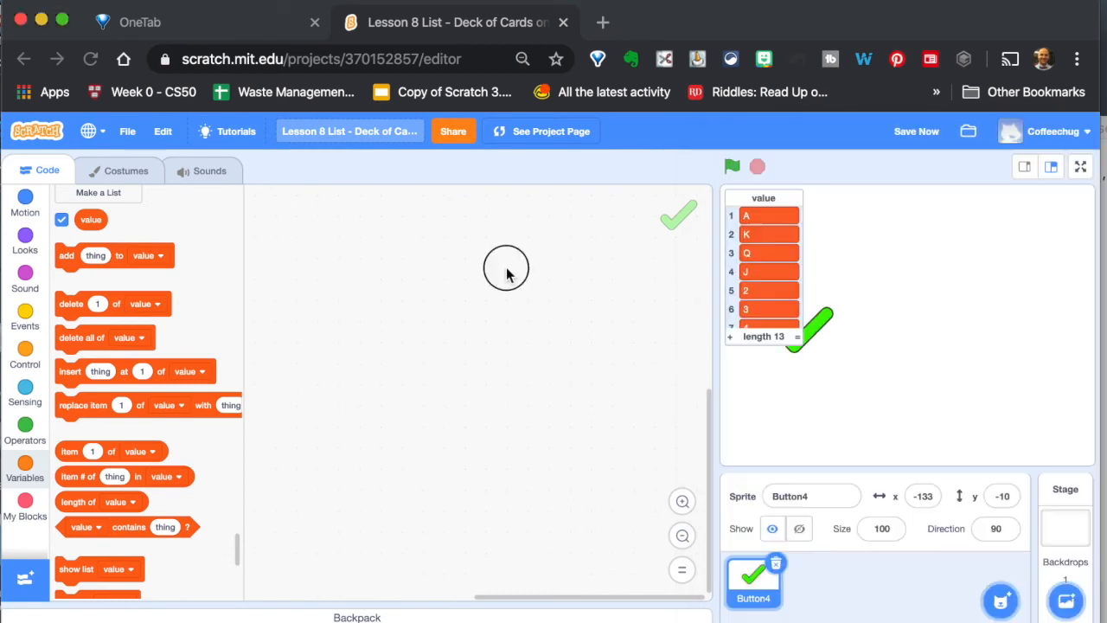
- Create a new list named suit for all sprites
left_click(97, 192)
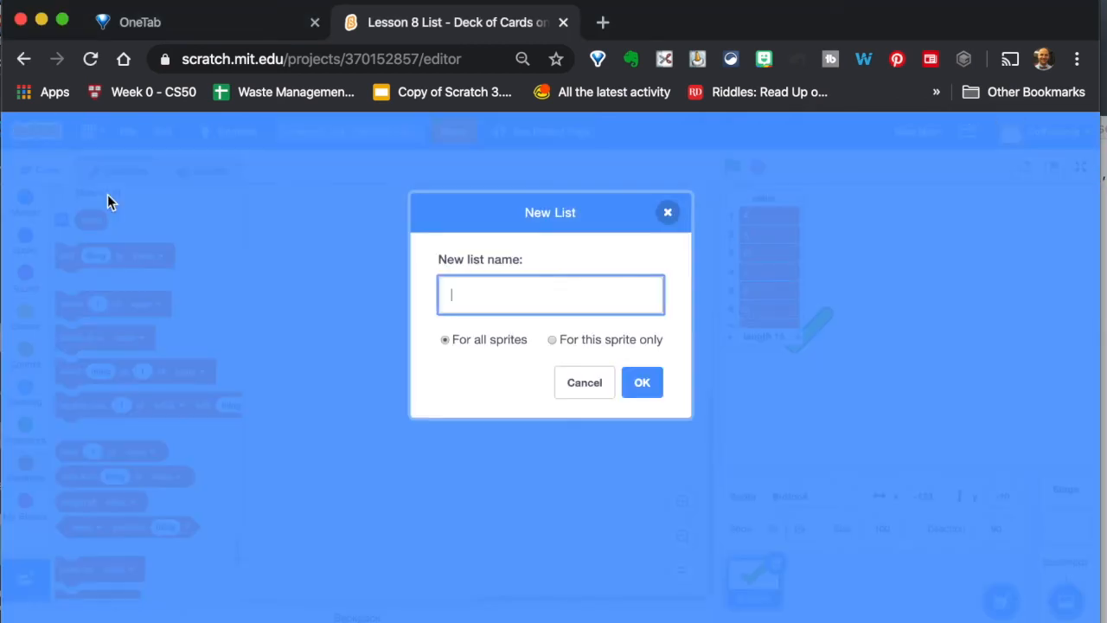
type("suit")
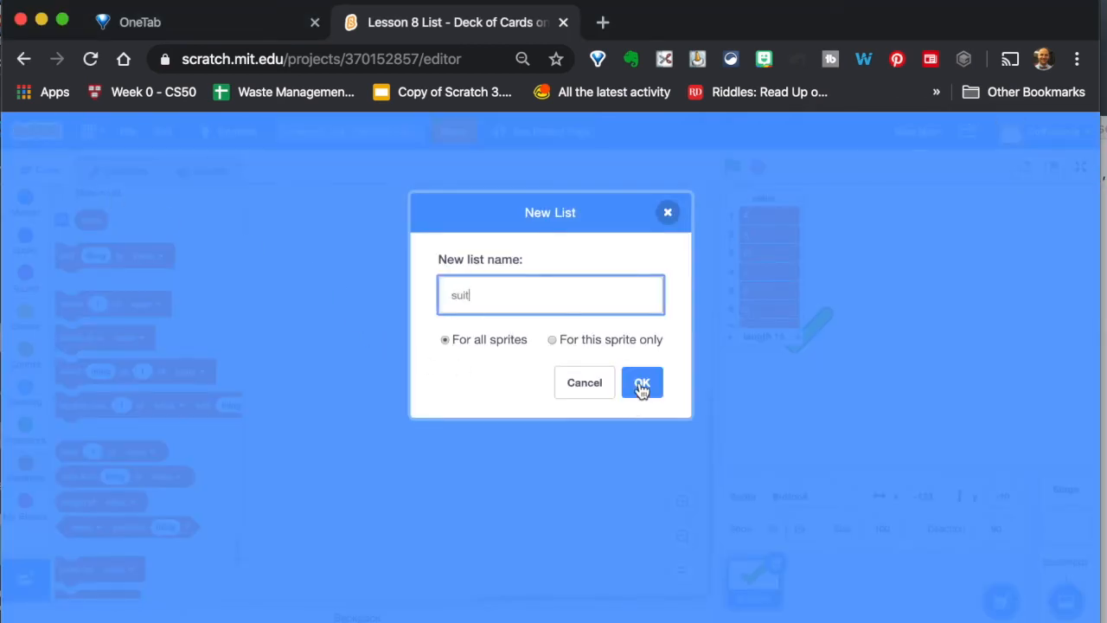
left_click(642, 382)
type("Diamond")
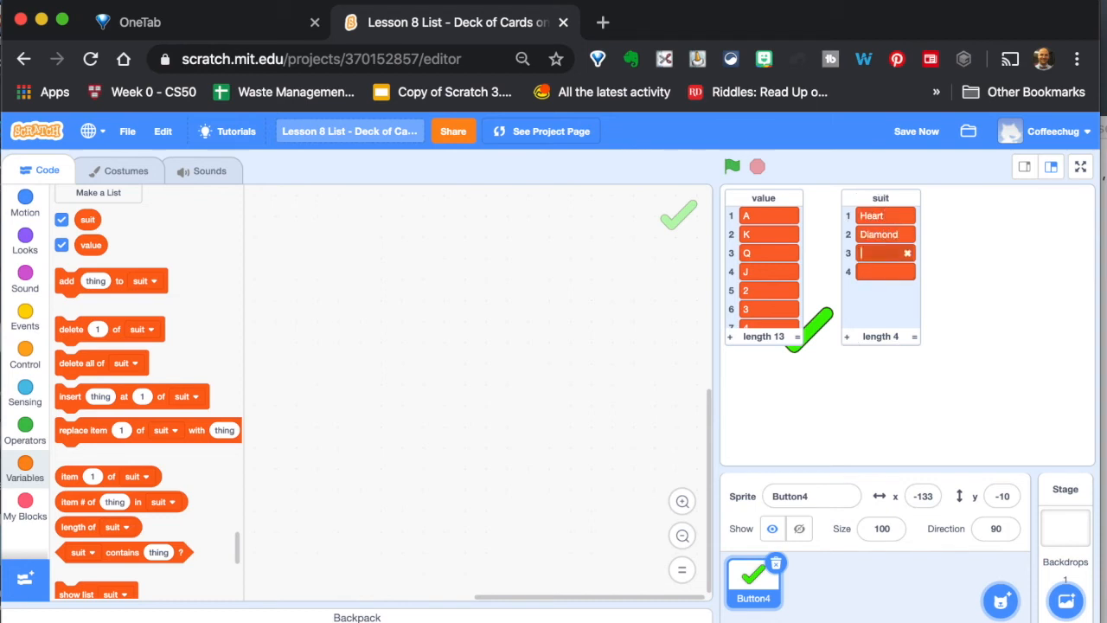
- Enter Heart, Diamond, Club into the suit list and start a fourth row
type("Club")
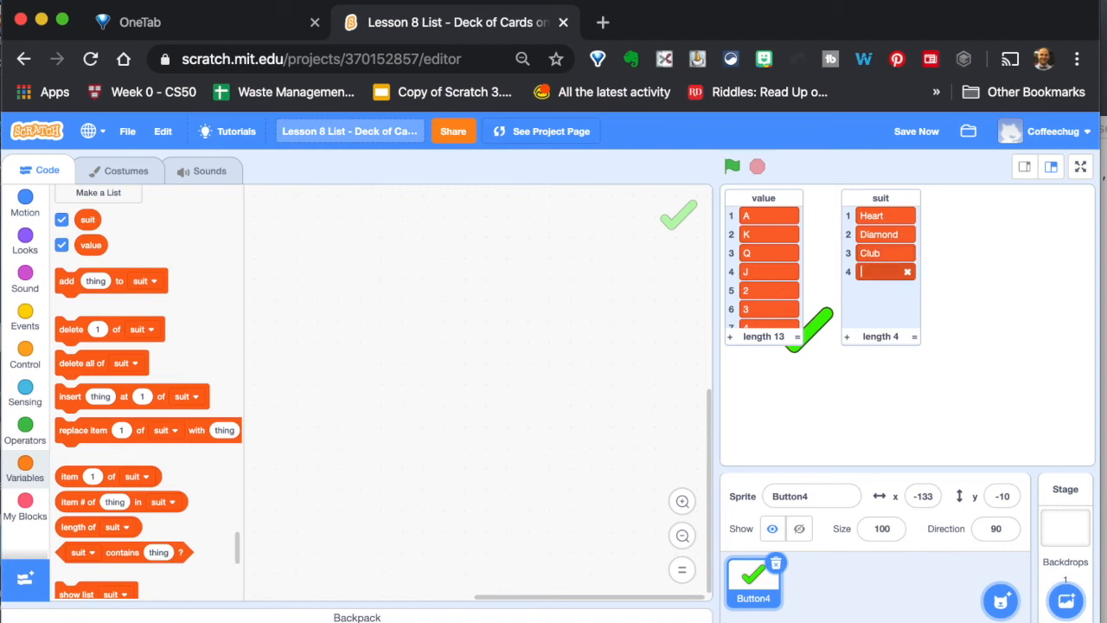
left_click(882, 406)
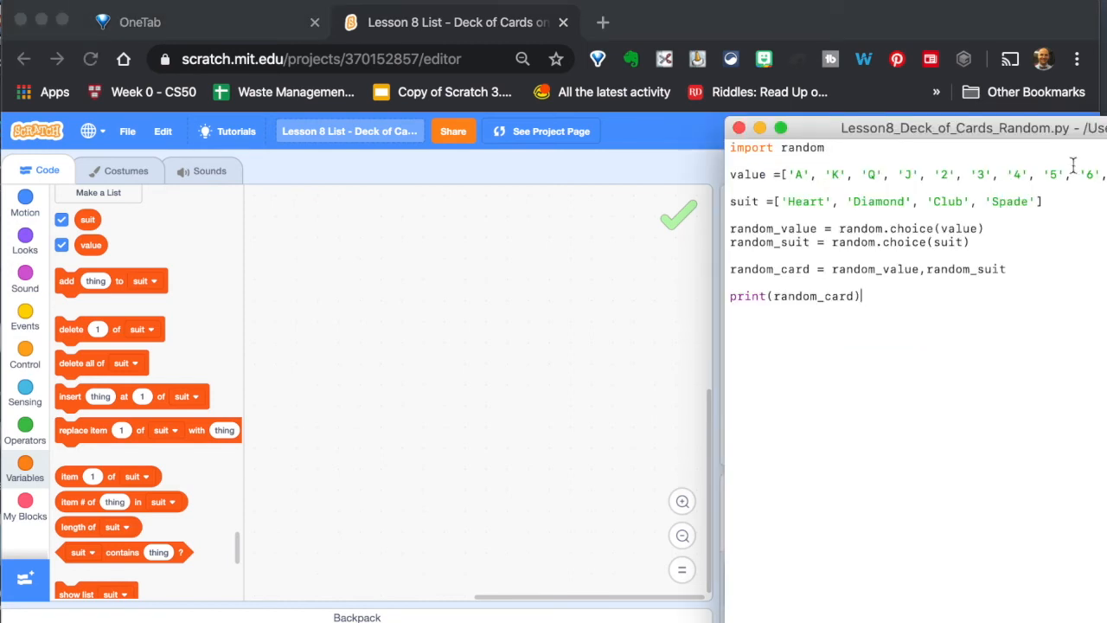
mouse_move(474, 370)
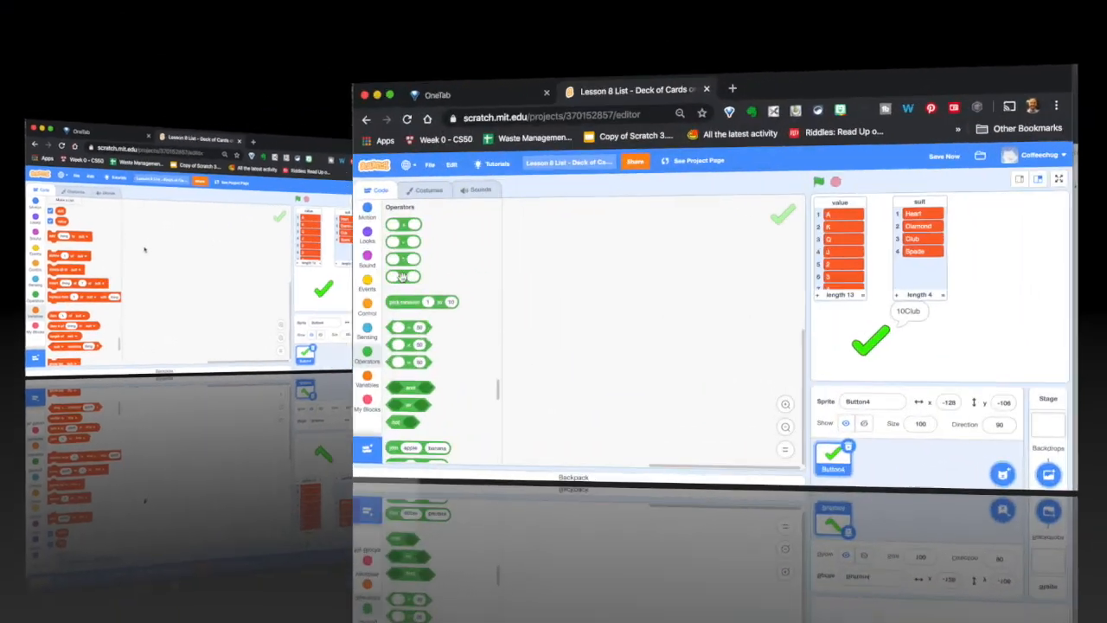
- Start a script with a 'when space key pressed' trigger and attach a say block under it
left_click(24, 318)
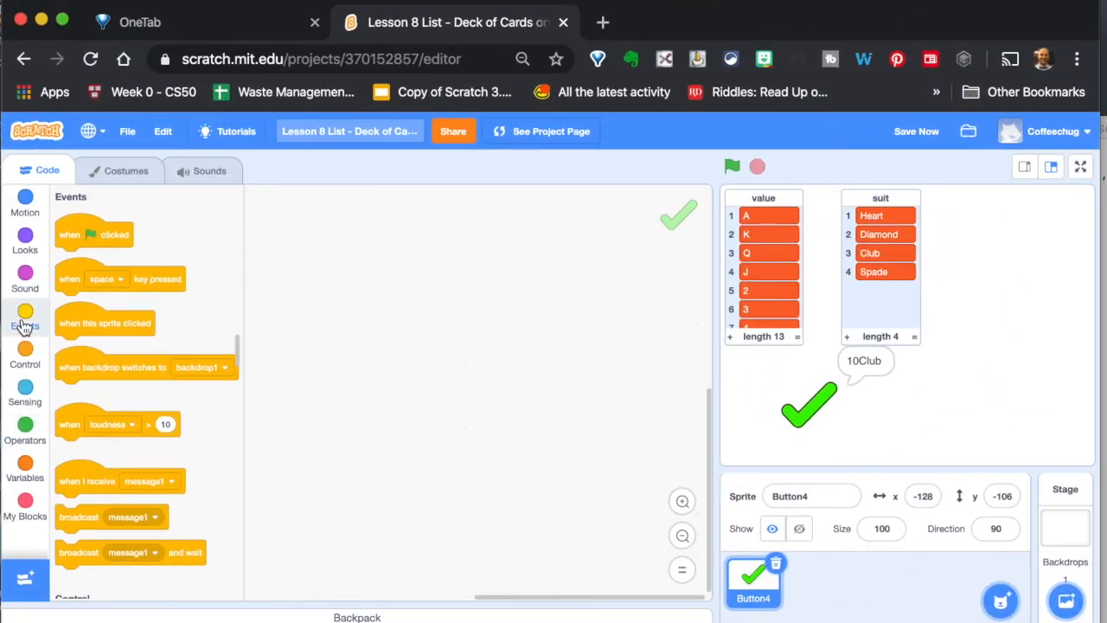
mouse_move(400, 232)
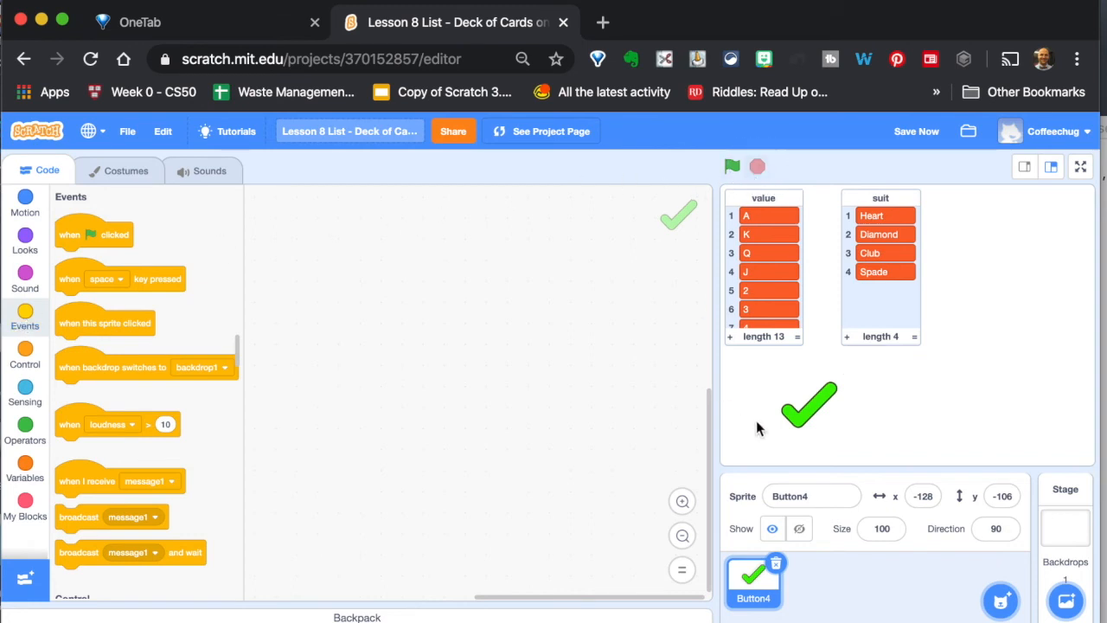
mouse_move(69, 277)
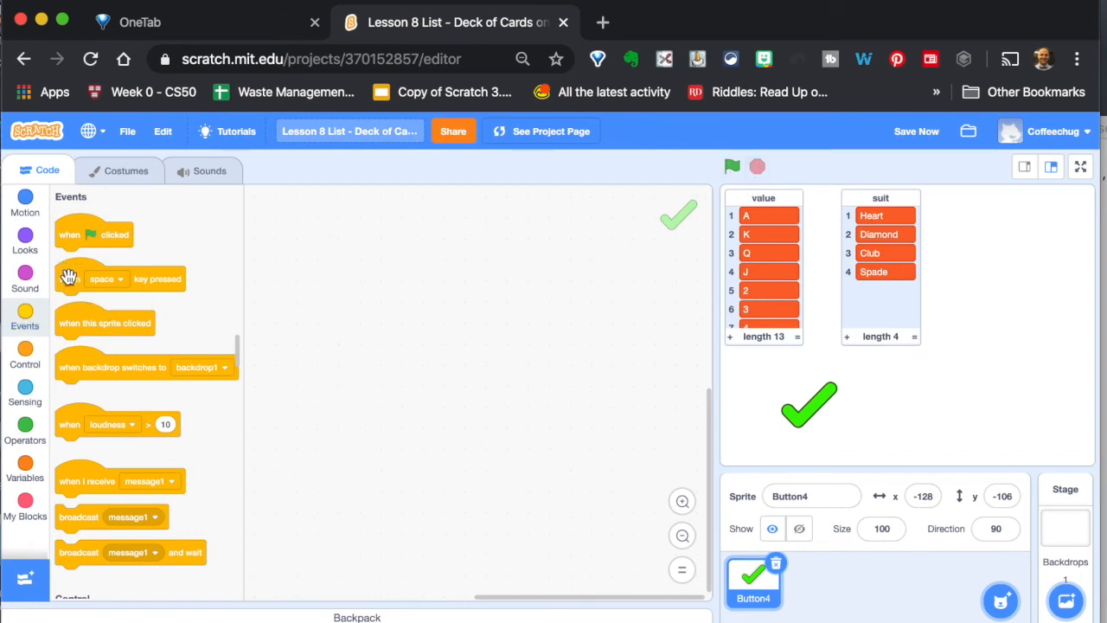
left_click_drag(102, 277, 343, 264)
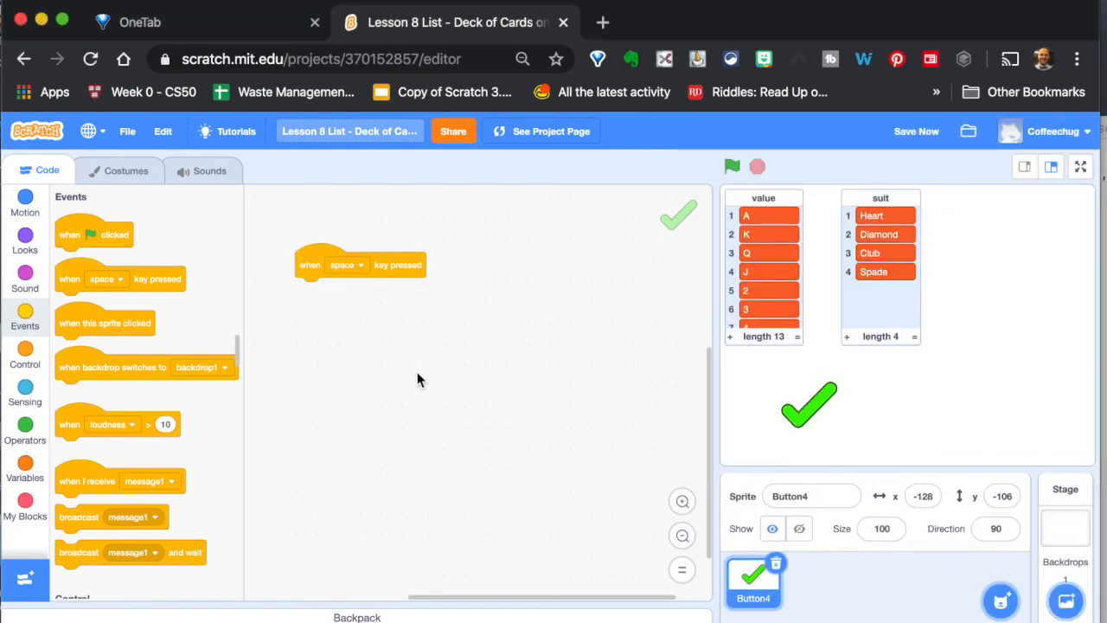
mouse_move(125, 223)
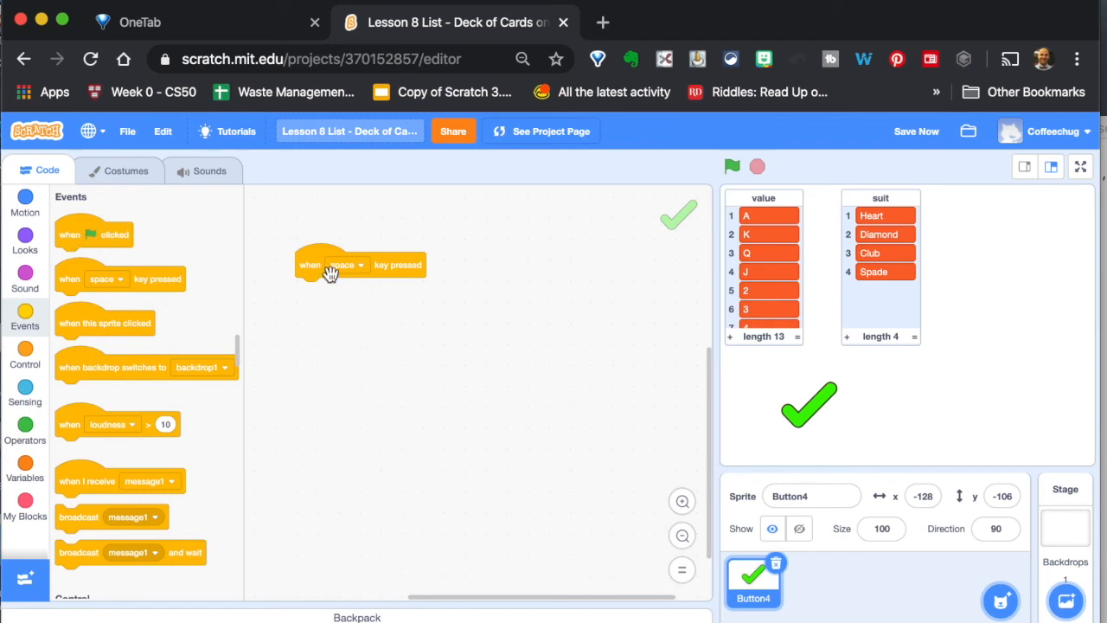
mouse_move(371, 273)
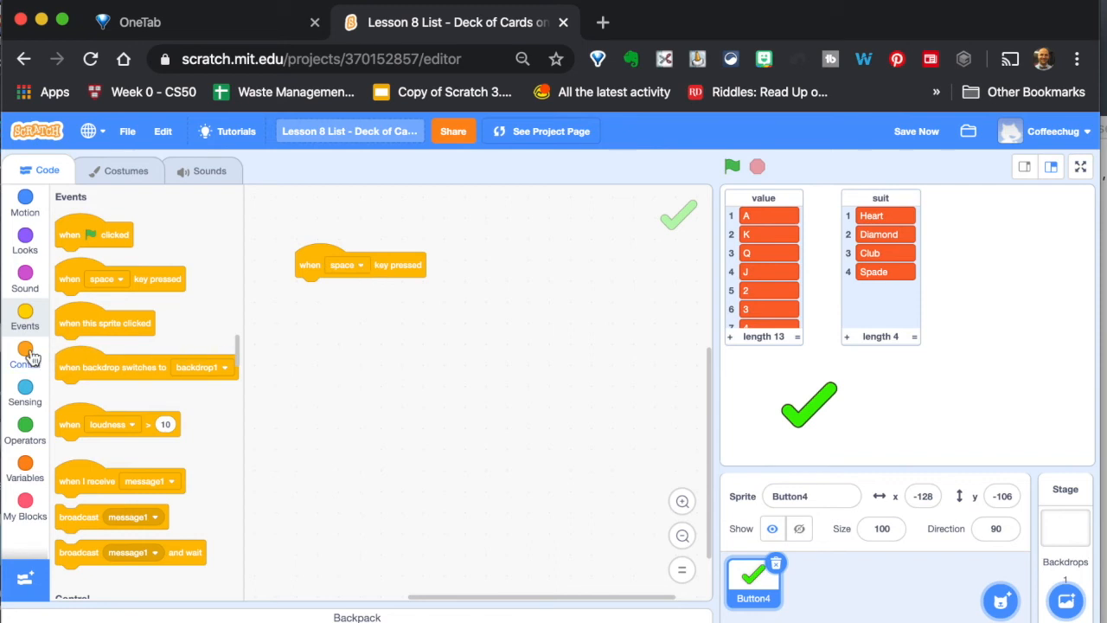
left_click(24, 241)
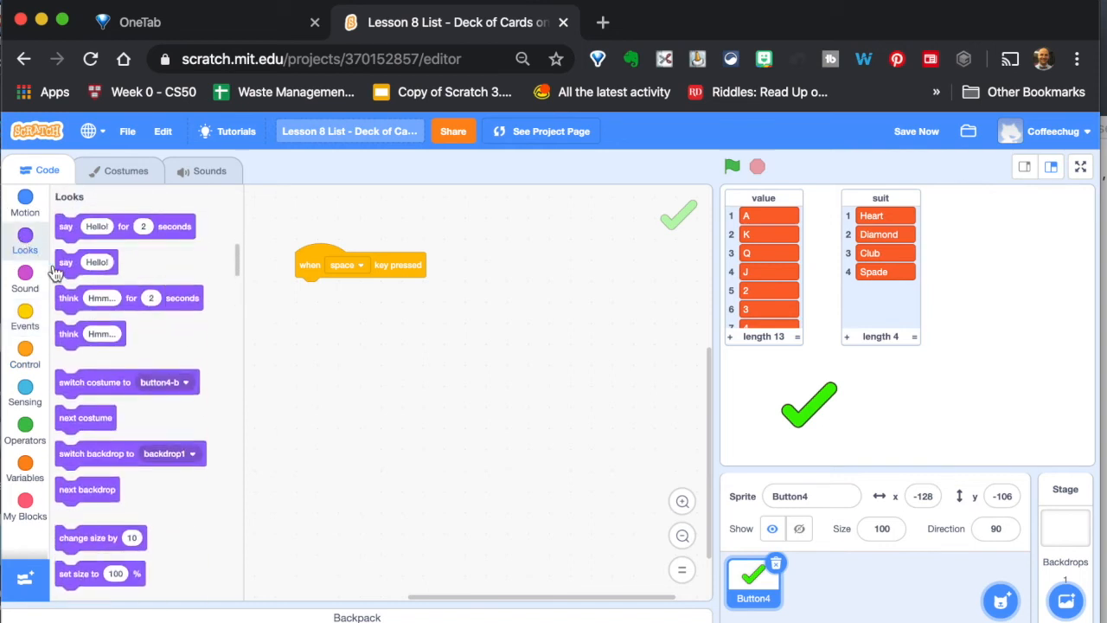
left_click_drag(87, 263, 305, 329)
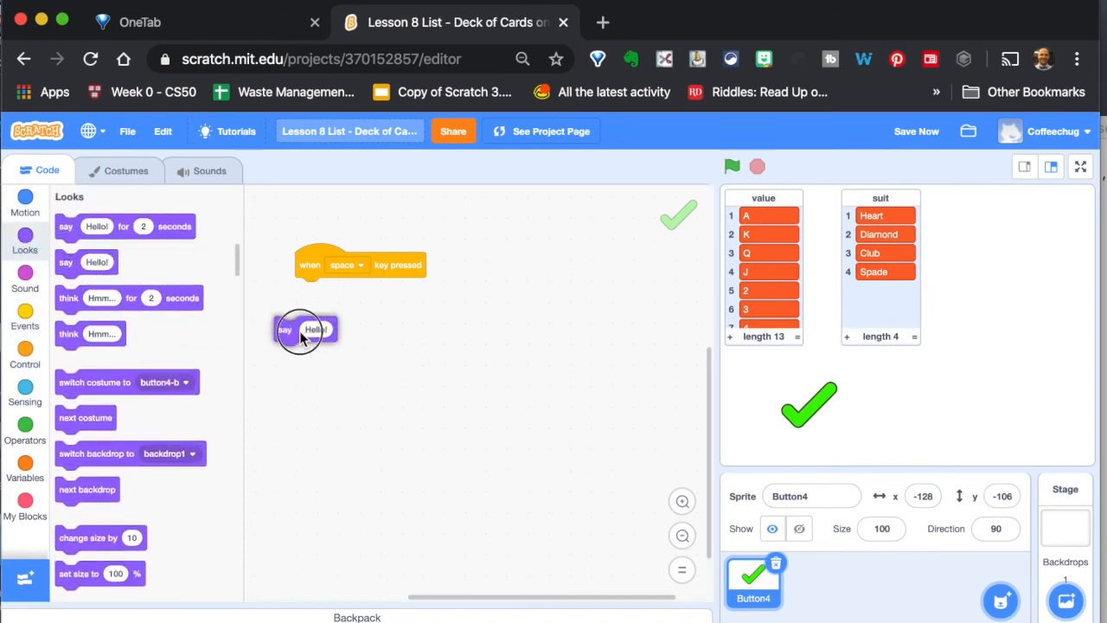
left_click_drag(303, 329, 327, 291)
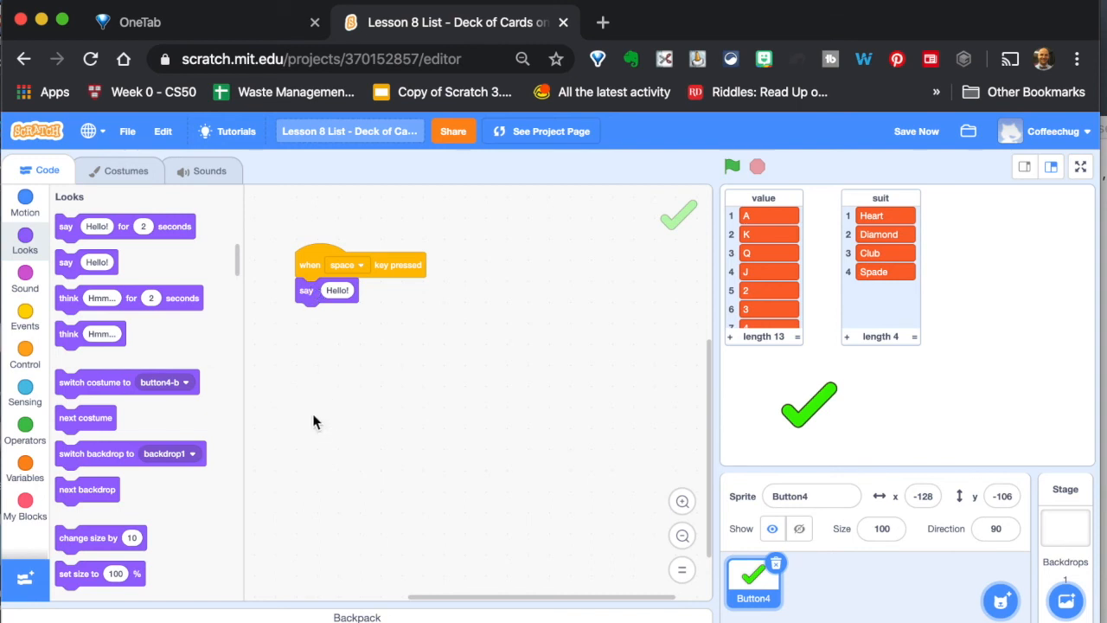
- Make the say block speak a join of two texts
left_click(24, 467)
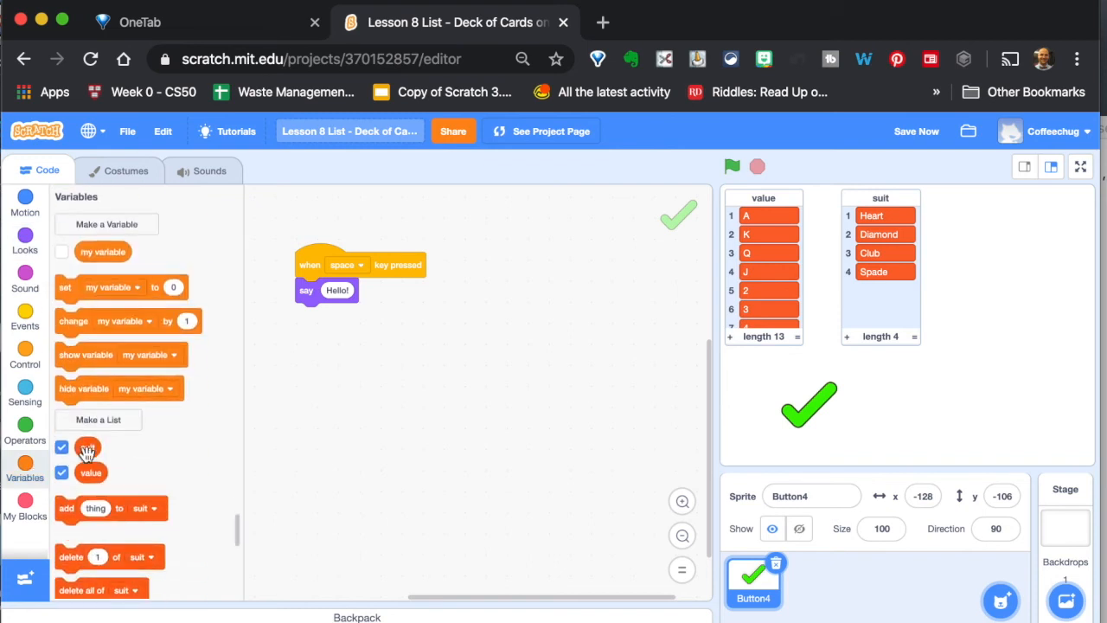
scroll("down", 3)
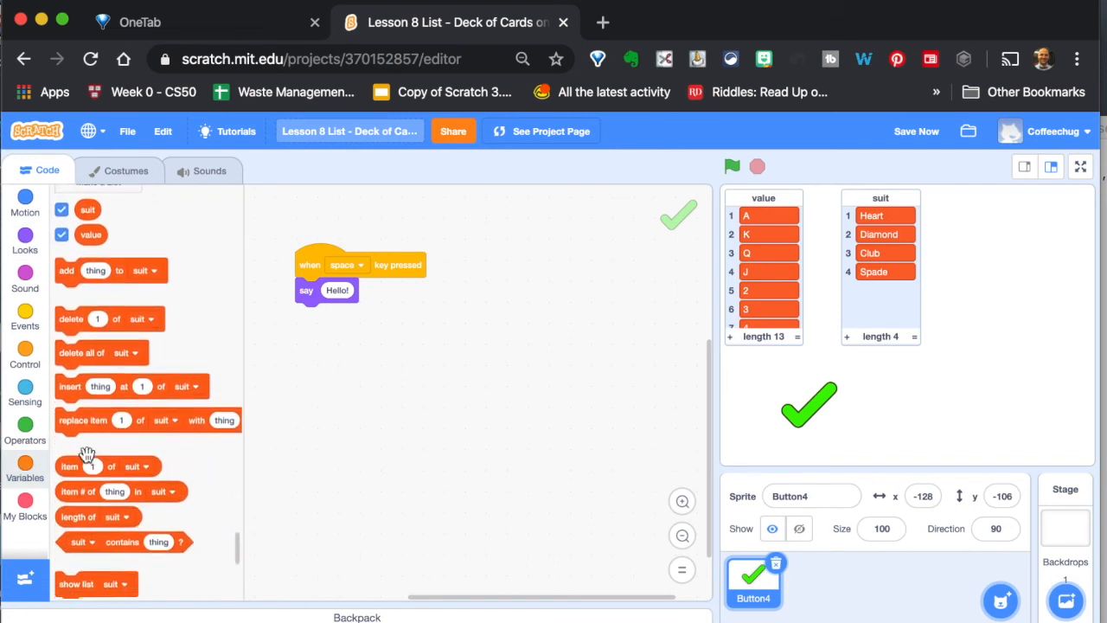
scroll("down", 3)
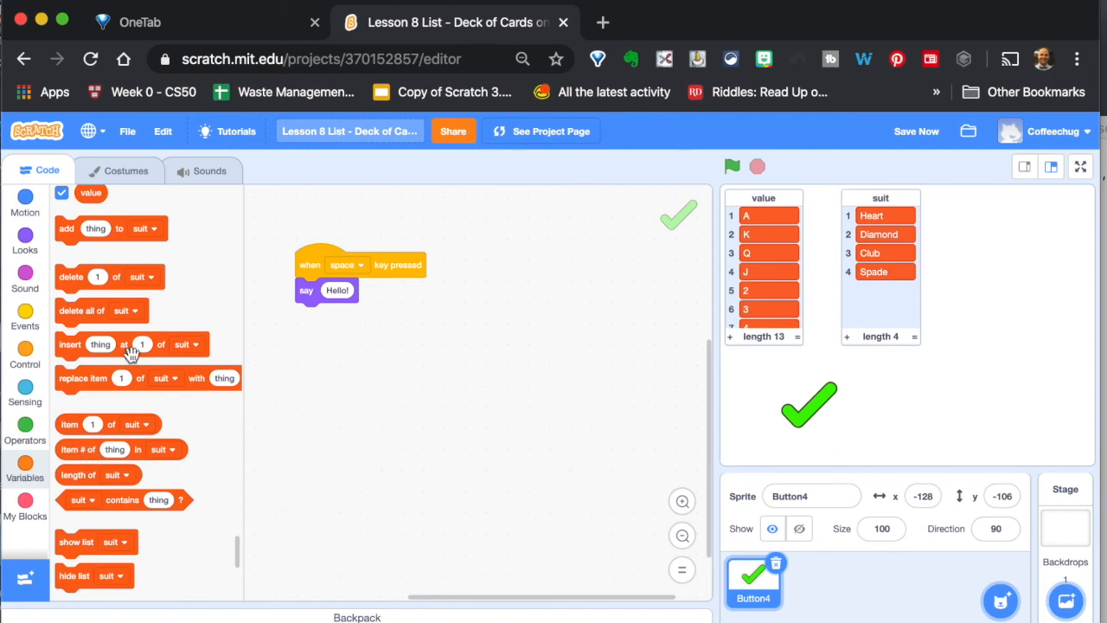
left_click(25, 429)
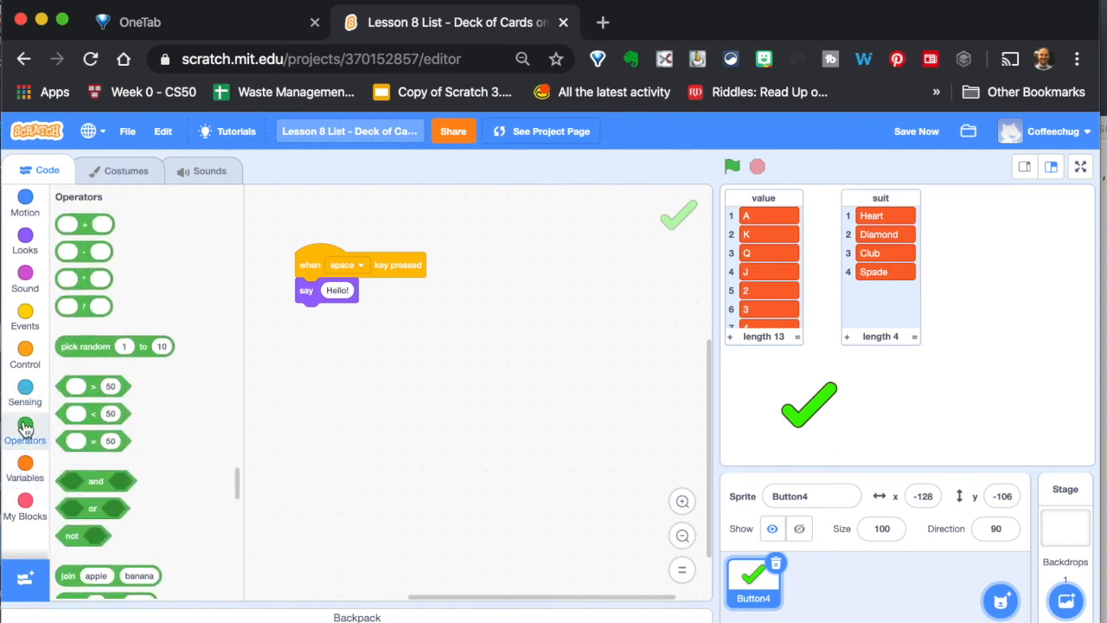
scroll("down", 3)
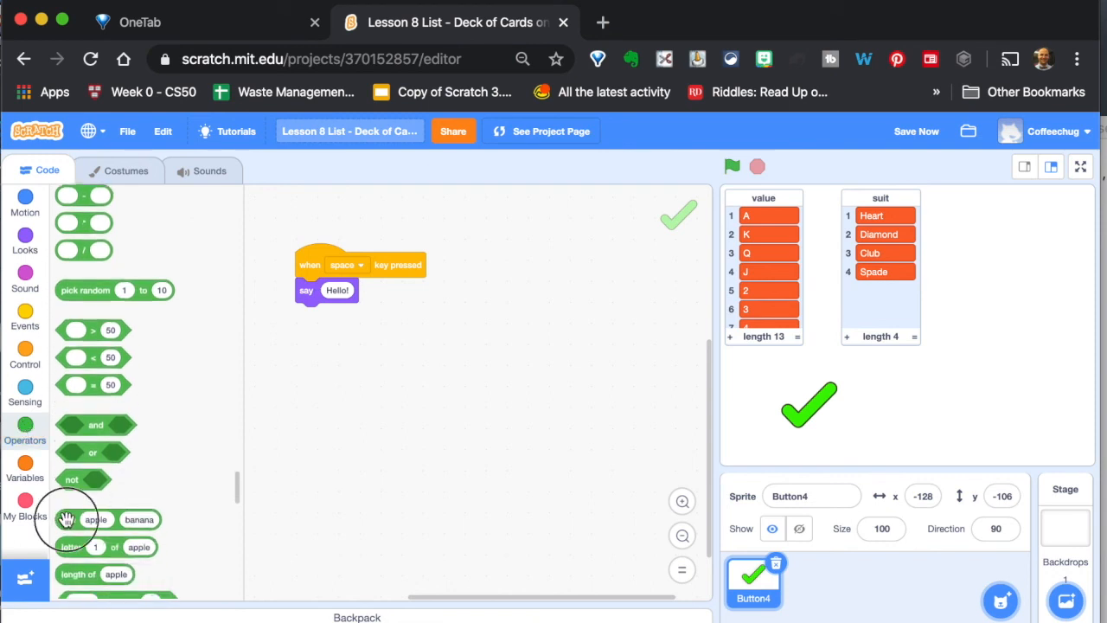
left_click_drag(97, 519, 349, 291)
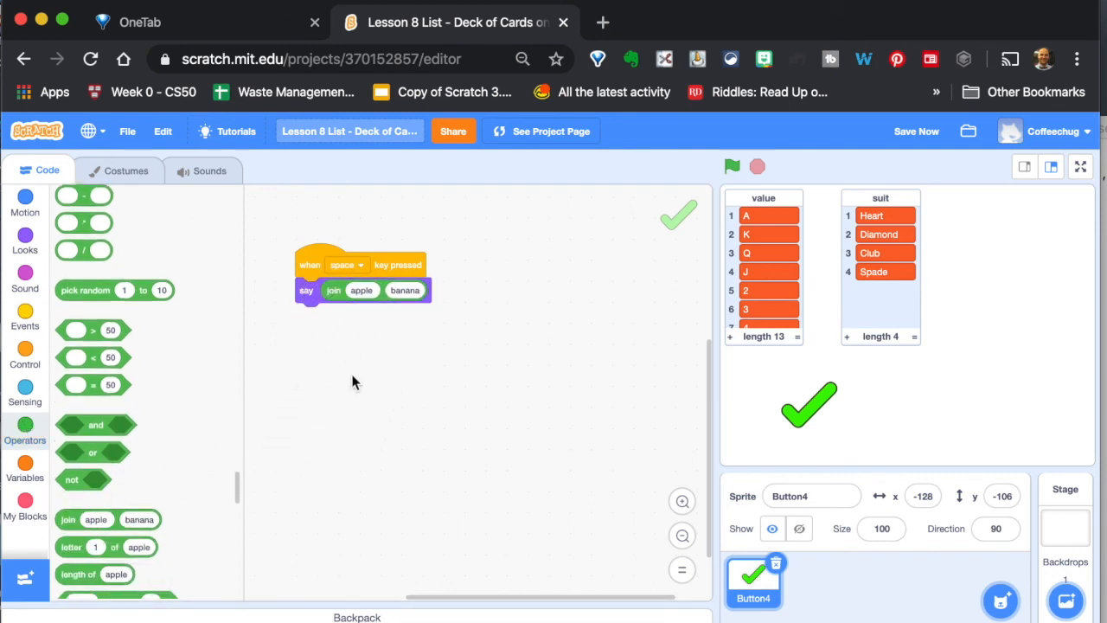
- Put 'item 1 of value' into the join's first slot
left_click(25, 471)
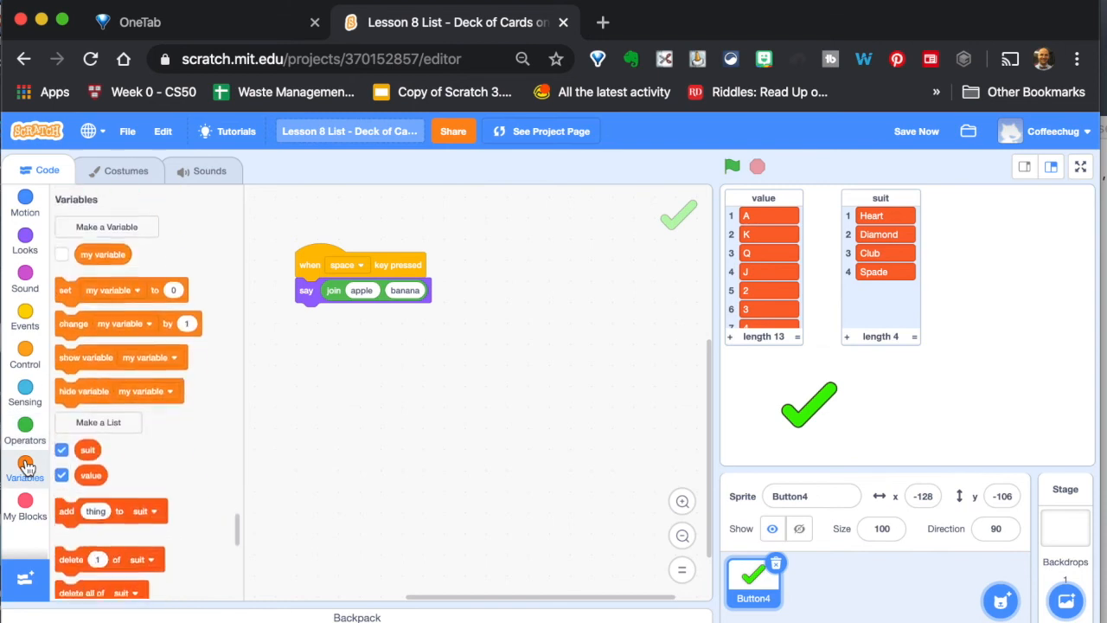
scroll("down", 3)
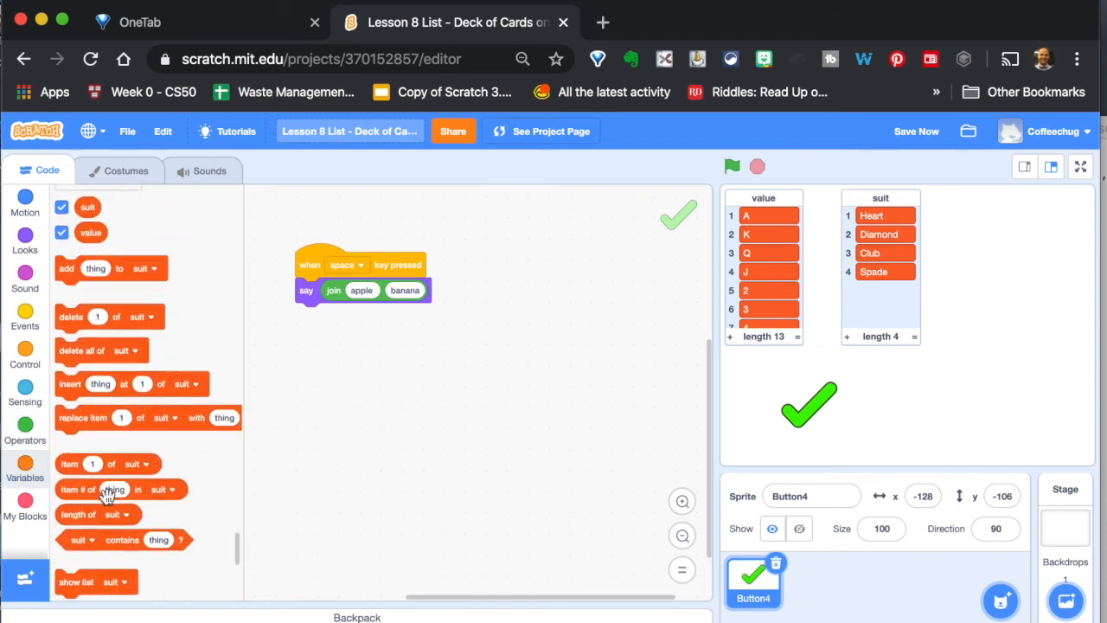
mouse_move(107, 407)
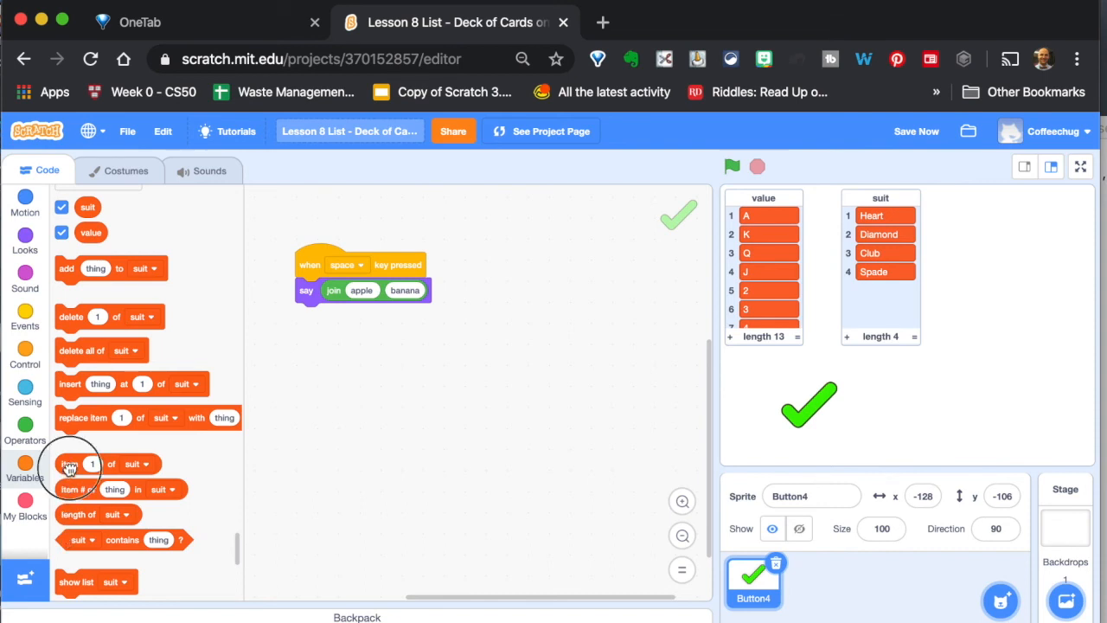
left_click_drag(69, 464, 361, 291)
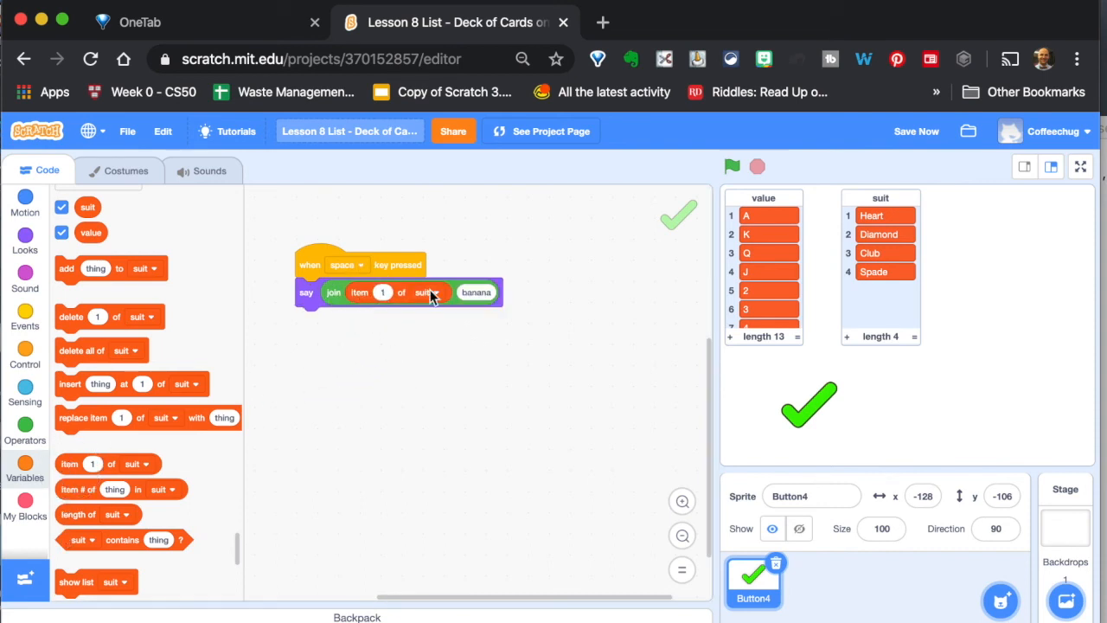
left_click(426, 291)
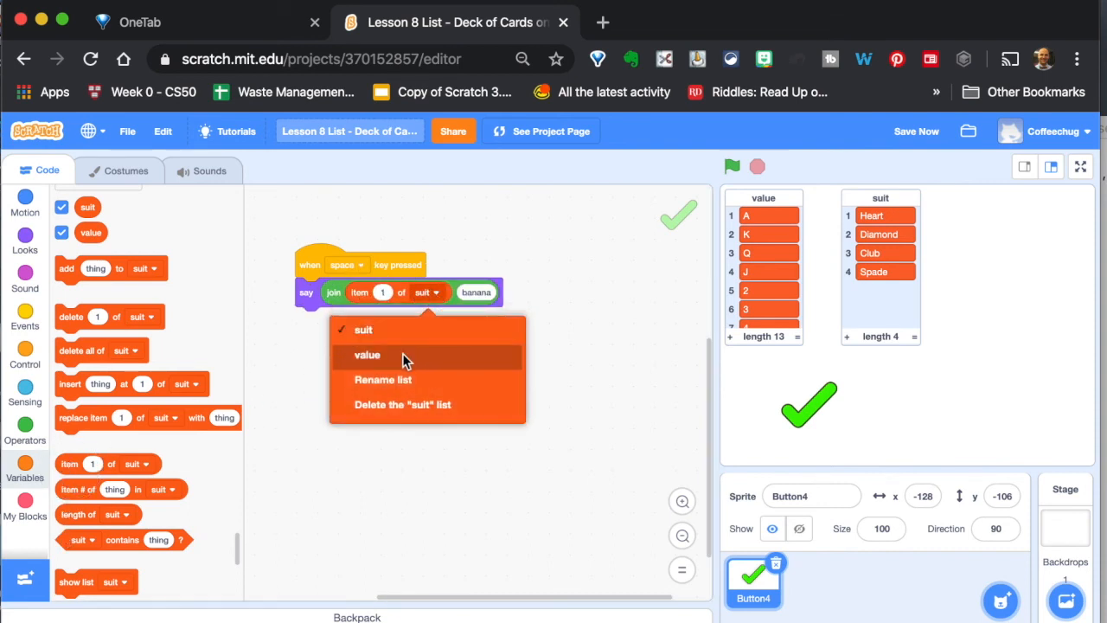
left_click(367, 355)
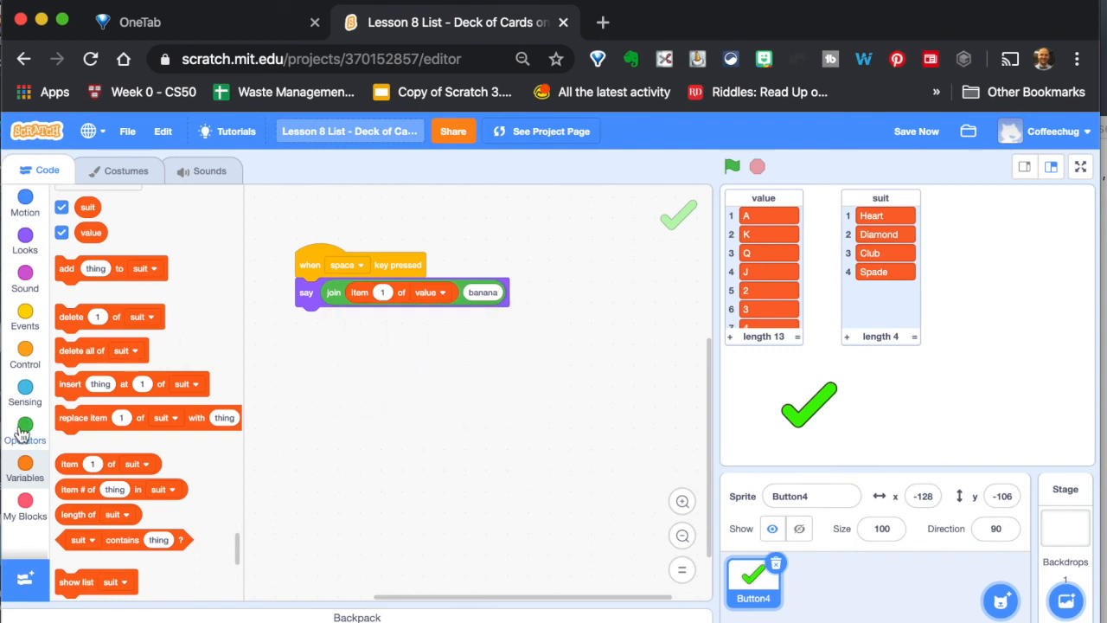
left_click(25, 424)
type("13")
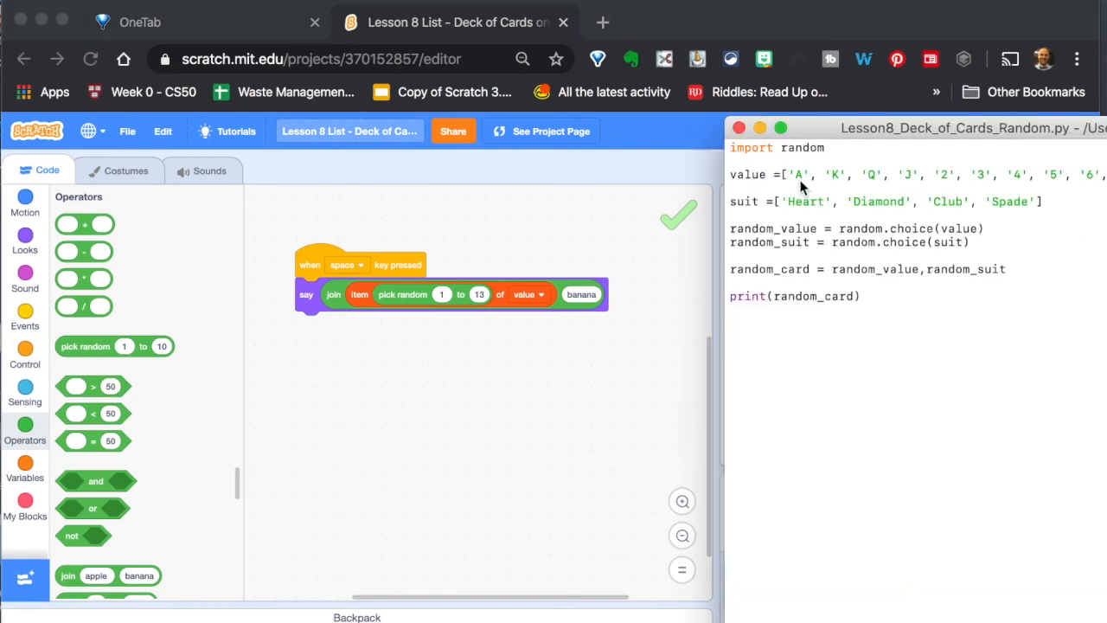
- Make the first join slot 'item (pick random 1 to 13) of value' and scroll the value list to its later entries
left_click(971, 242)
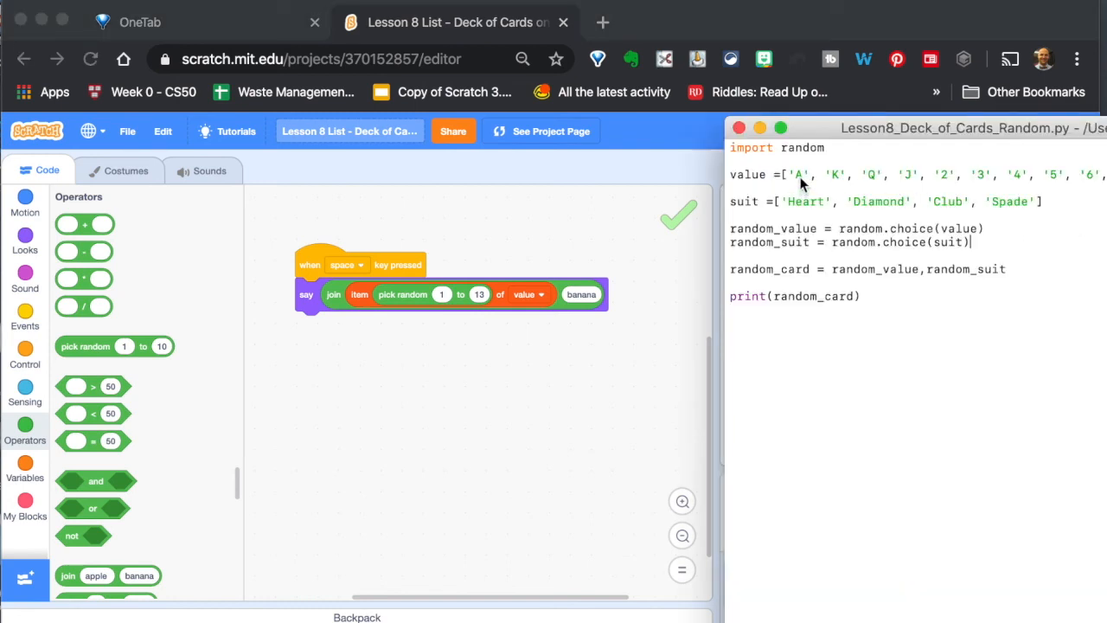
mouse_move(640, 467)
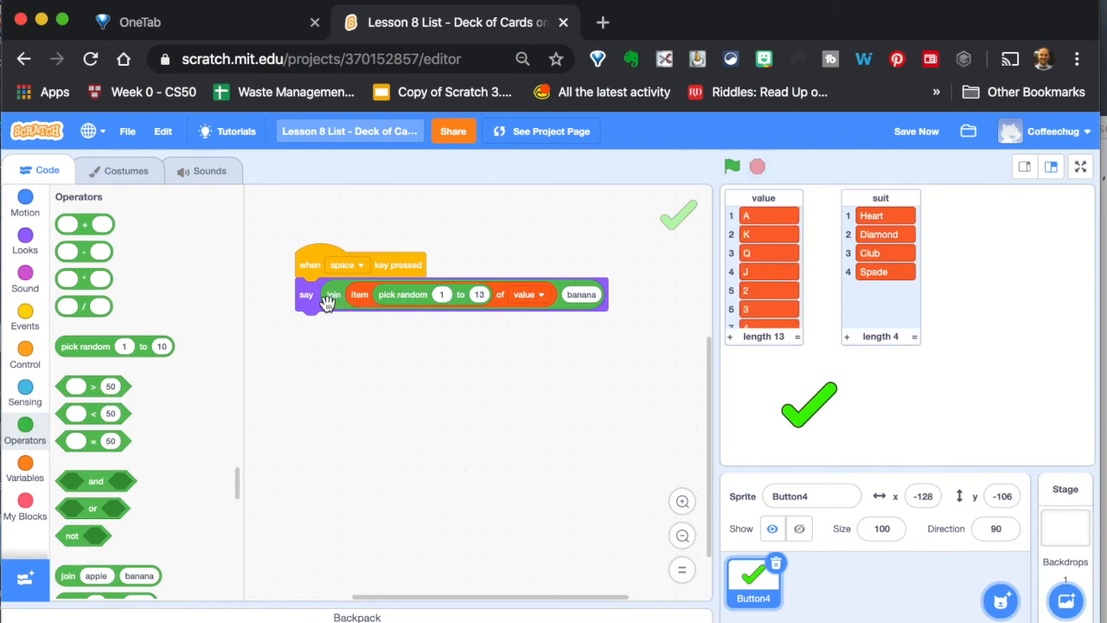
mouse_move(533, 310)
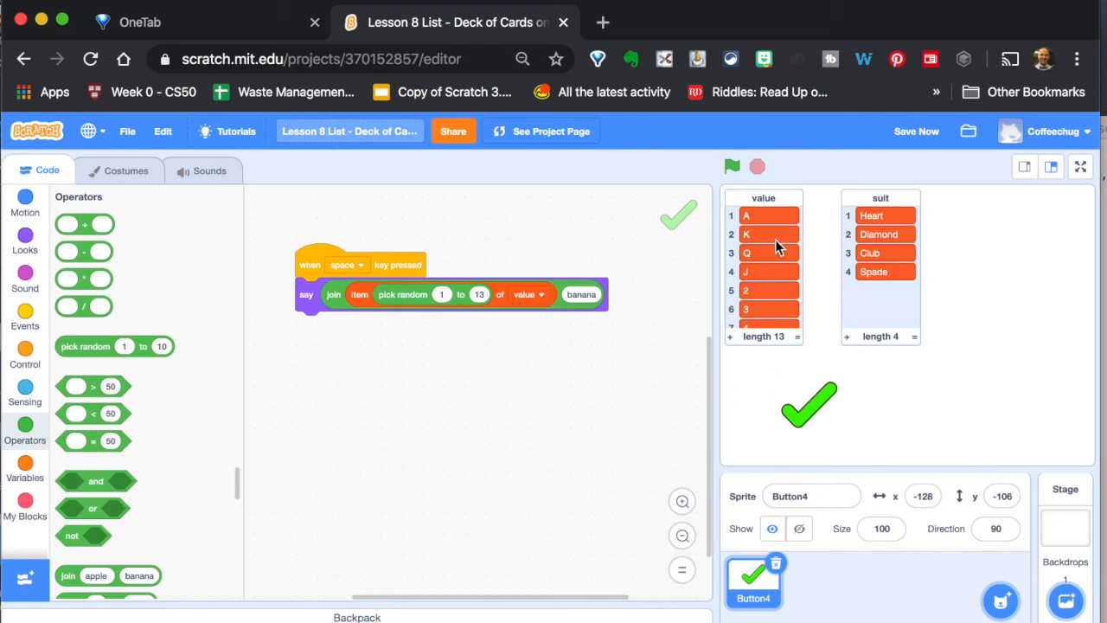
scroll("down", 3)
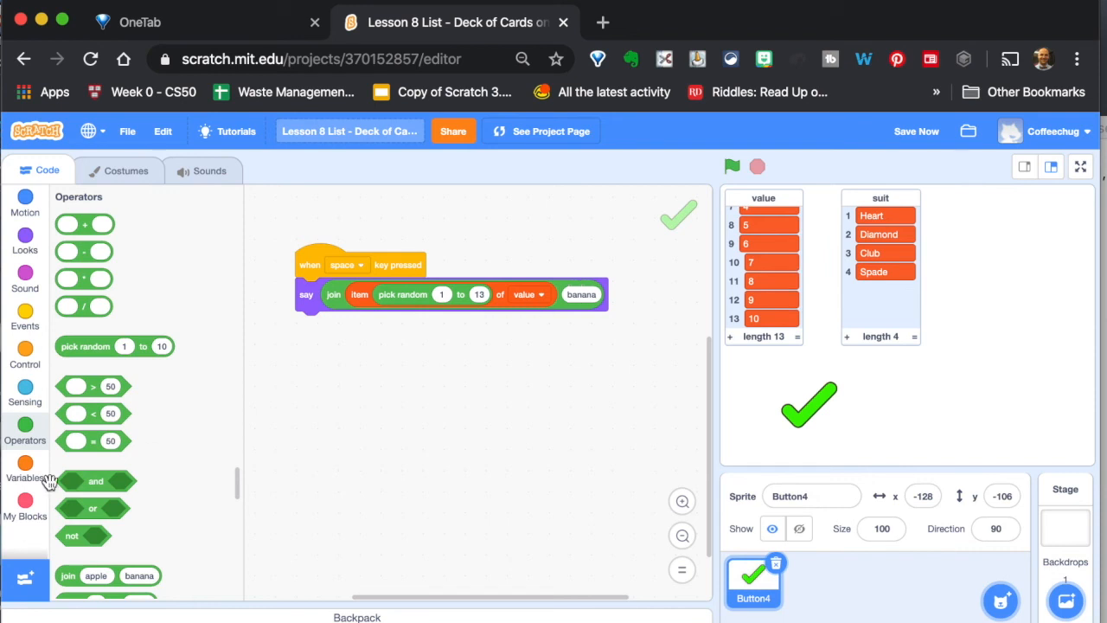
- Replace banana with an 'item of suit' block as the join's second part, discarding an extra join
left_click(24, 470)
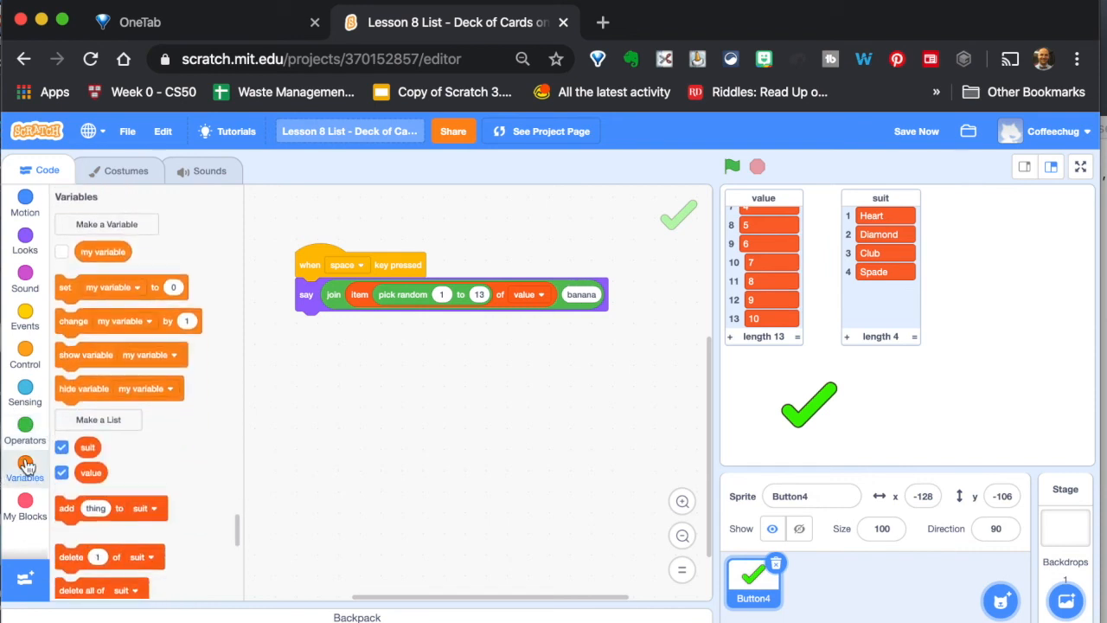
mouse_move(192, 475)
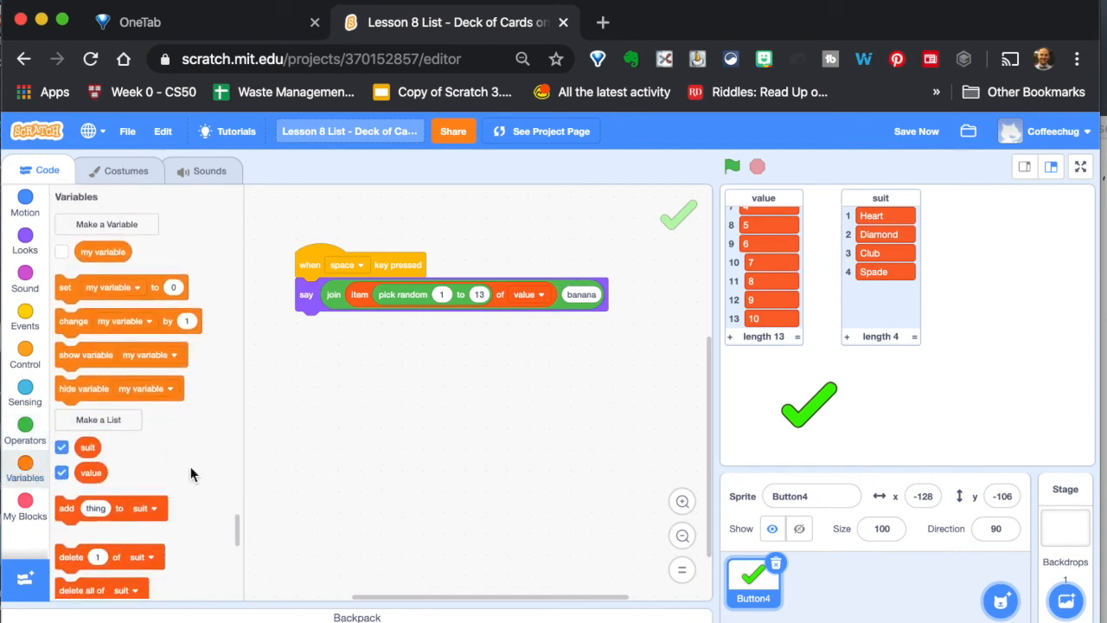
left_click(24, 429)
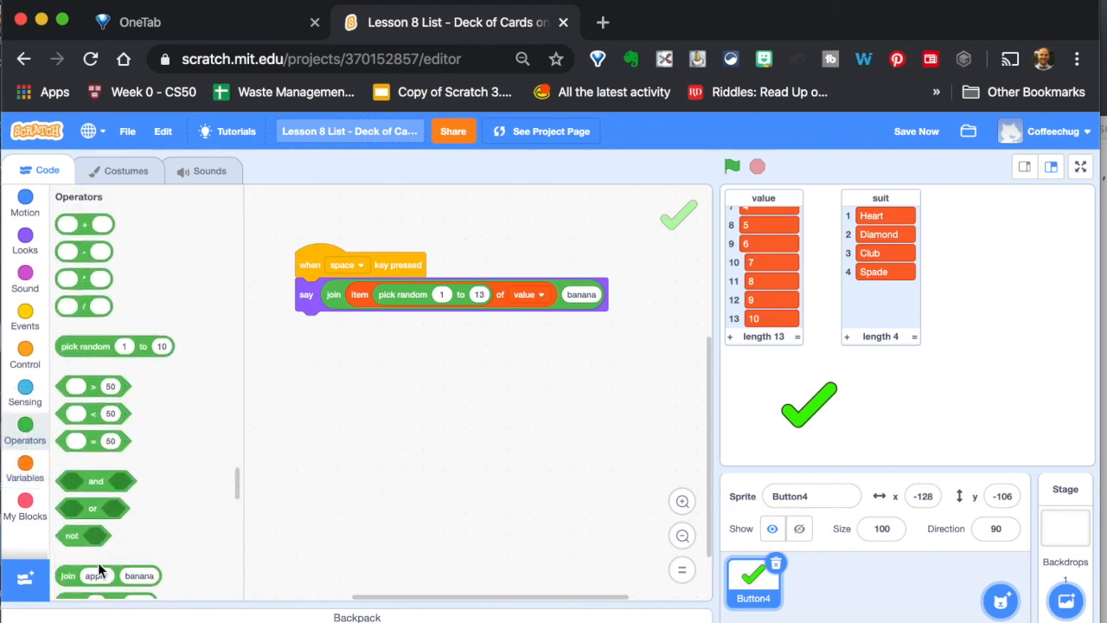
left_click_drag(107, 575, 588, 294)
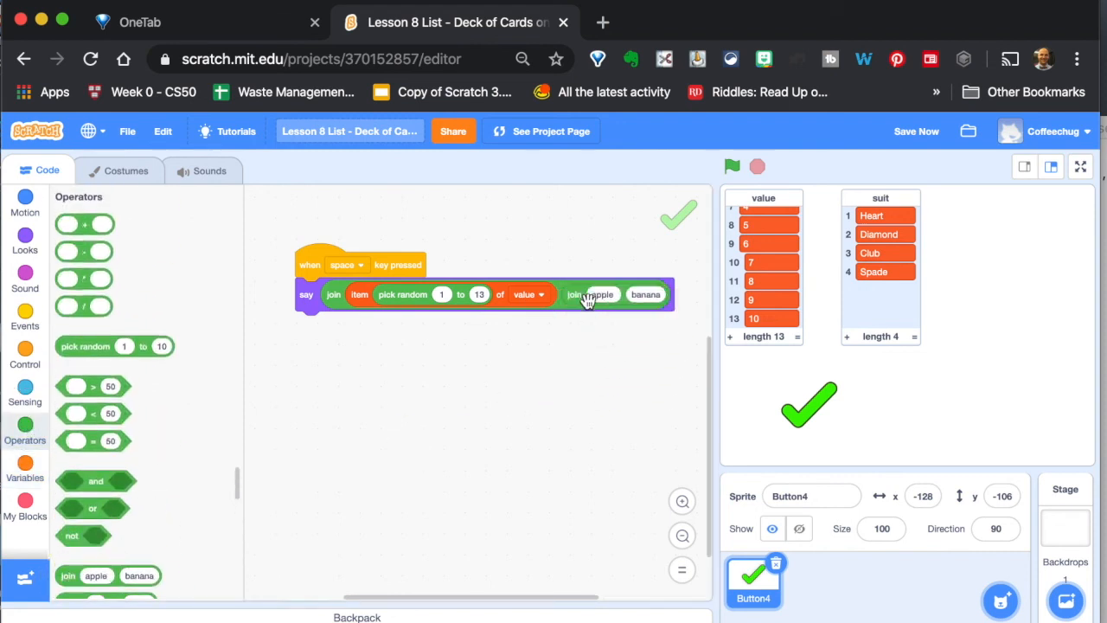
left_click(24, 467)
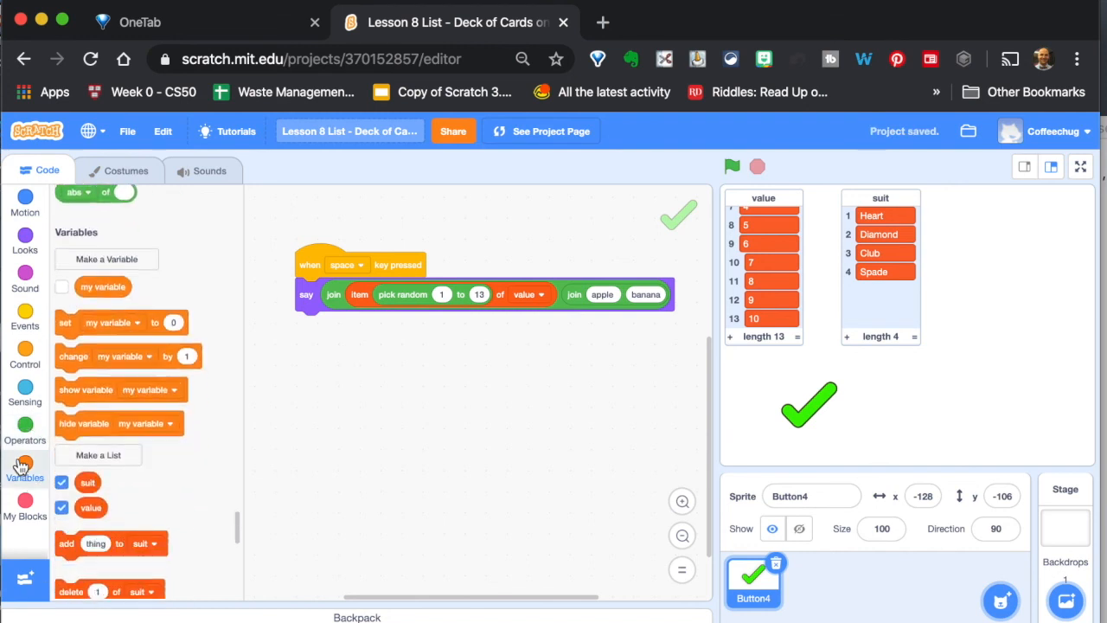
scroll("down", 3)
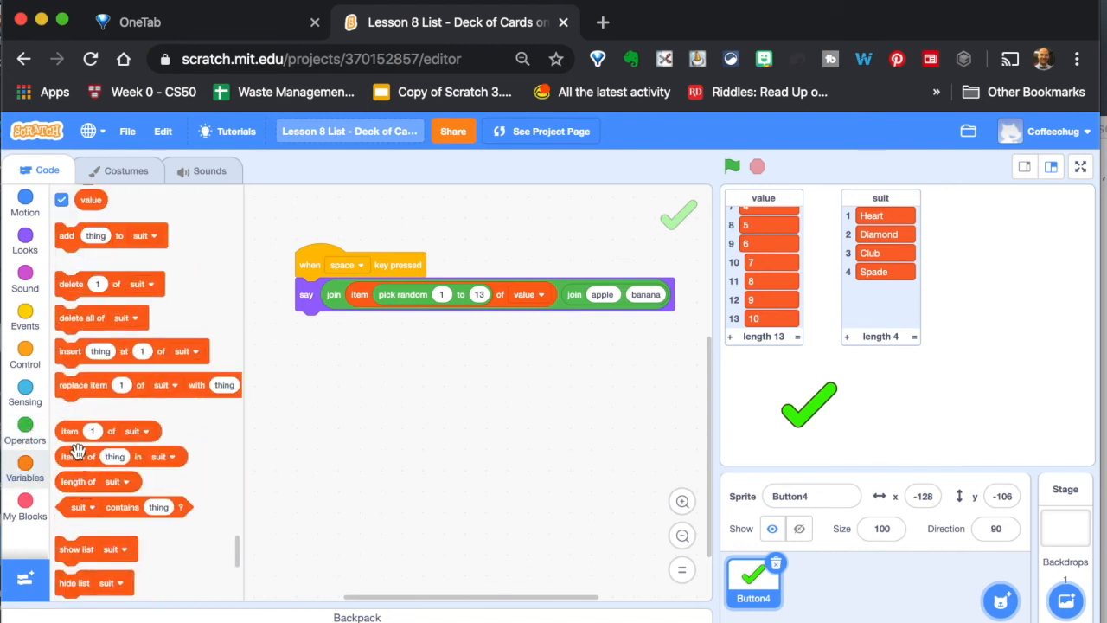
left_click_drag(78, 431, 585, 388)
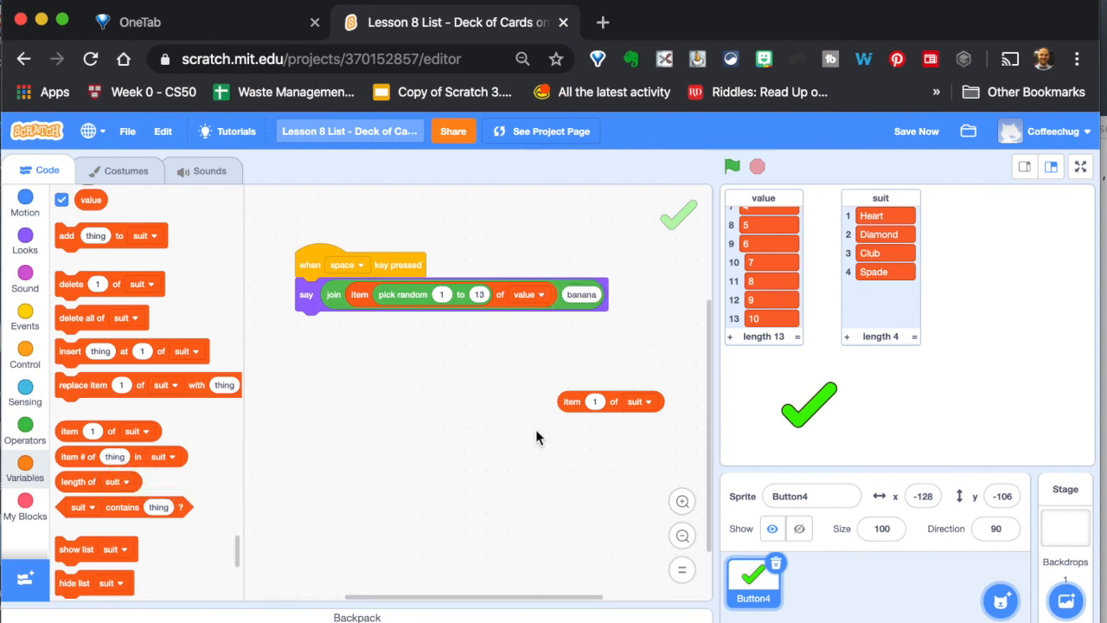
left_click_drag(609, 401, 595, 332)
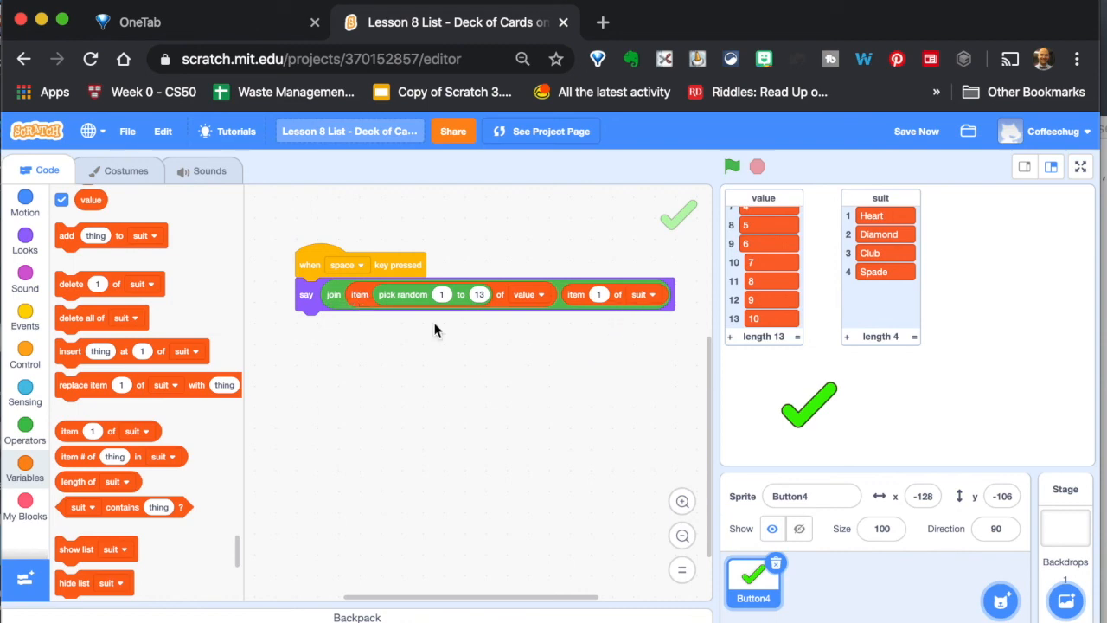
- Make the suit index a pick random block with range 1 to 4
left_click(25, 429)
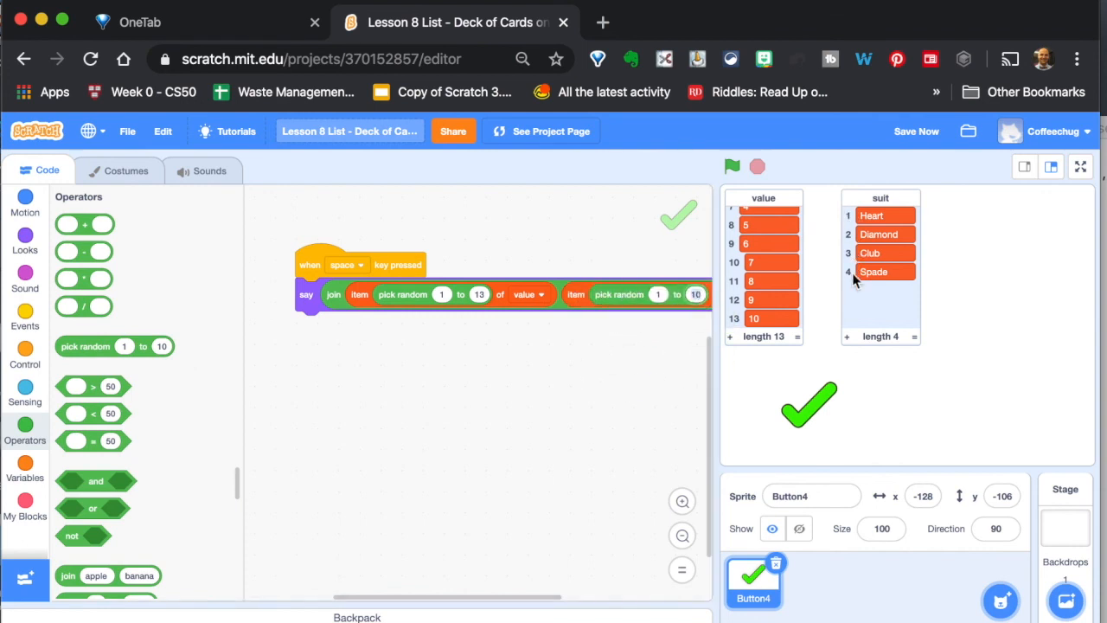
left_click(696, 294)
type("4")
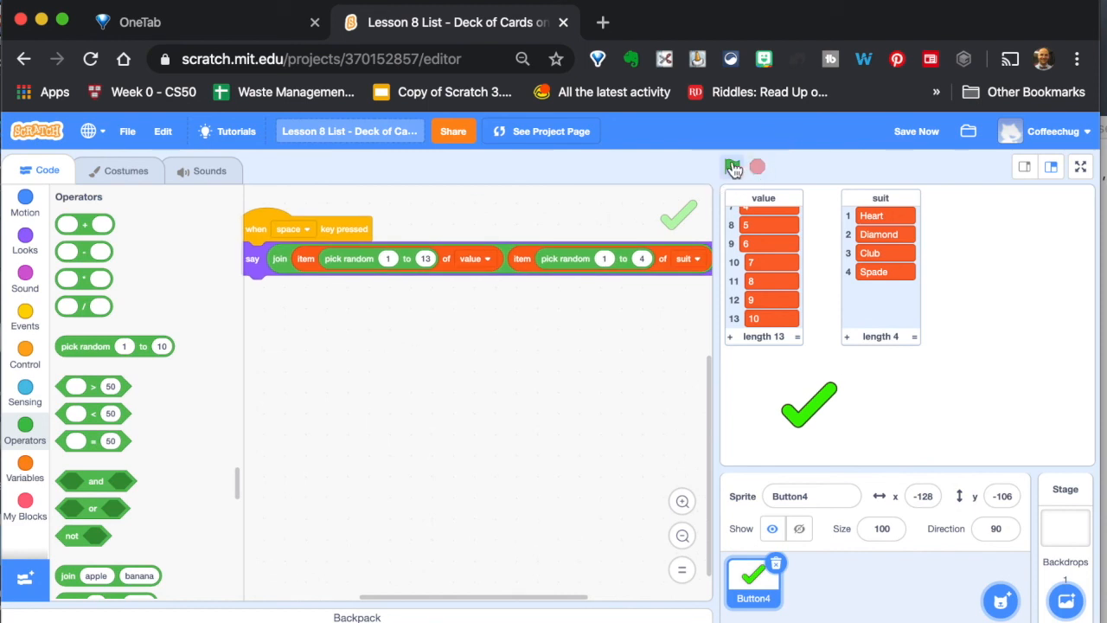
- Run the script several times so the sprite says random cards like 3Club, KHeart and QClub
left_click(732, 166)
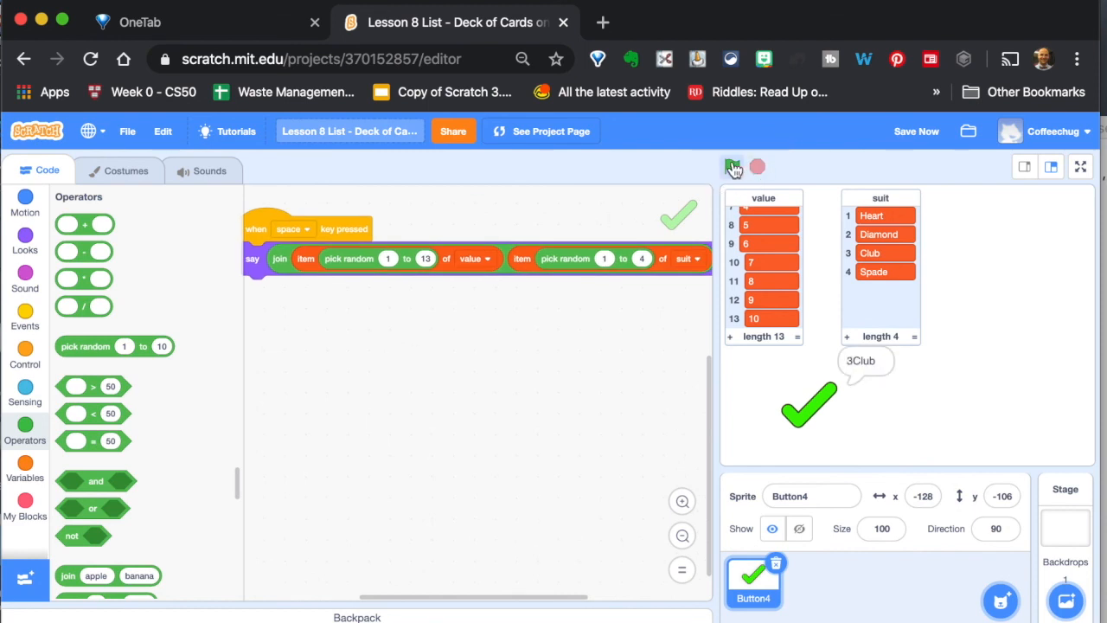
left_click(732, 166)
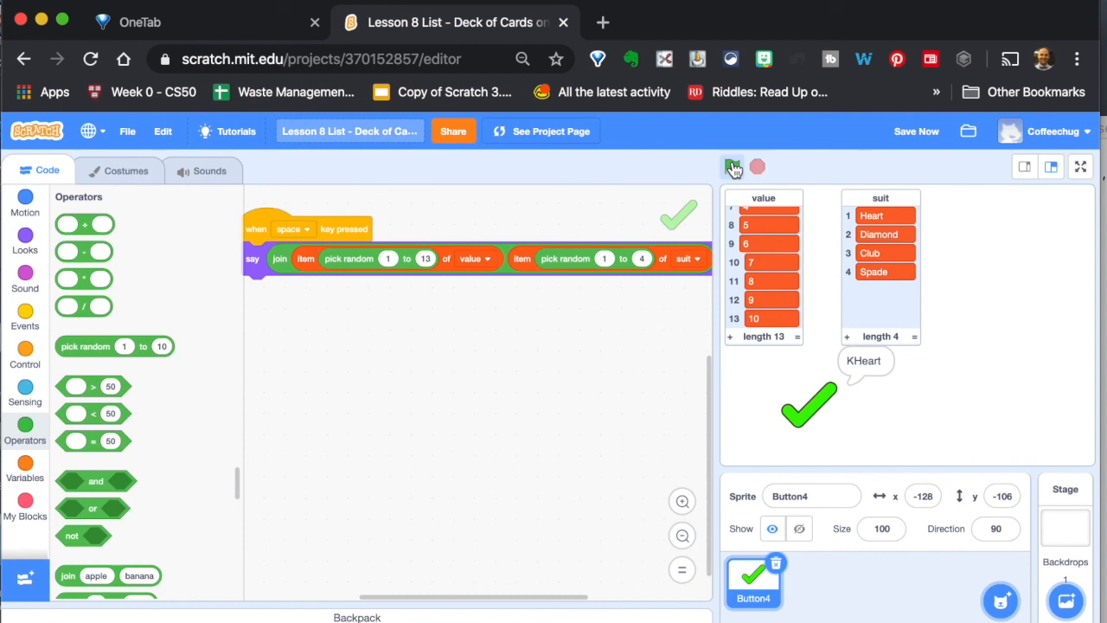
left_click(732, 166)
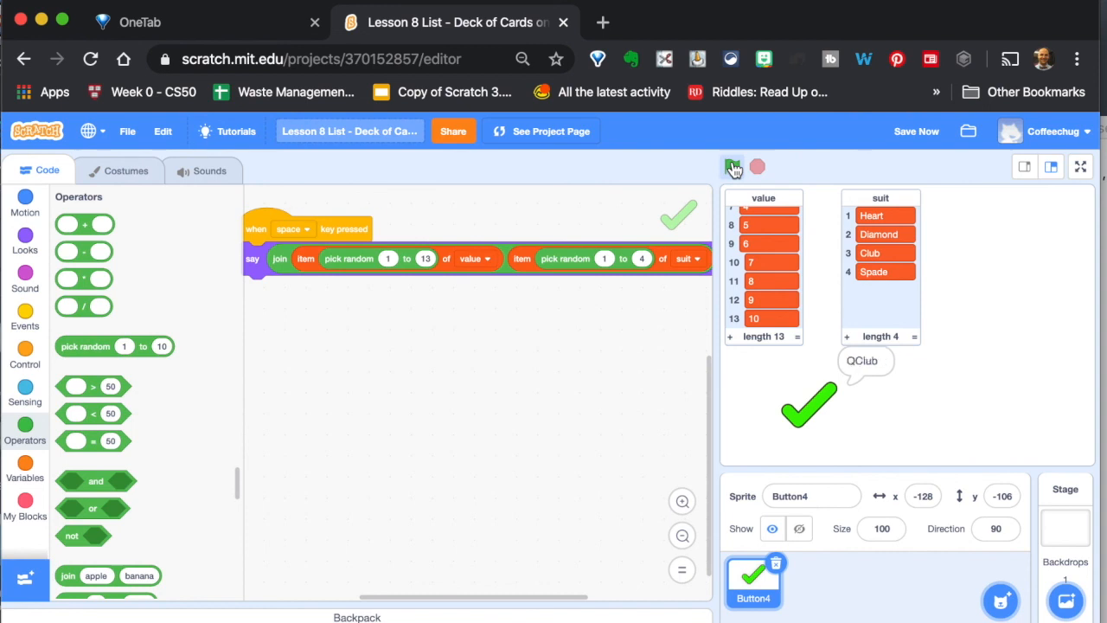
left_click(734, 166)
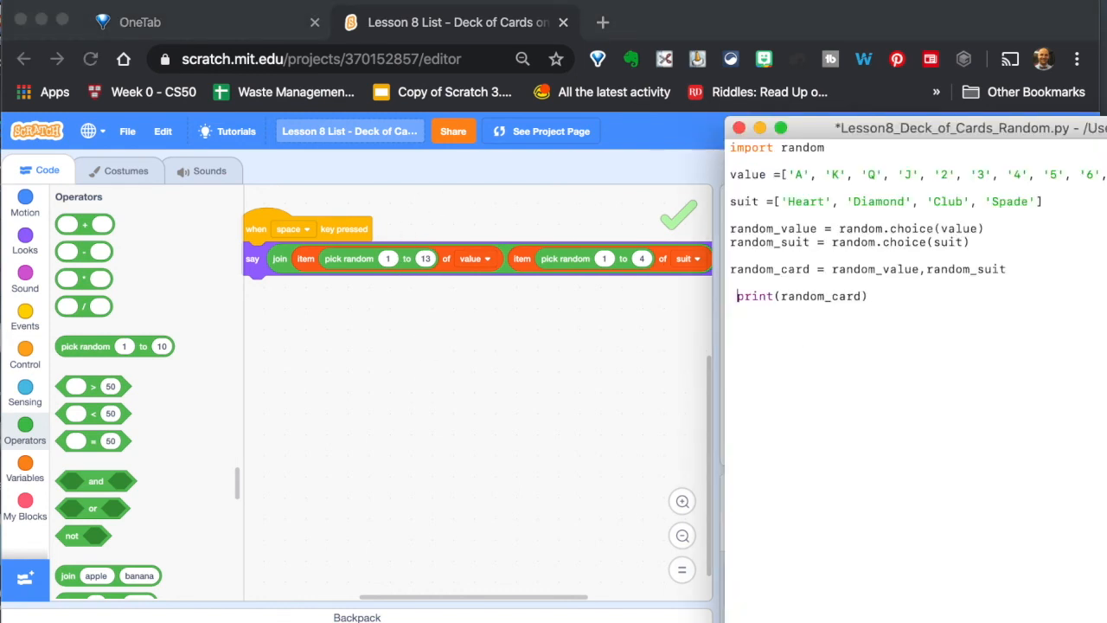
key("Backspace")
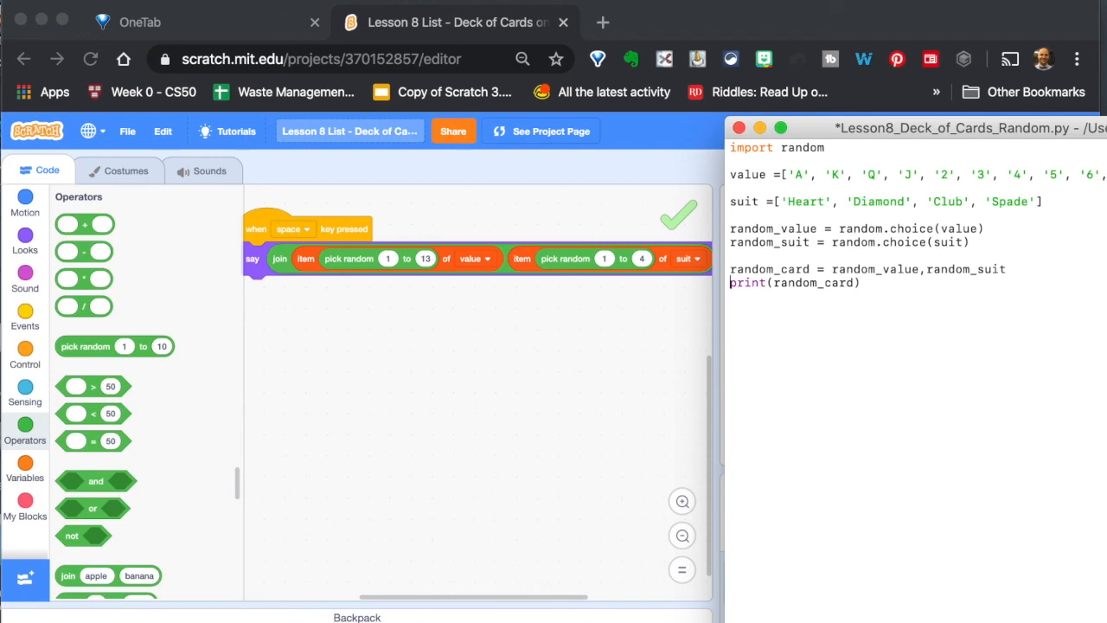
left_click(730, 166)
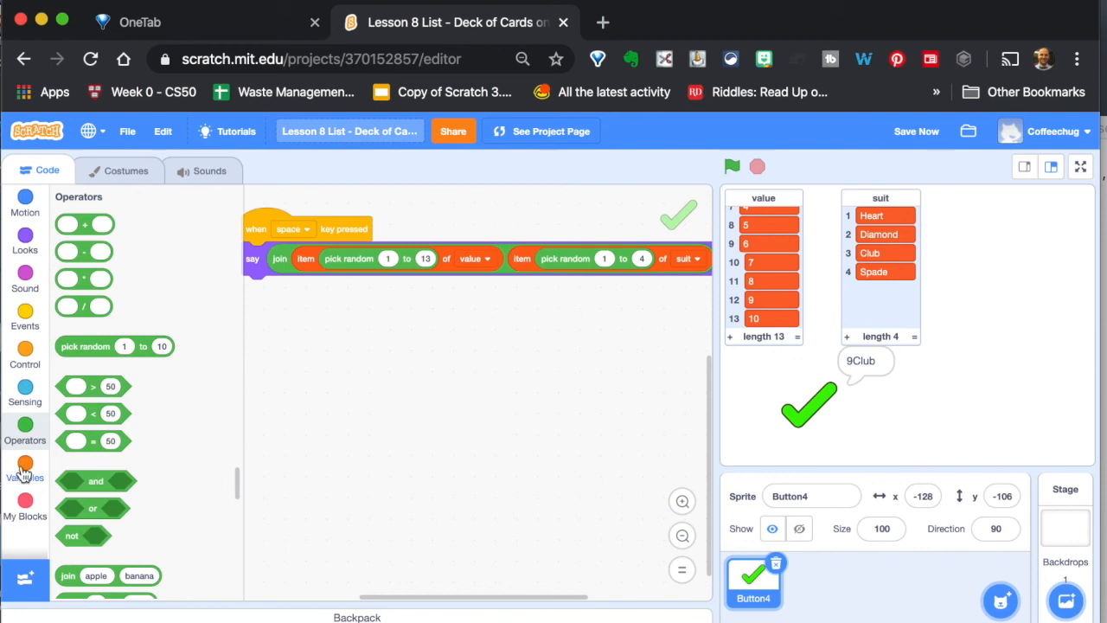
left_click(24, 467)
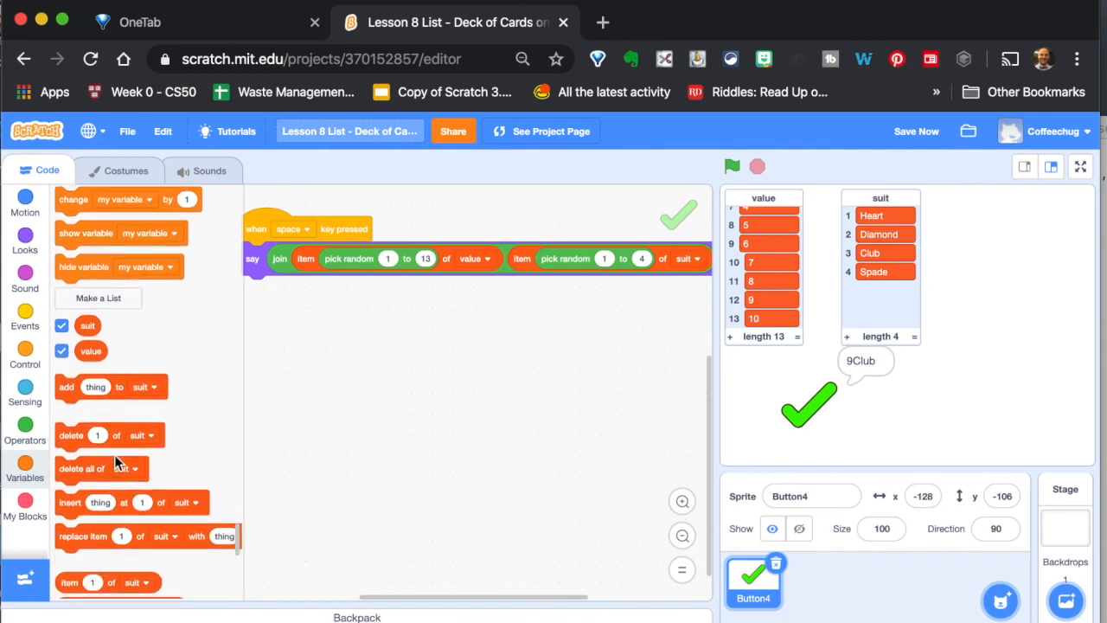
scroll("down", 3)
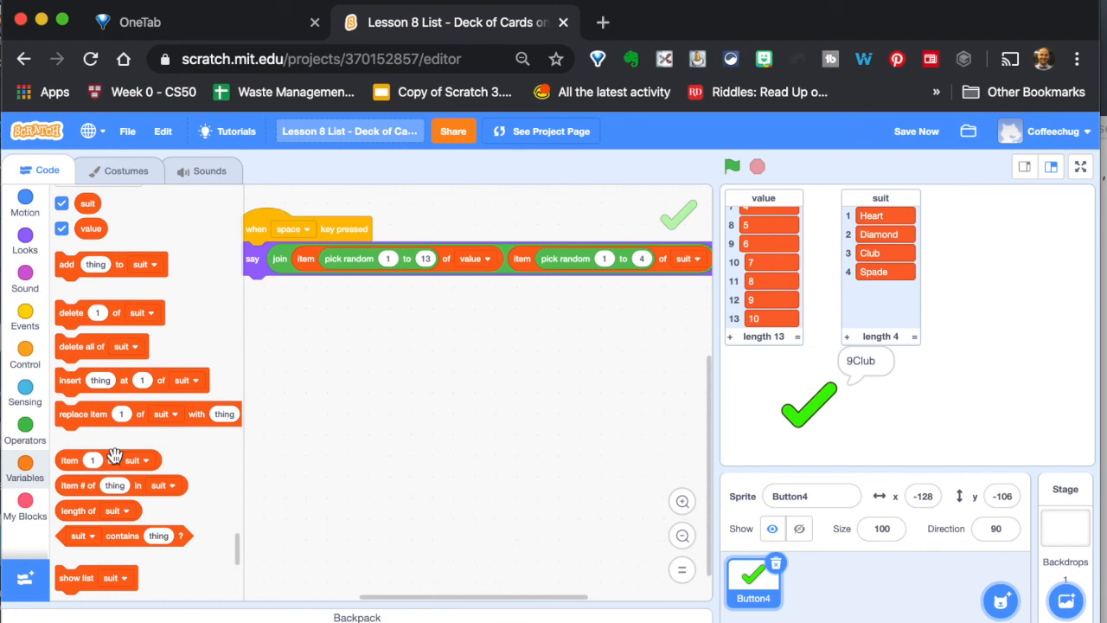
mouse_move(385, 491)
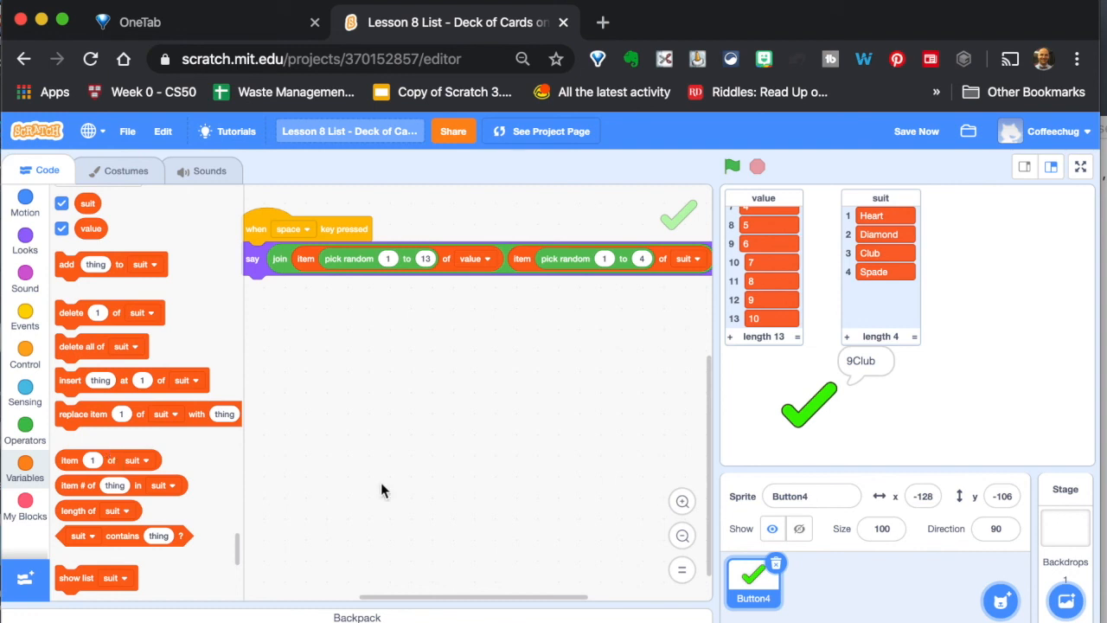
scroll("up", 3)
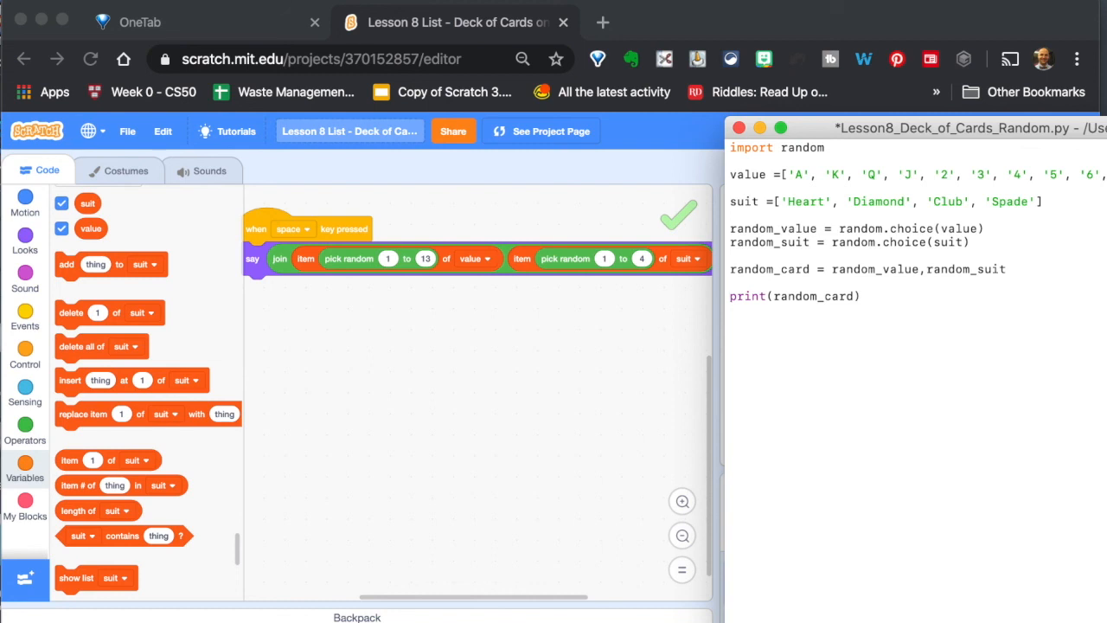
left_click(730, 295)
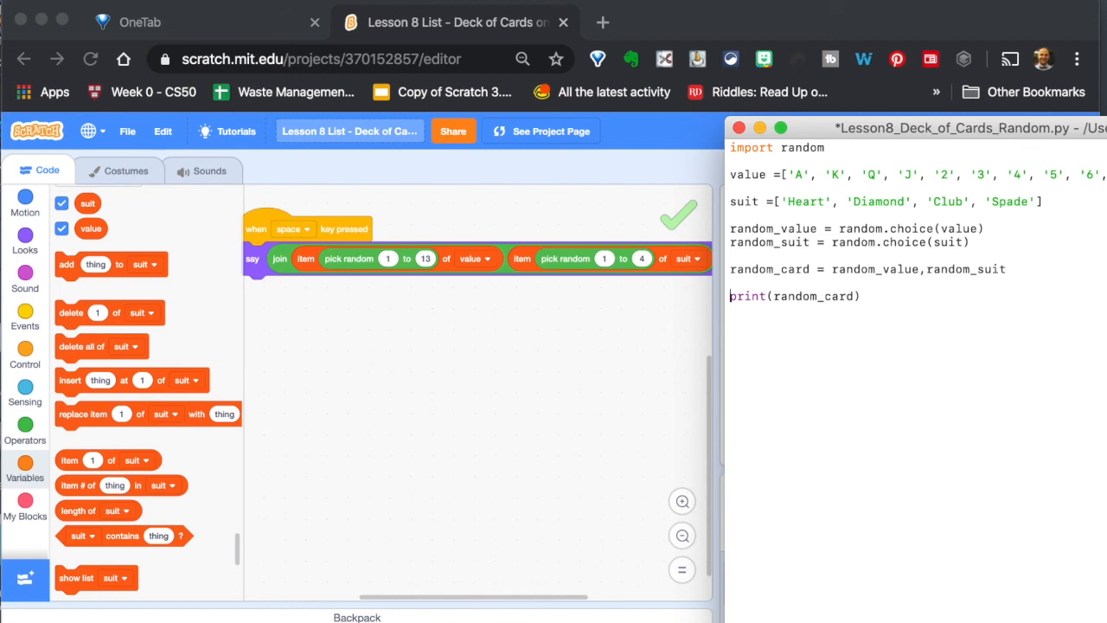